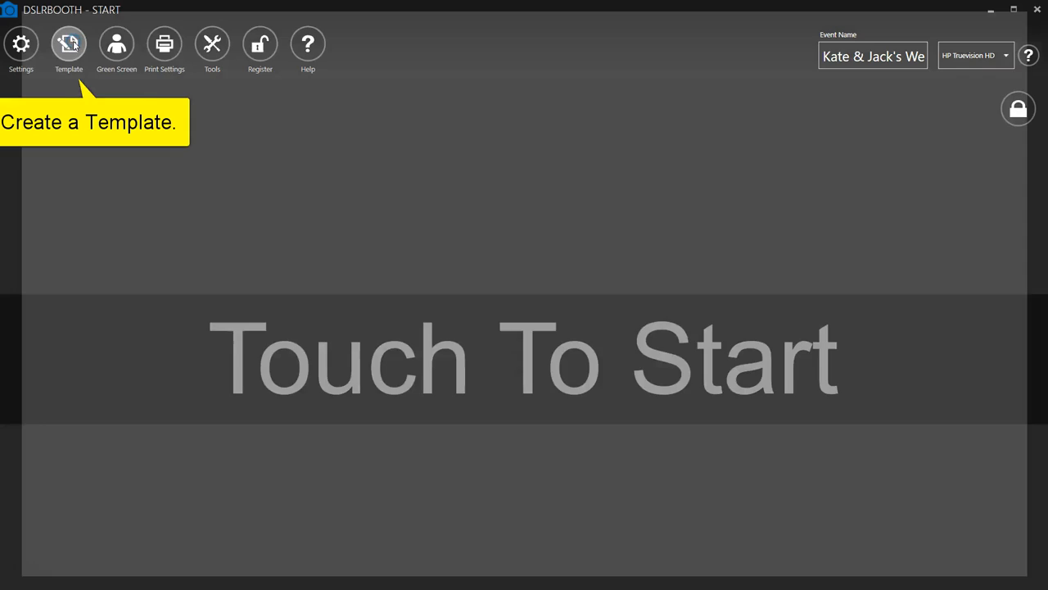
Title the template 'Kate & Jack's Wedding' and restyle 'Wedding' in purple Courgette script.
left_click(69, 45)
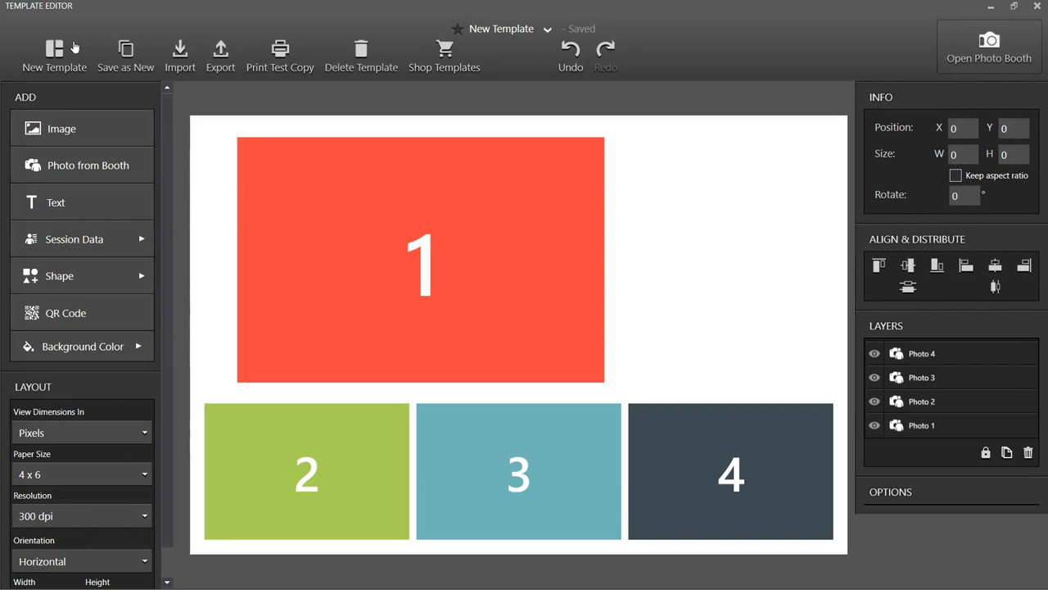
type("Kate & Jack's")
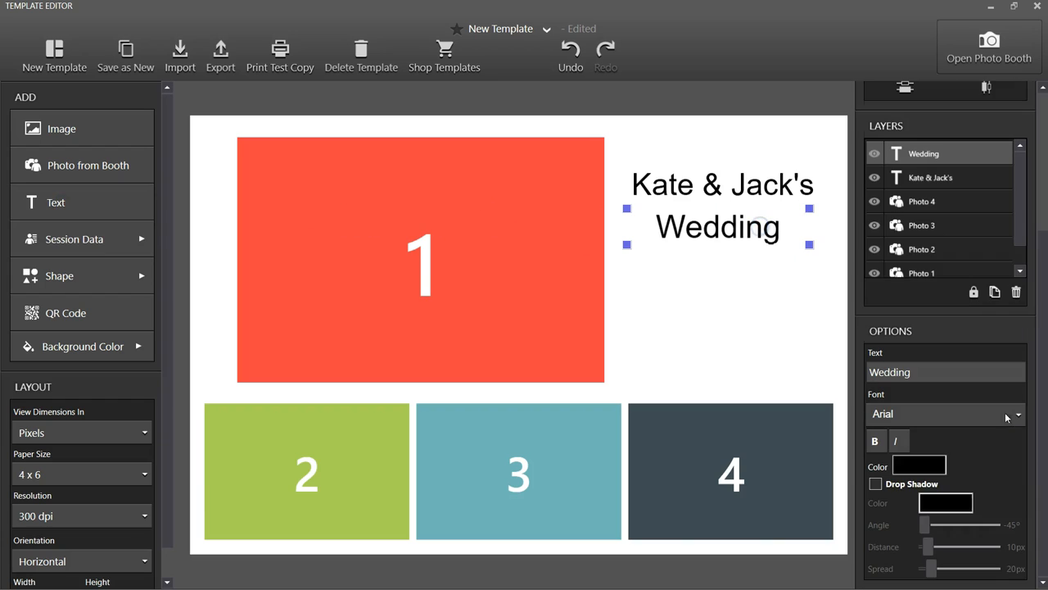
double_click(717, 227)
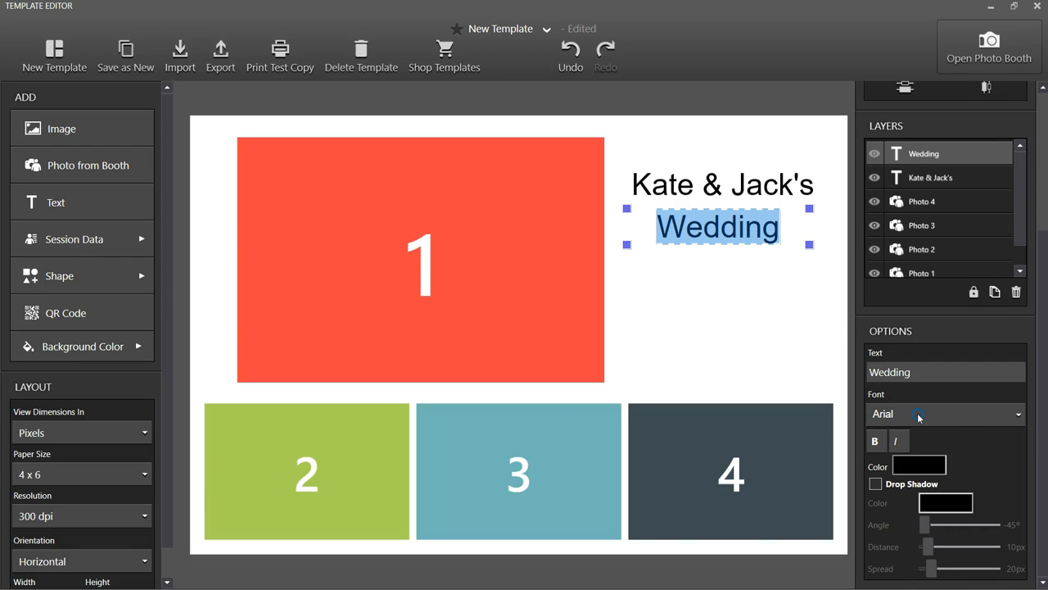
left_click(919, 465)
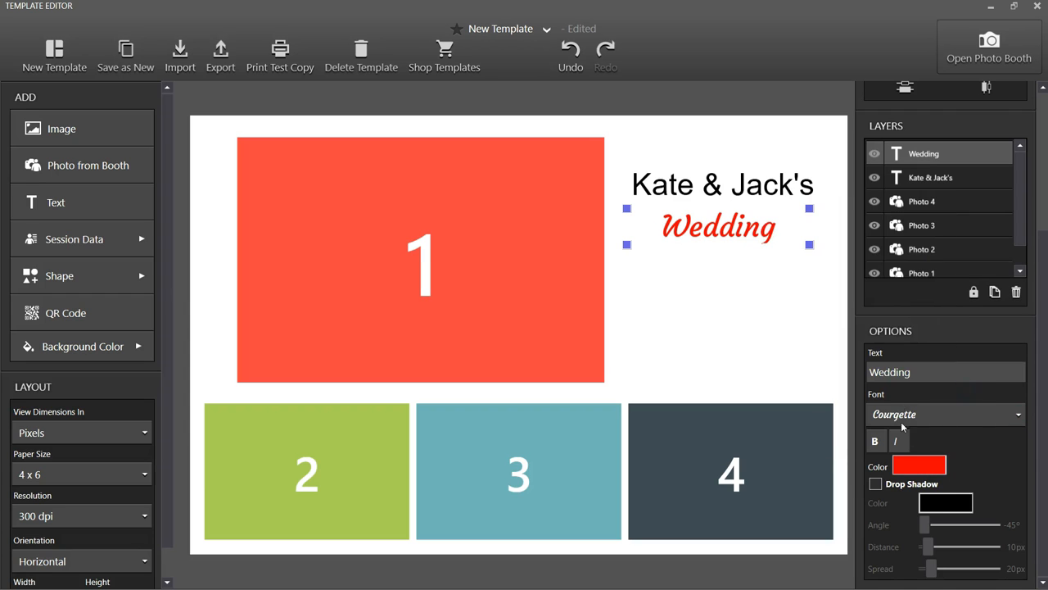
left_click(919, 466)
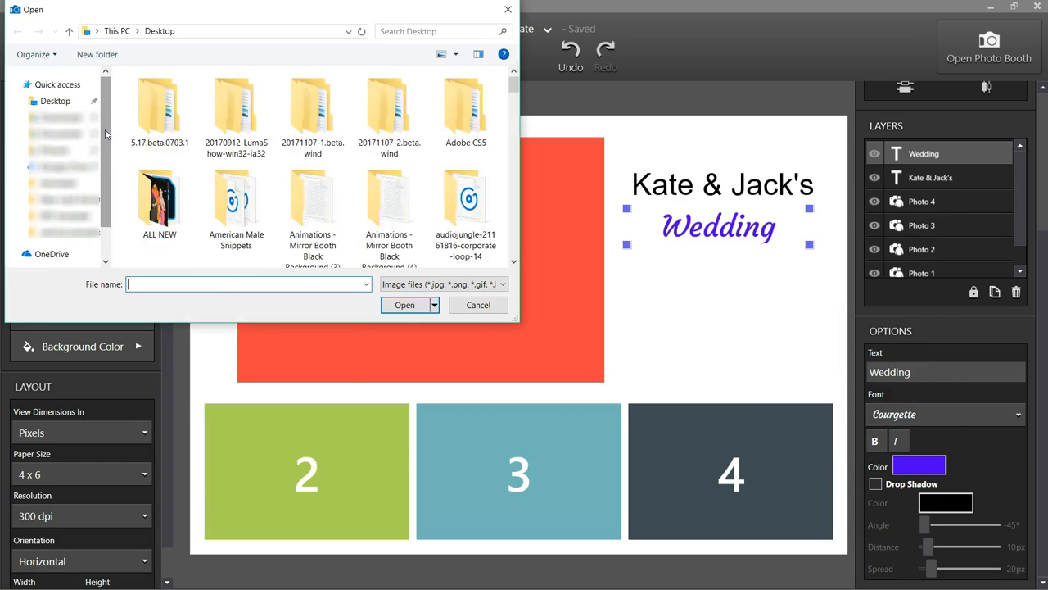
Insert and position the bride-and-groom silhouette image, then go back to the start screen.
left_click(404, 303)
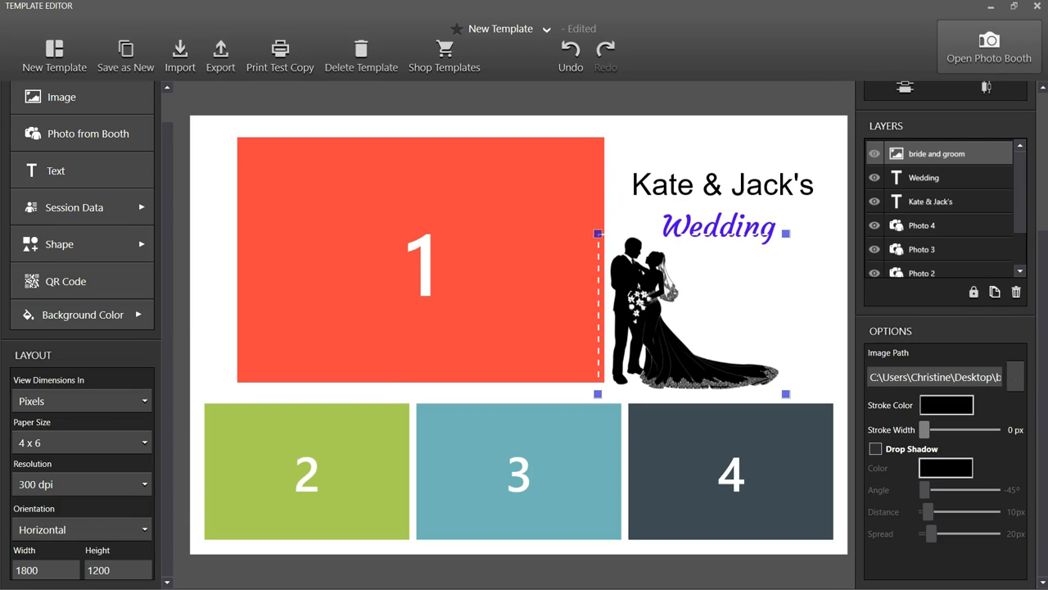
left_click(988, 47)
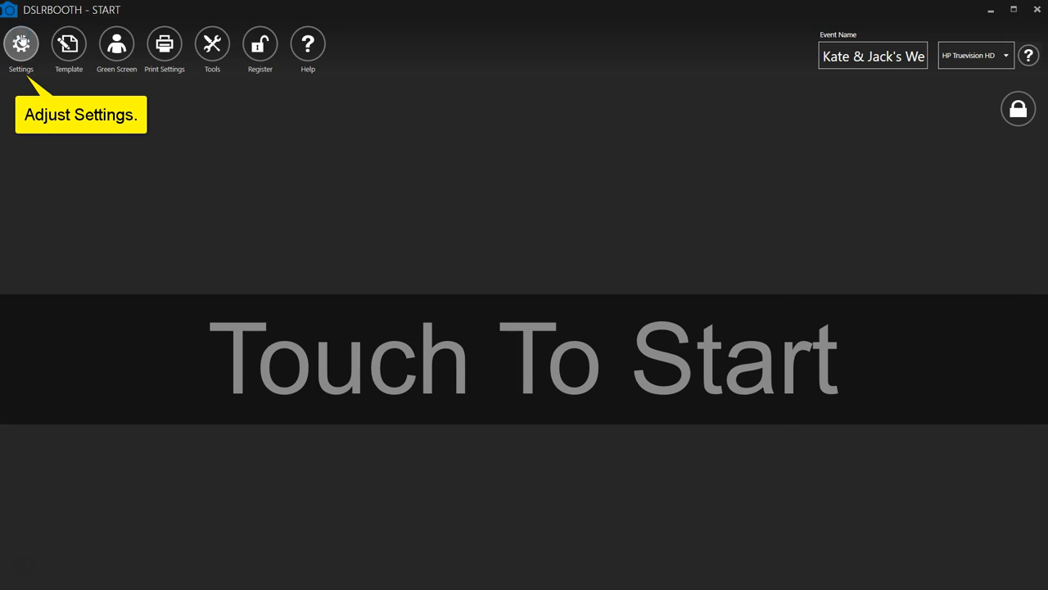
Tick the Print and Boomerang booth modes and leave Allow Effects set to No.
left_click(20, 44)
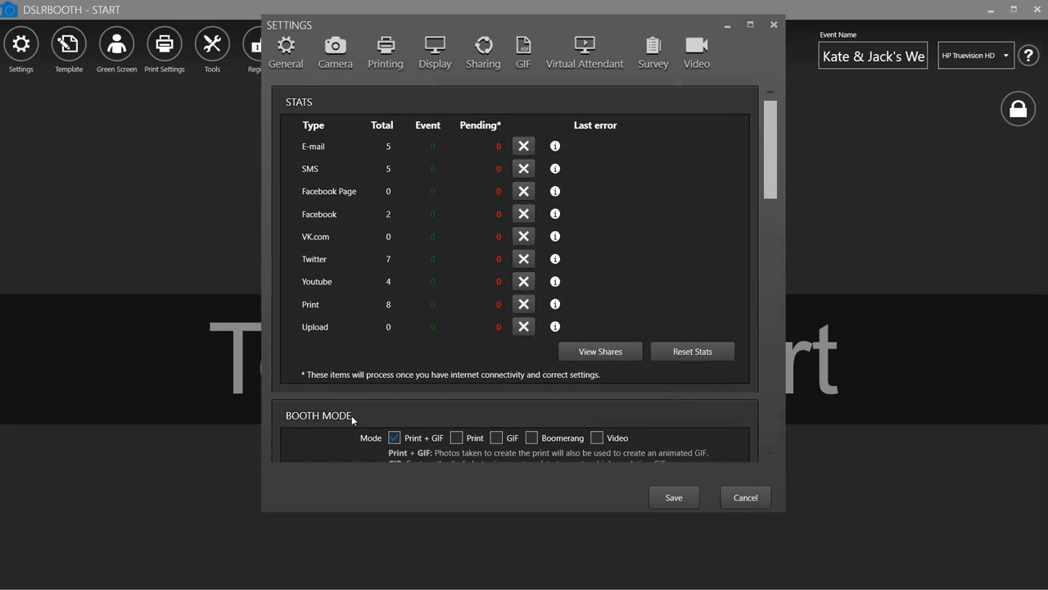
left_click(457, 438)
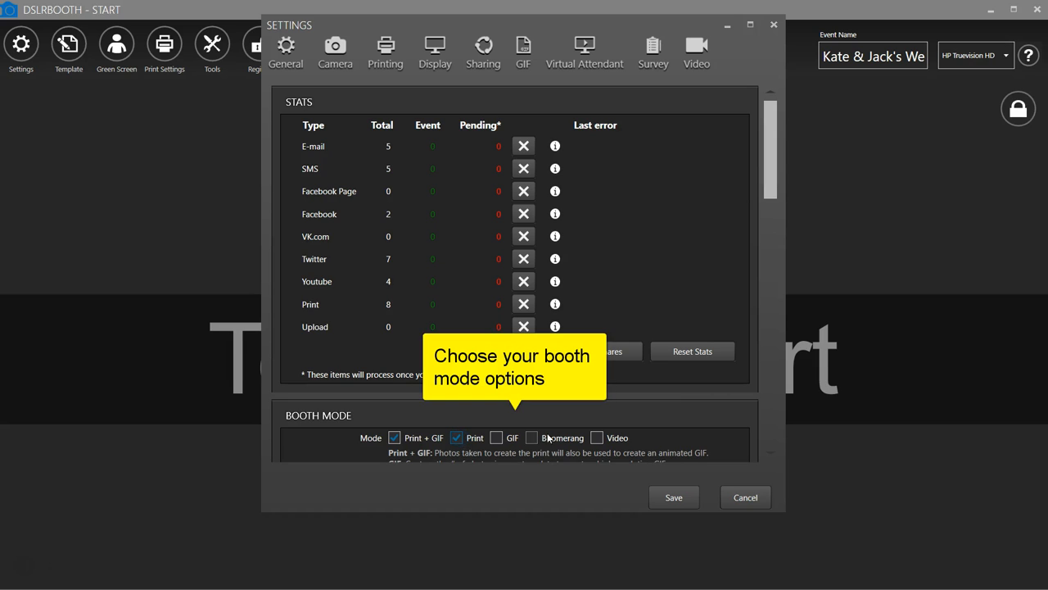
left_click(530, 437)
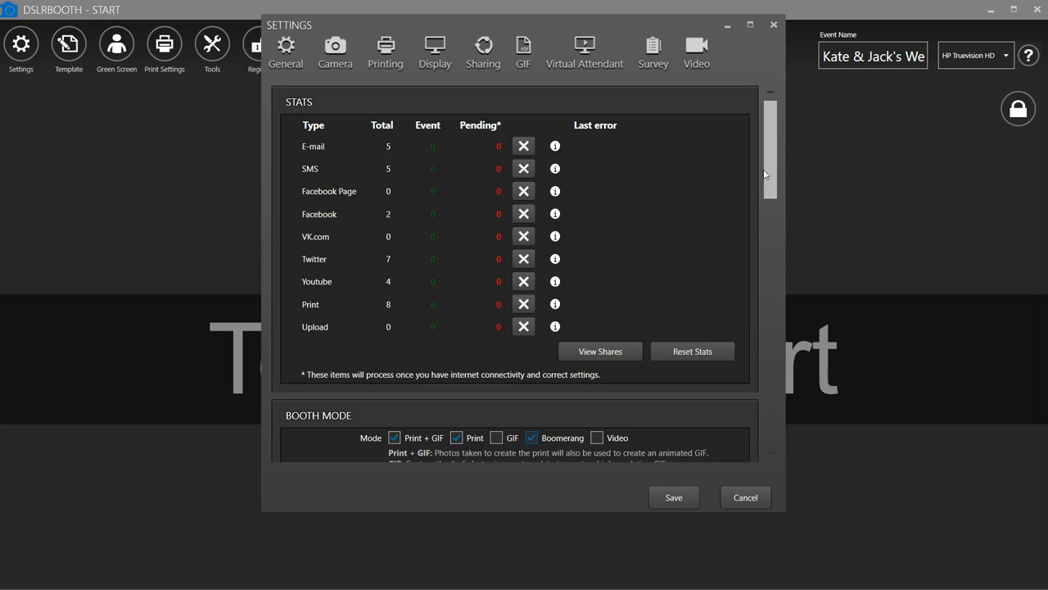
scroll("down", 3)
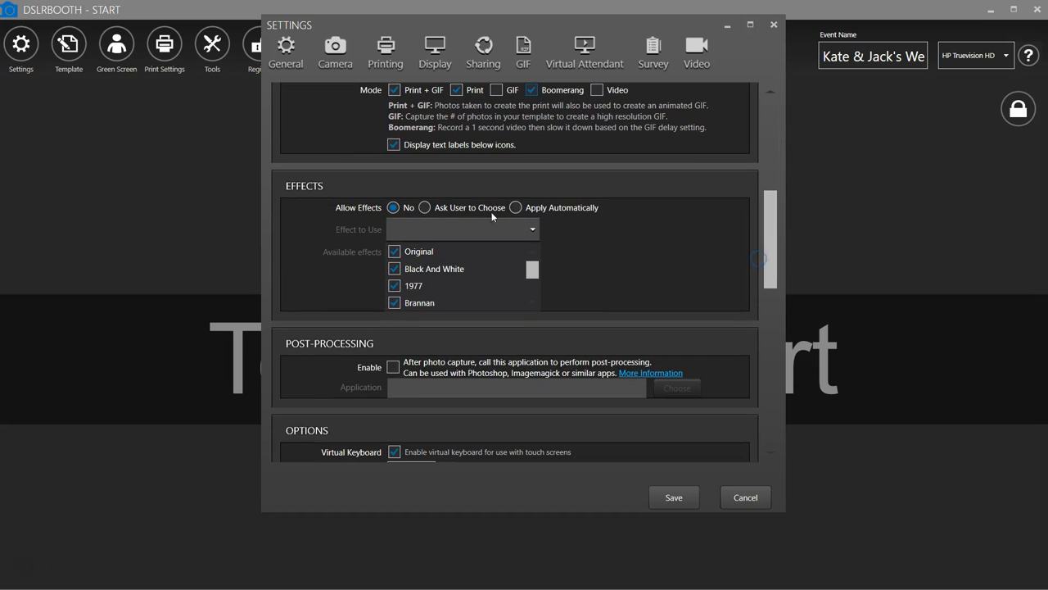
left_click(516, 207)
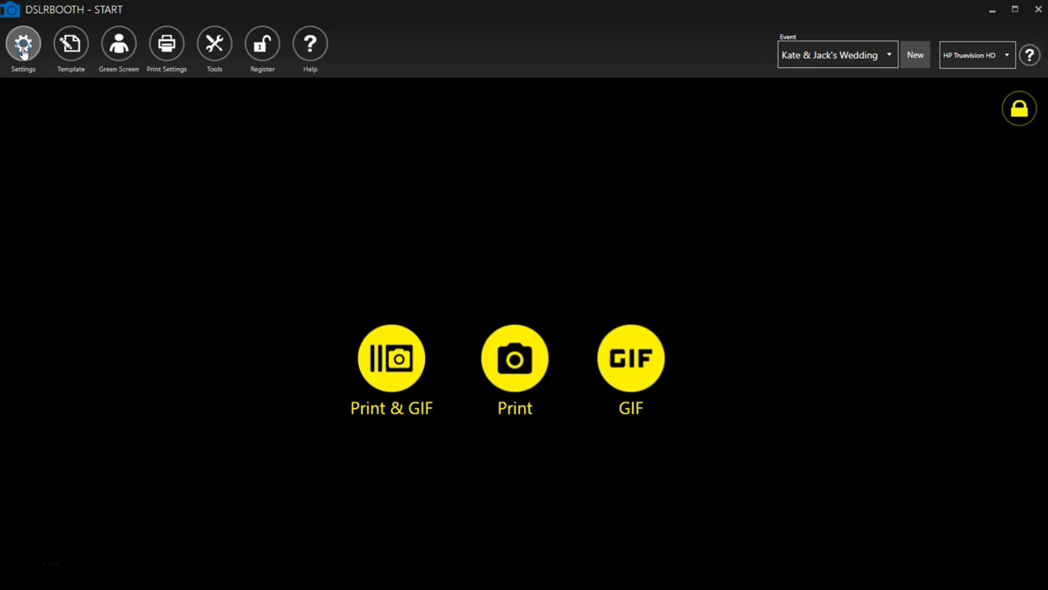
Enable Digital Props on the Effects tab and place a top hat prop on a guest photo.
left_click(23, 44)
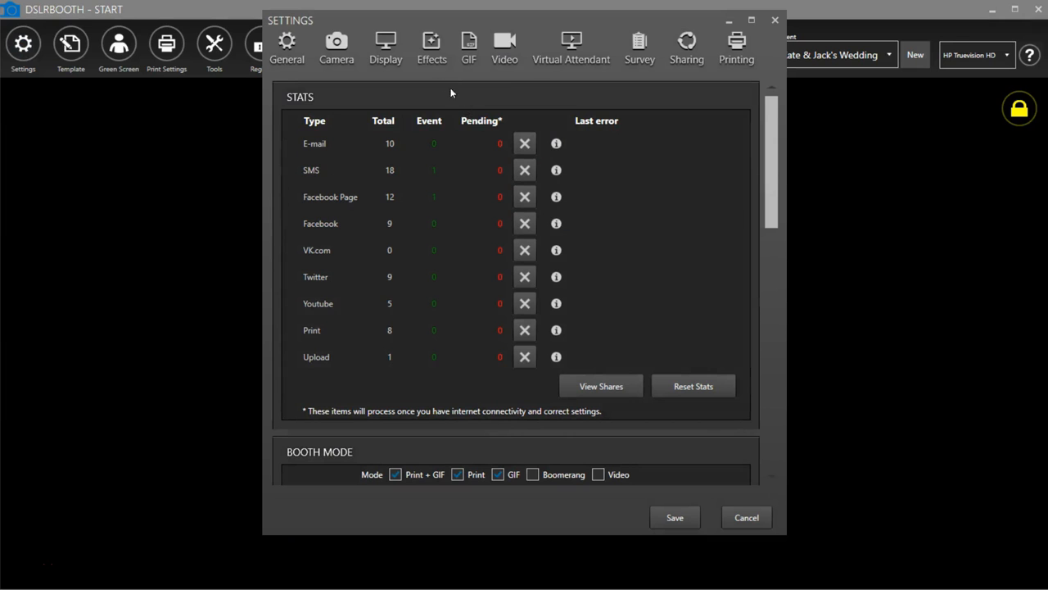
left_click(431, 45)
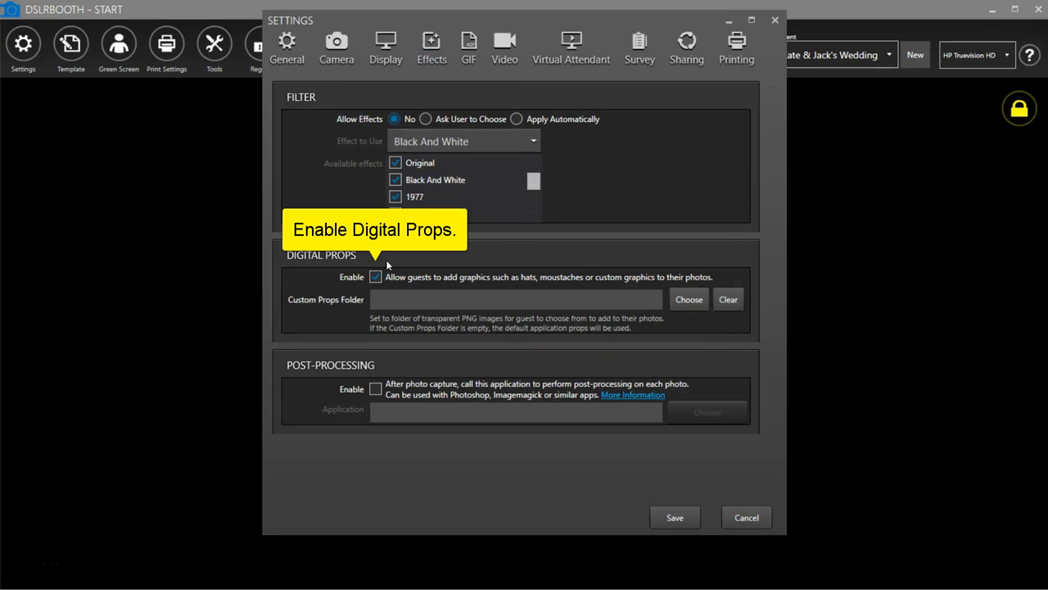
left_click(375, 277)
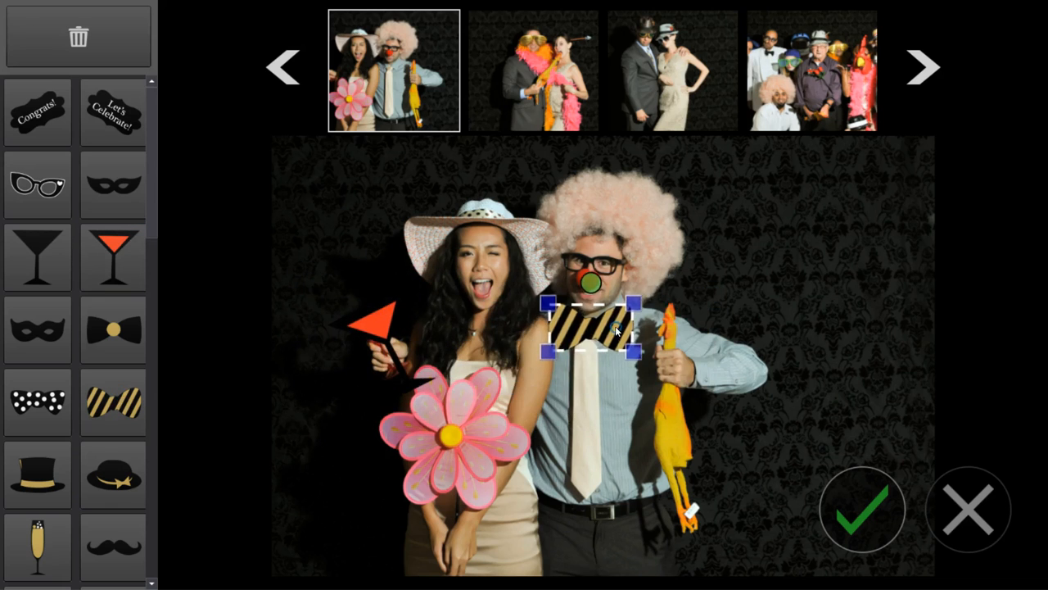
left_click(533, 70)
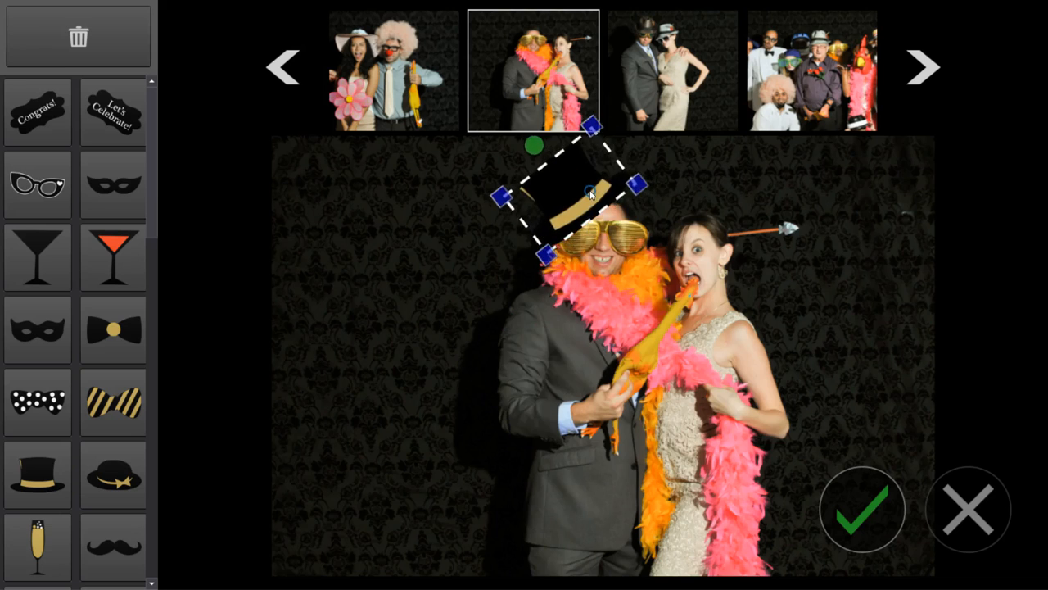
left_click(672, 69)
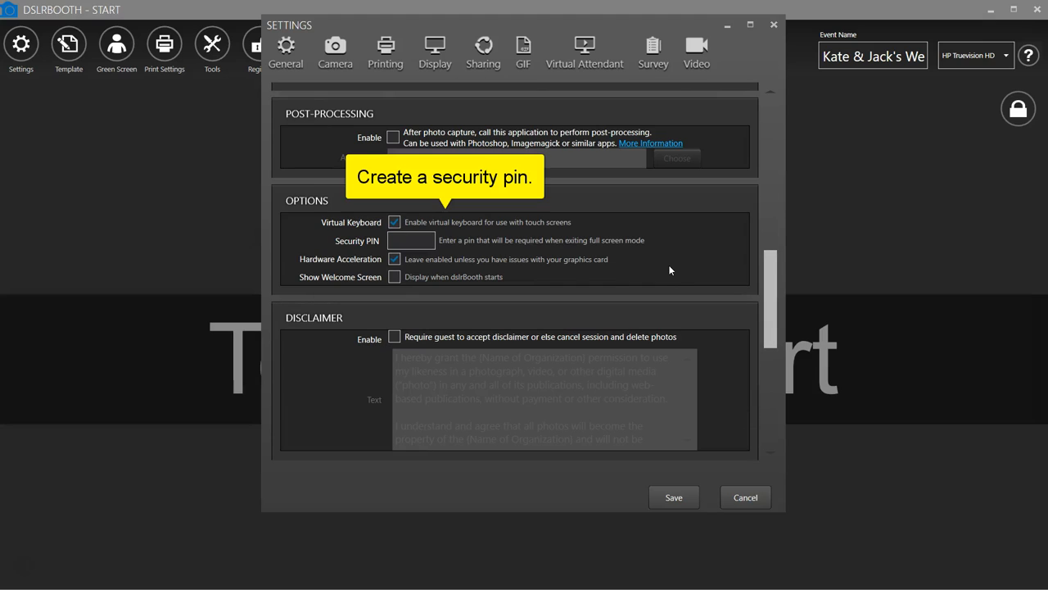
Set a security PIN and test unlocking full-screen mode with it.
left_click(411, 240)
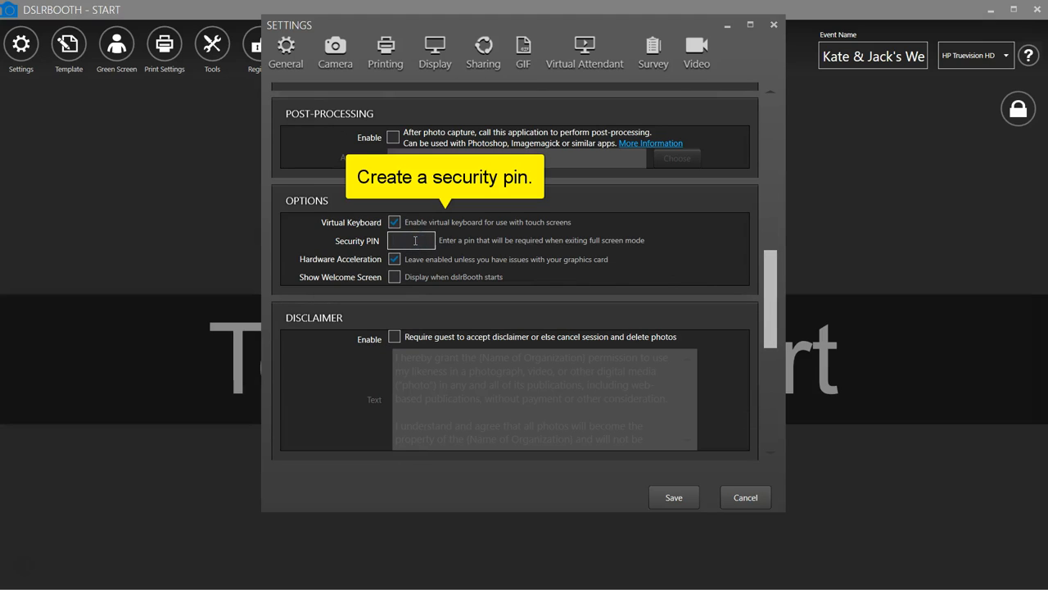
left_click(744, 497)
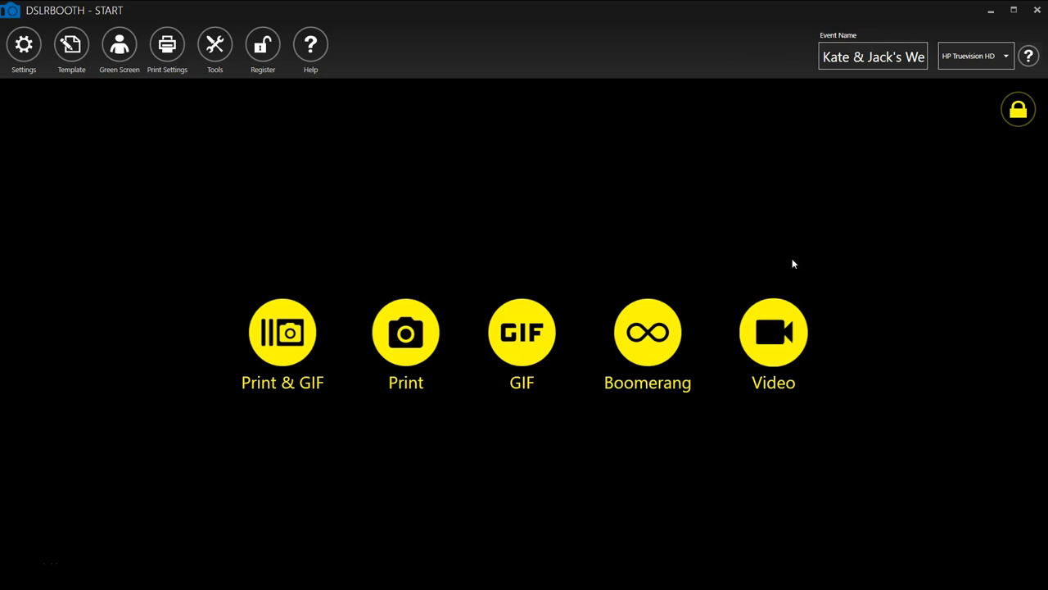
left_click(1018, 109)
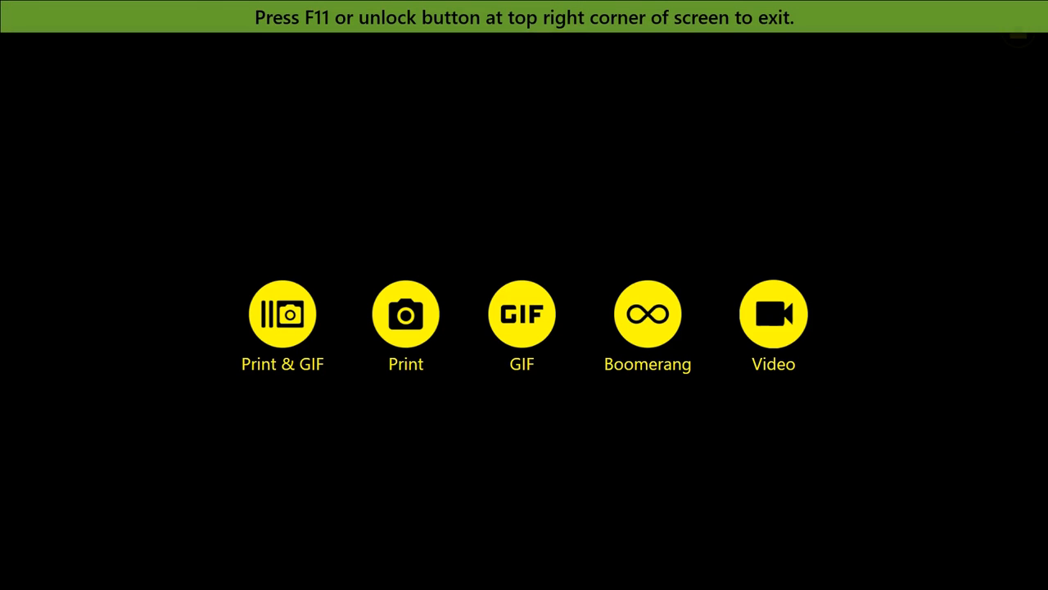
left_click(1017, 36)
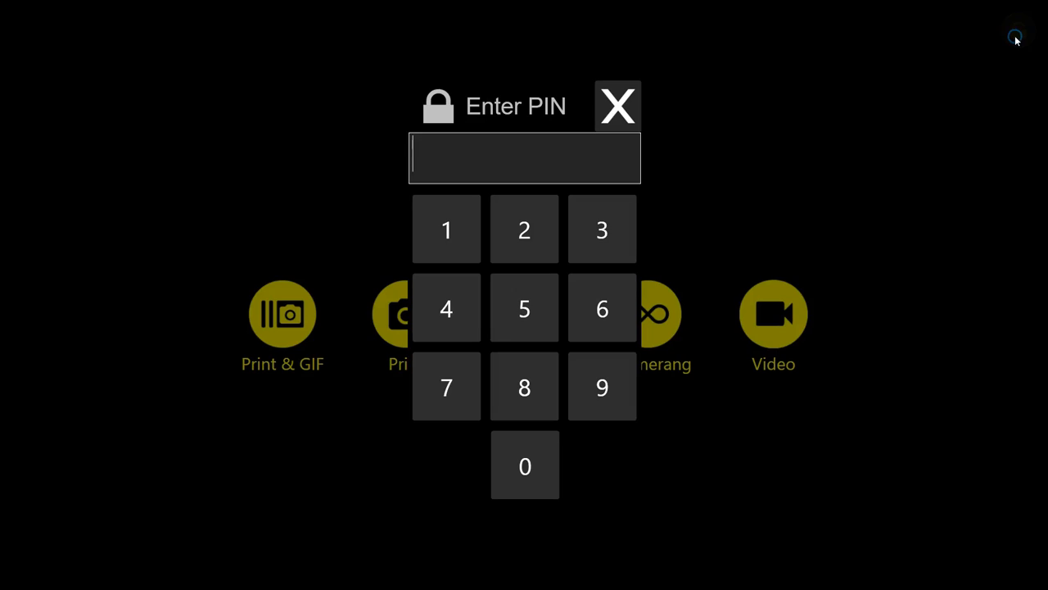
left_click(602, 229)
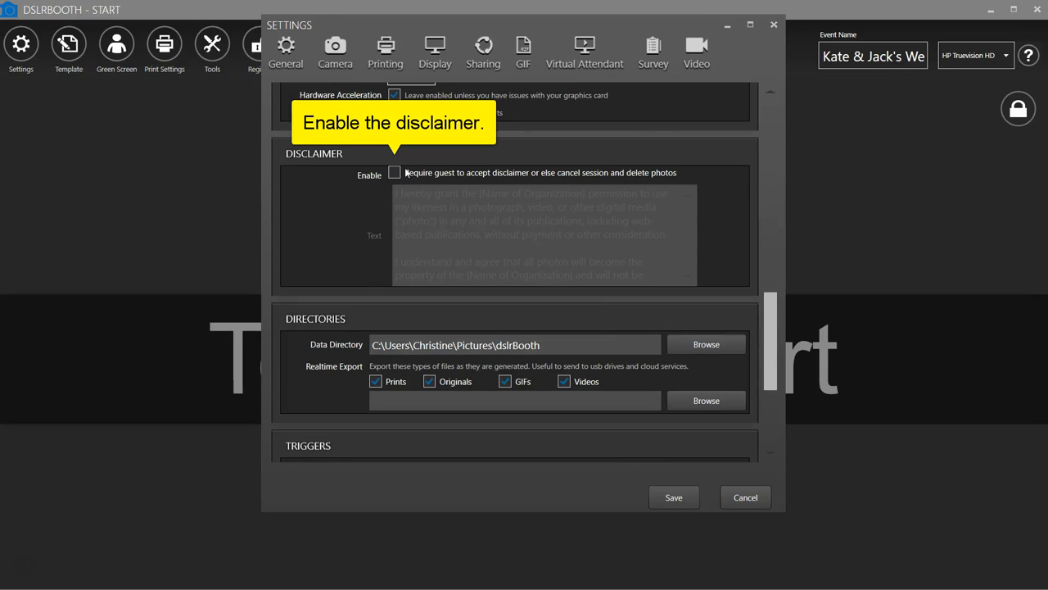
Enable the guest disclaimer so guests must accept it before sessions.
left_click(395, 172)
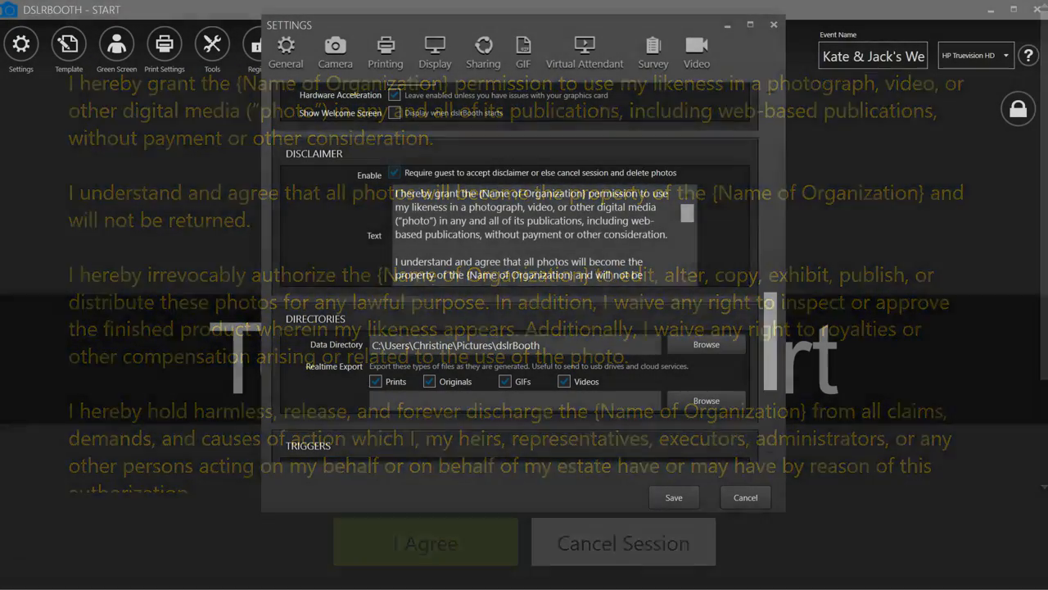
scroll("down", 3)
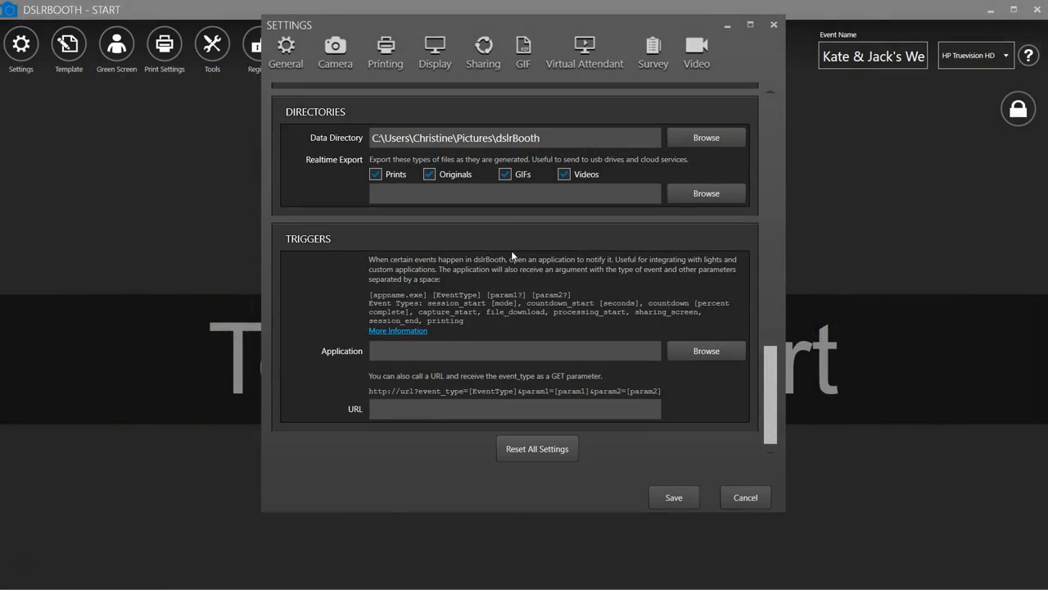
left_click(335, 51)
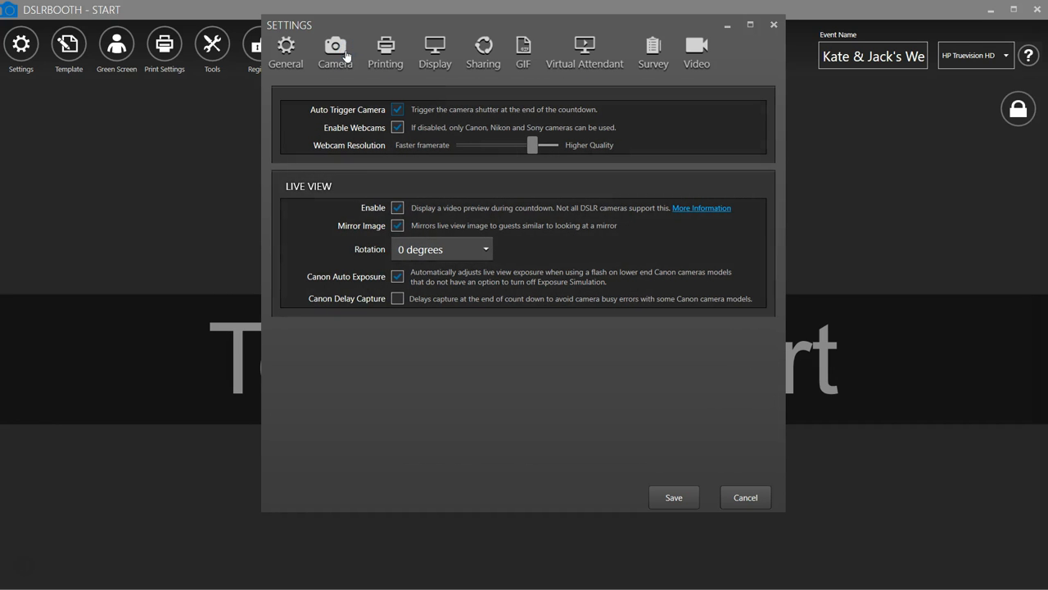
mouse_move(397, 109)
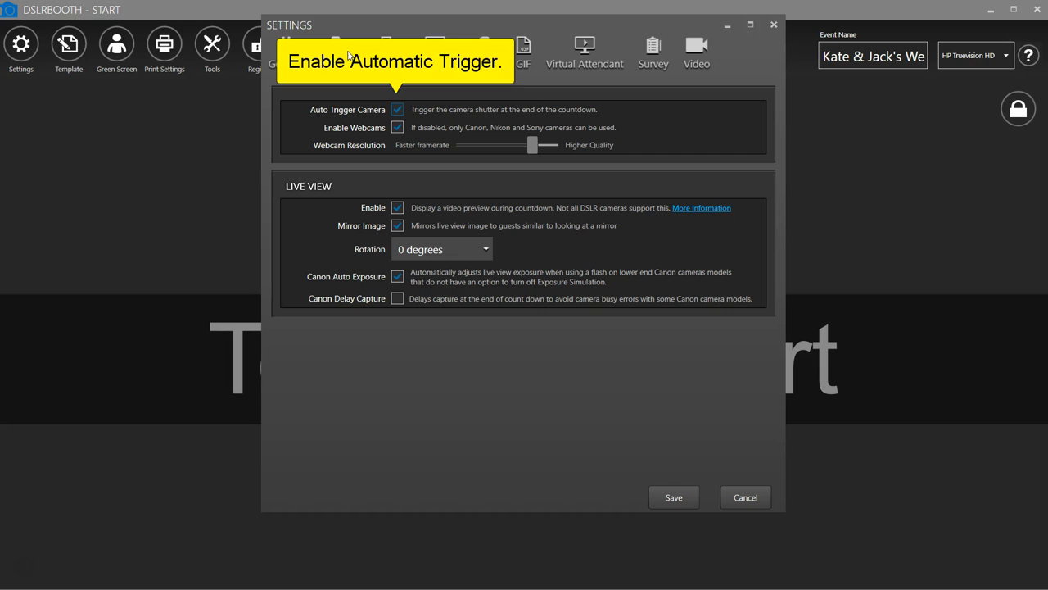
Tick Auto Trigger Camera and select the DS-RX1 printer in Printer Properties.
left_click(398, 109)
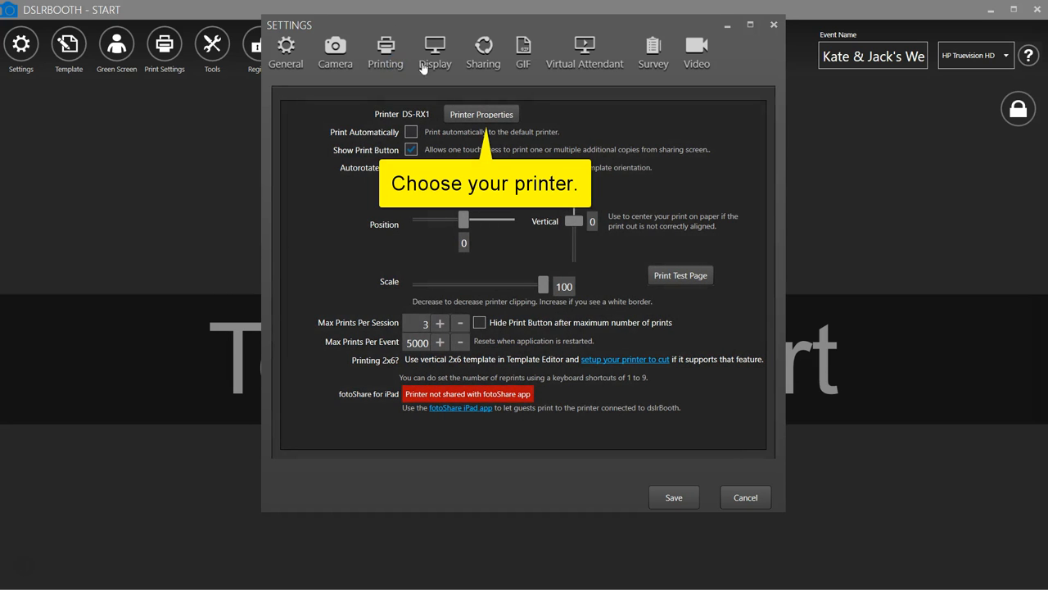
left_click(481, 114)
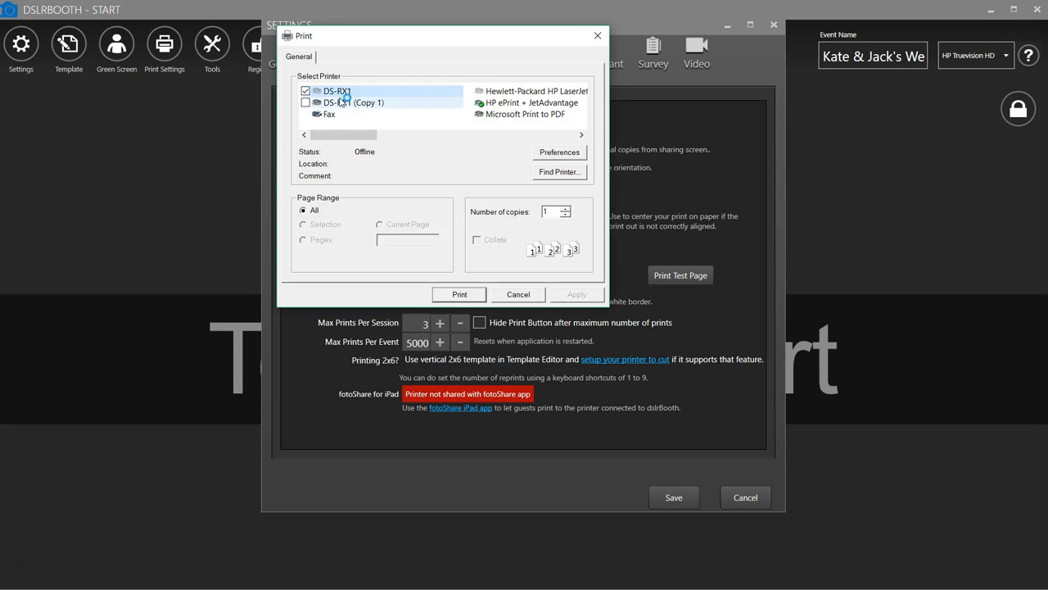
left_click(518, 294)
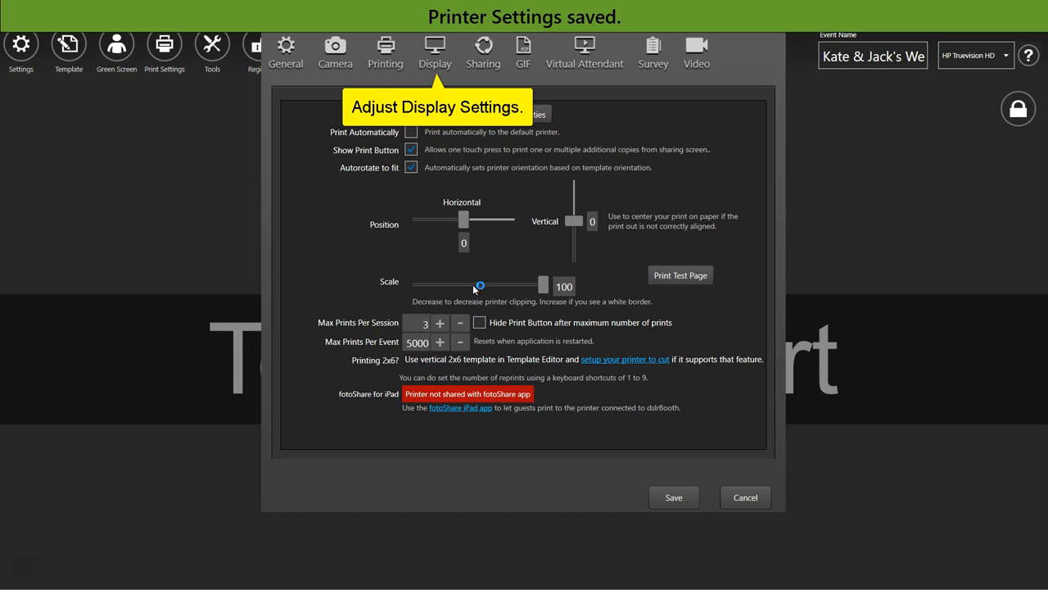
Keep the start screen background black and make the foreground text yellow.
left_click(435, 51)
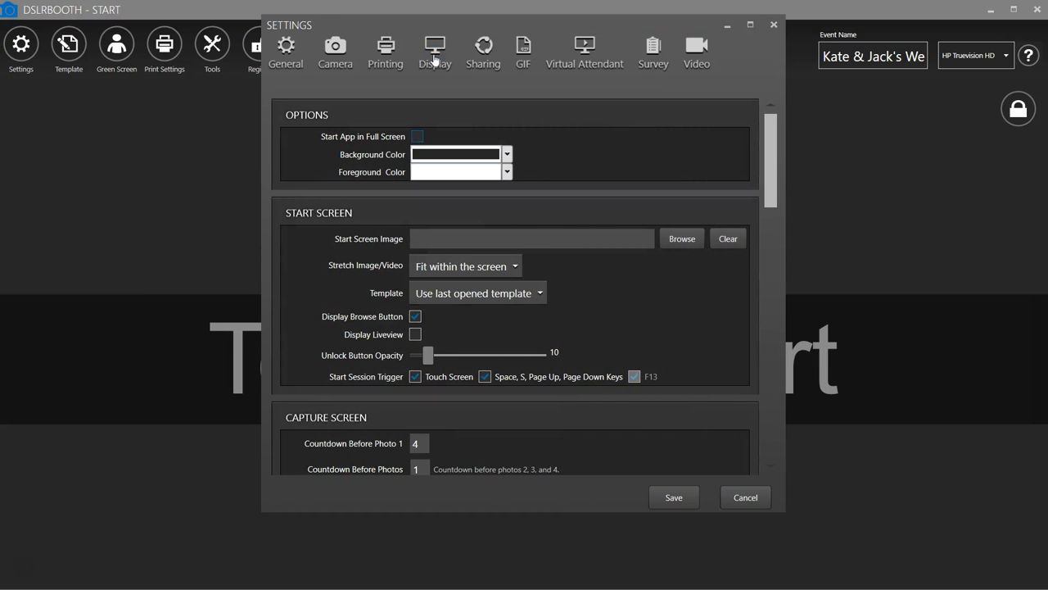
left_click(506, 154)
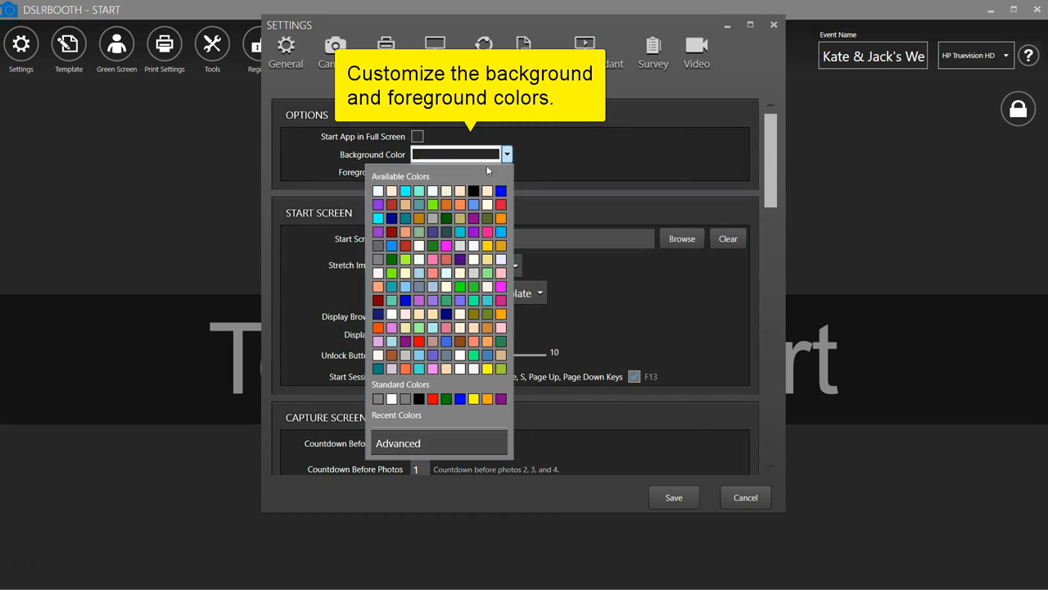
left_click(507, 154)
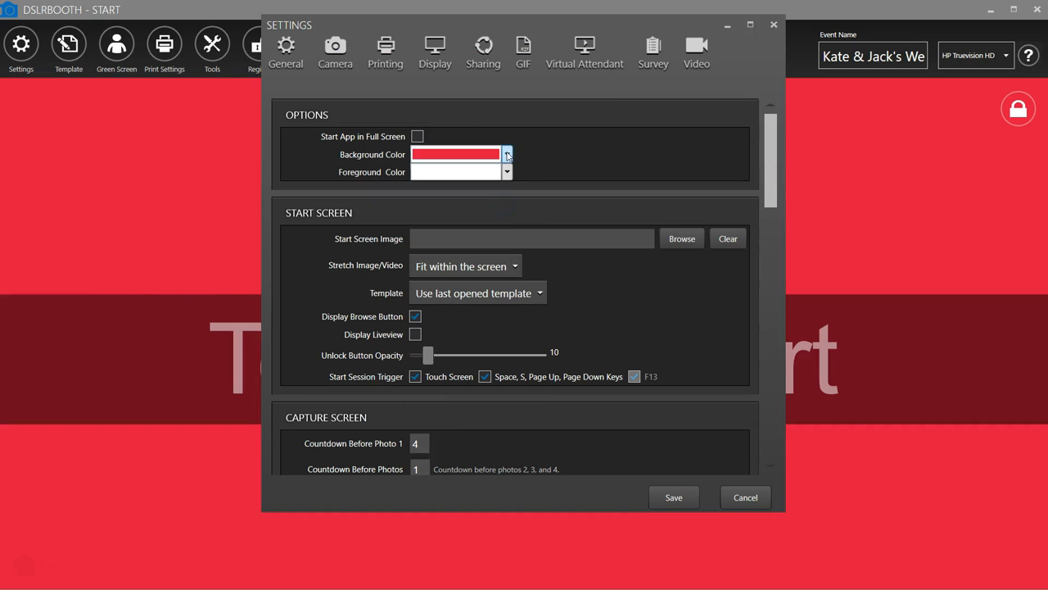
left_click(507, 154)
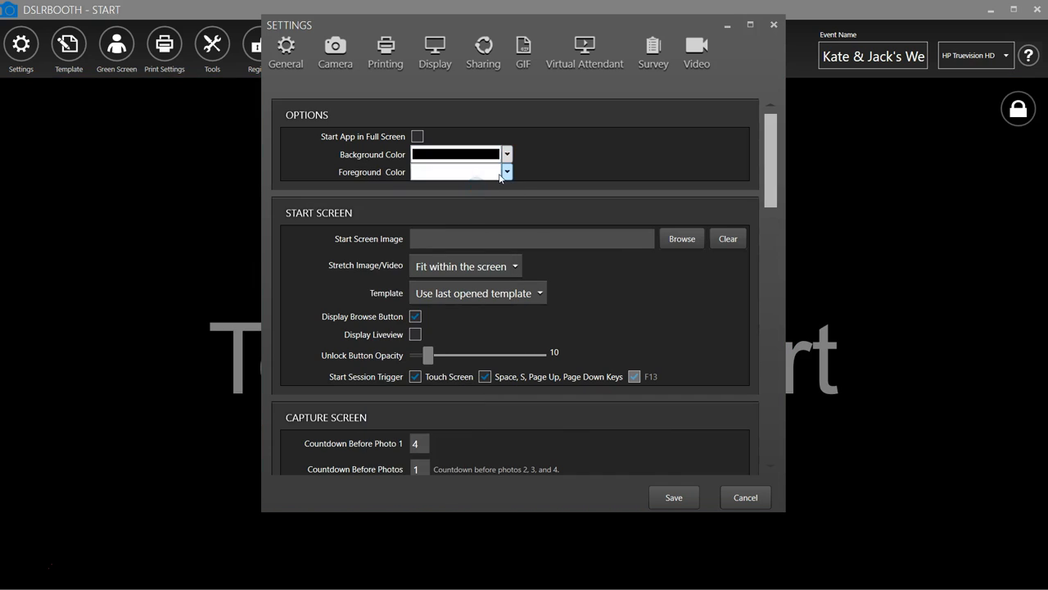
left_click(506, 171)
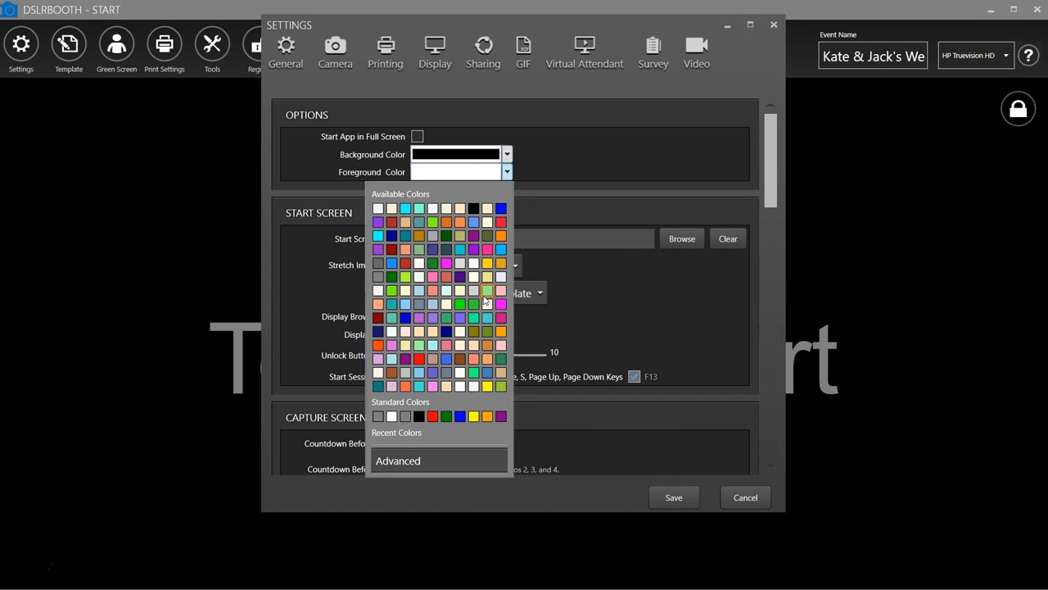
left_click(486, 290)
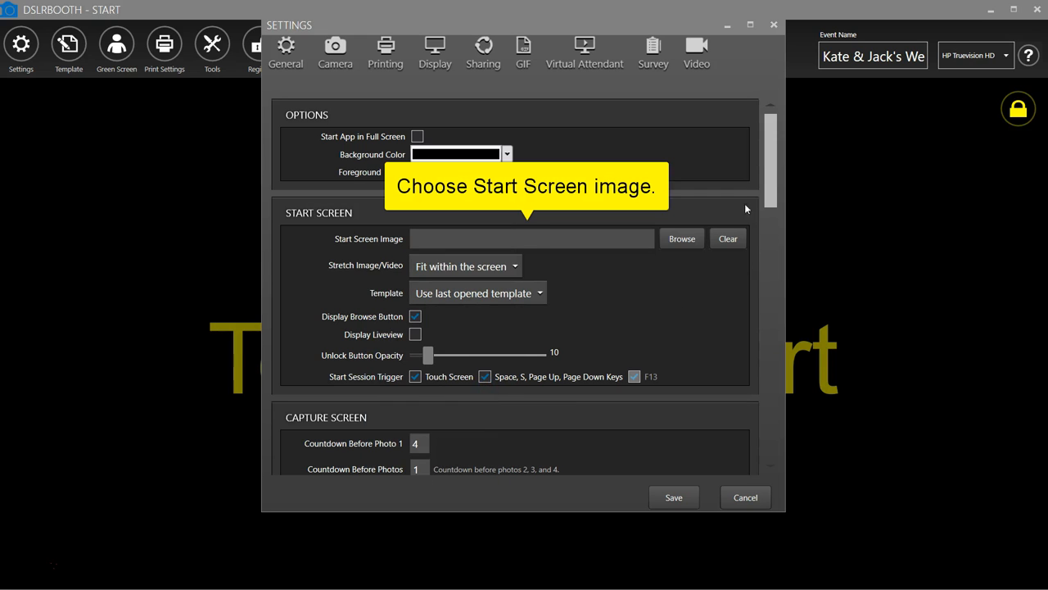
Load Start Screen Image.jpg as the start screen image and display live view.
left_click(681, 238)
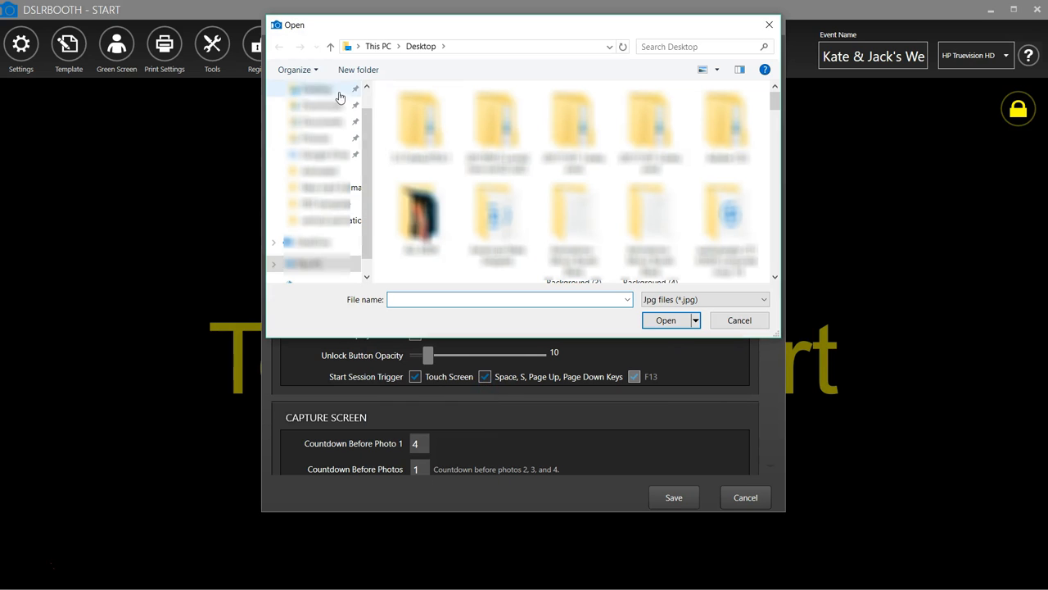
type("sta")
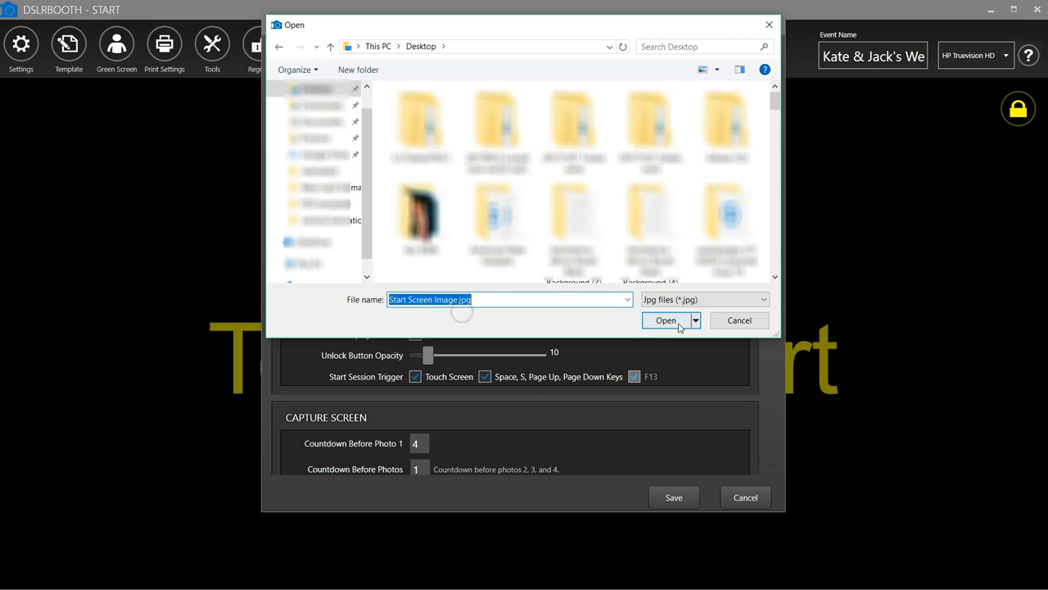
left_click(666, 321)
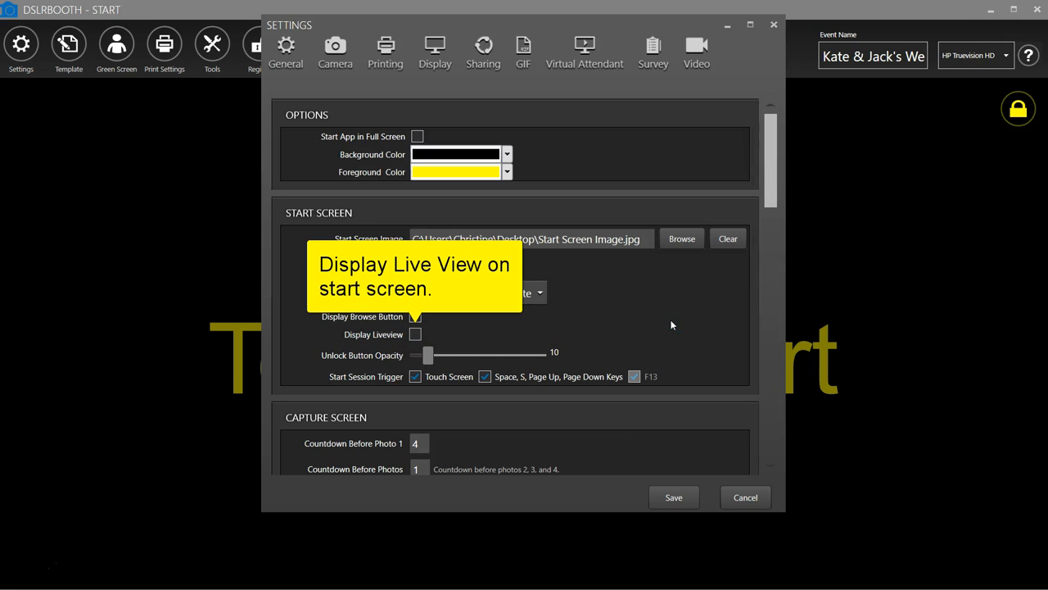
left_click(415, 334)
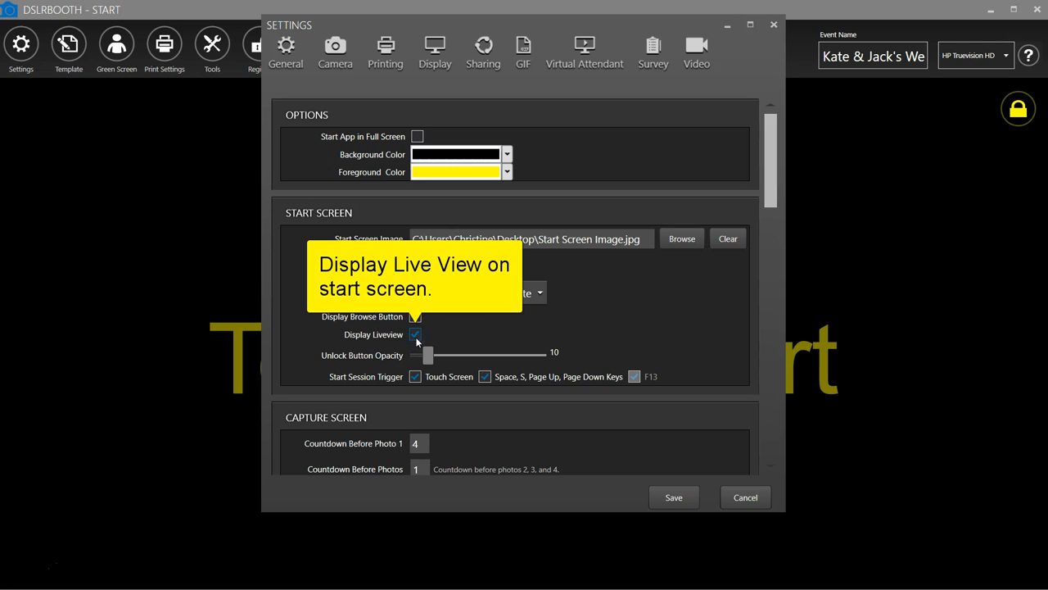
mouse_move(466, 321)
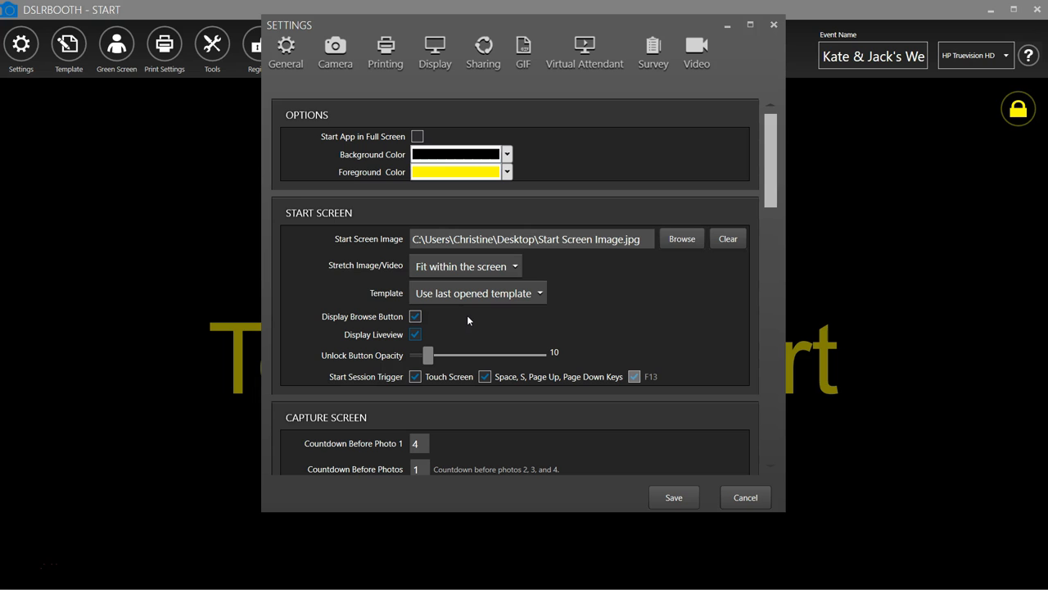
Set countdowns to 5 and 3 seconds, display duration 10, keeping live view cropped.
scroll("down", 3)
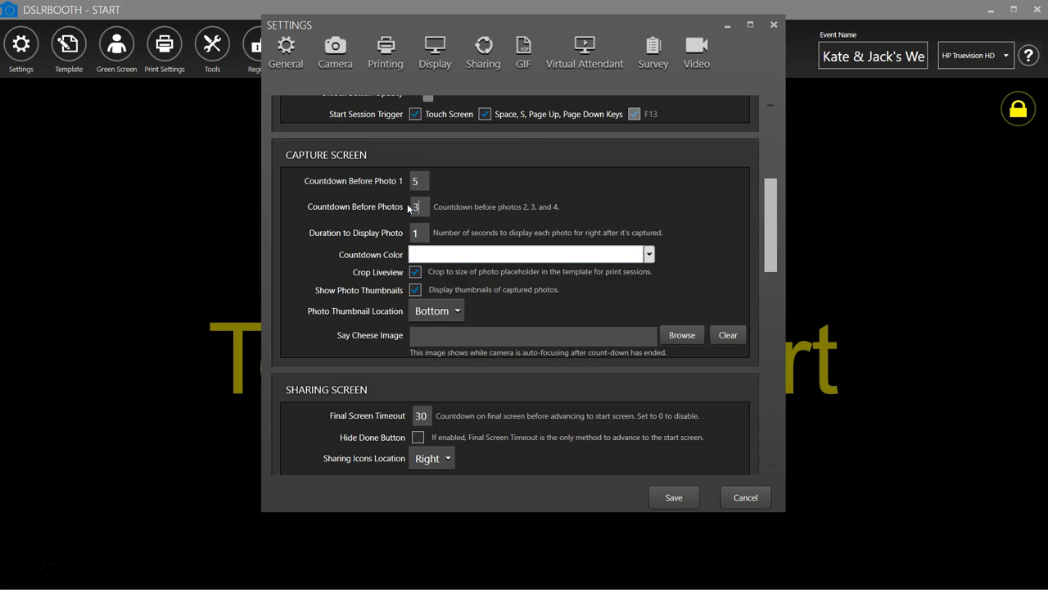
type("0")
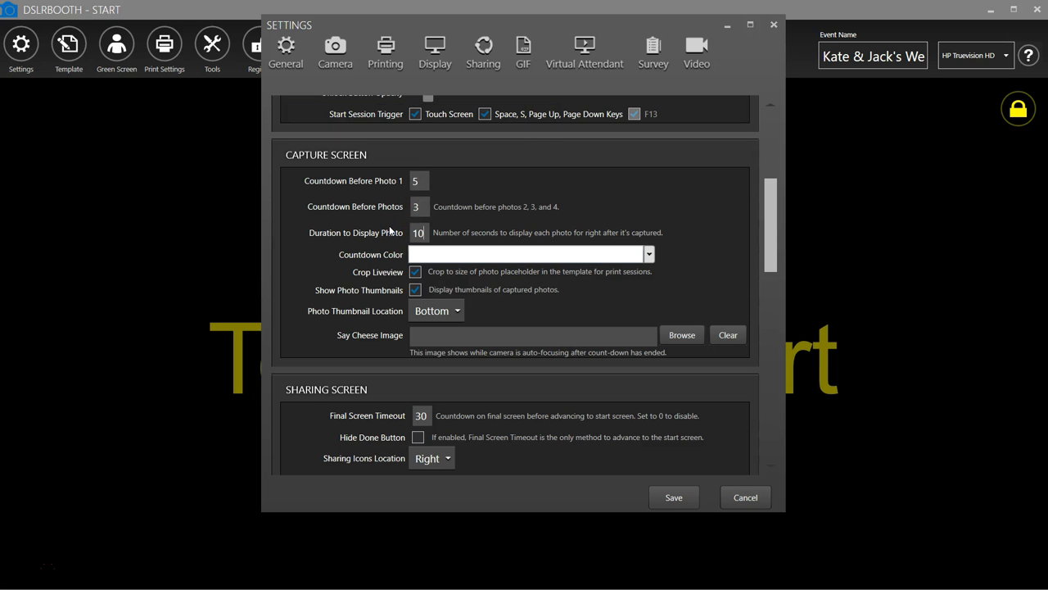
mouse_move(416, 271)
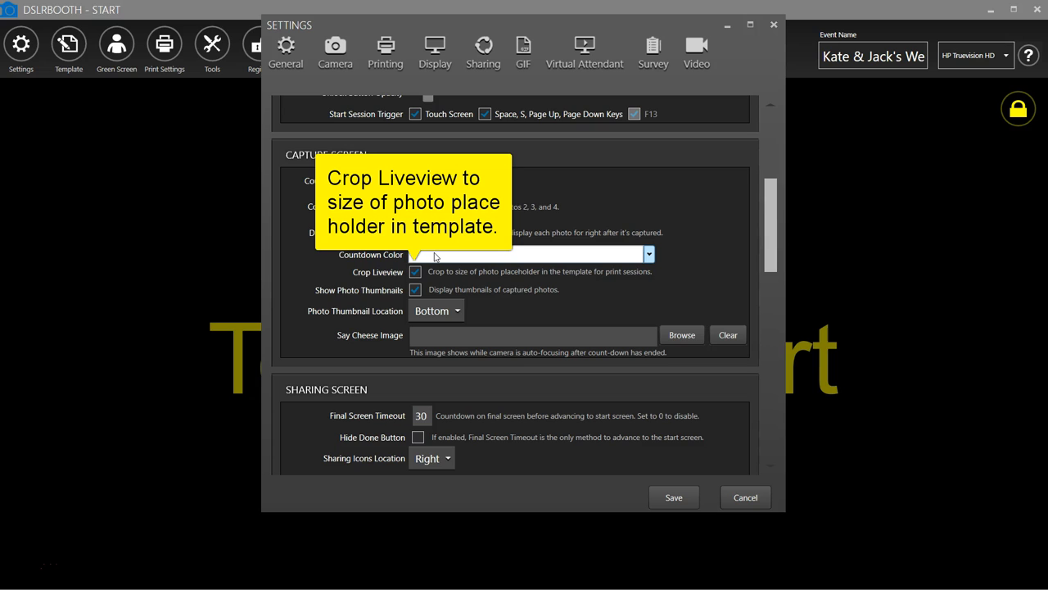
left_click(415, 272)
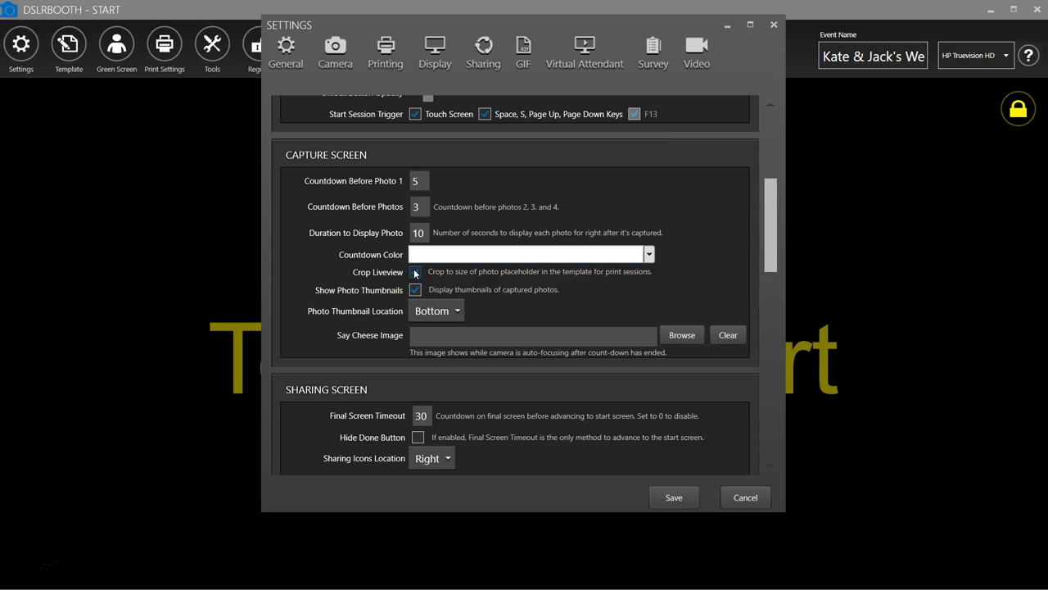
left_click(416, 271)
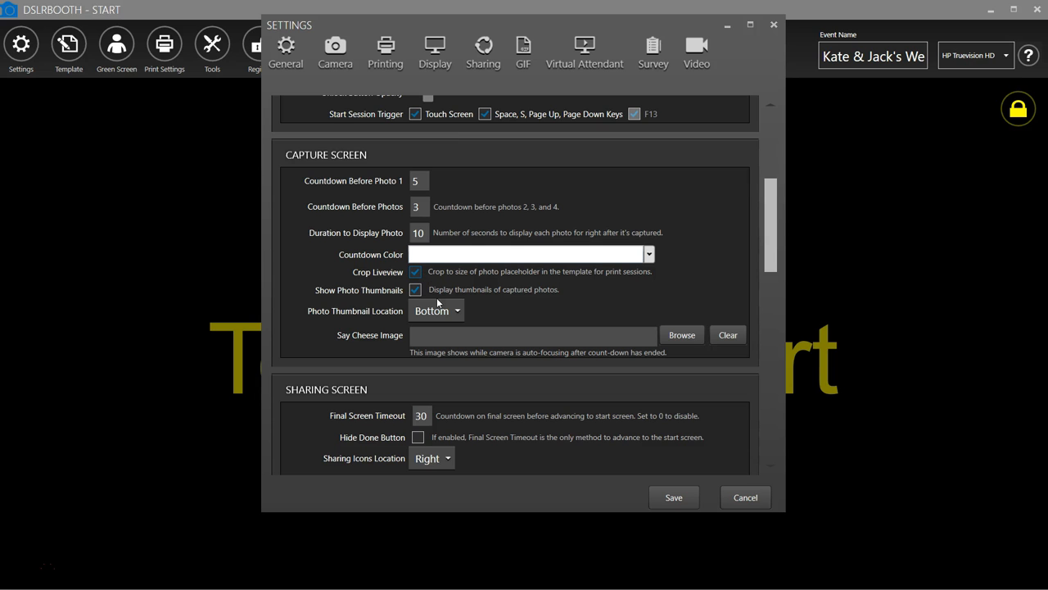
Enter 15 for Final Screen Timeout and 'Start photobooth!' as the Start text.
scroll("down", 3)
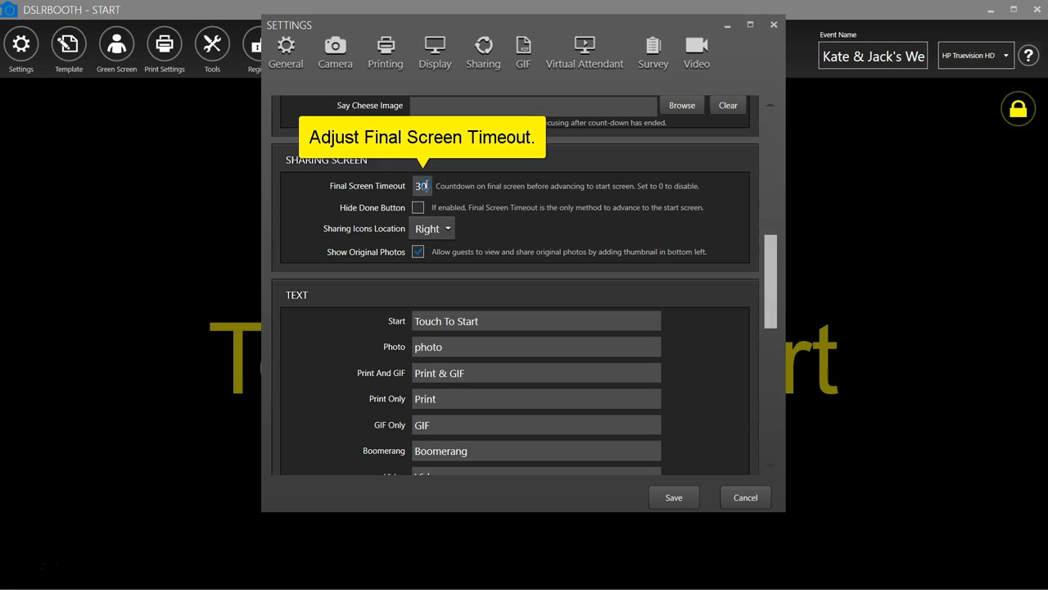
type("15")
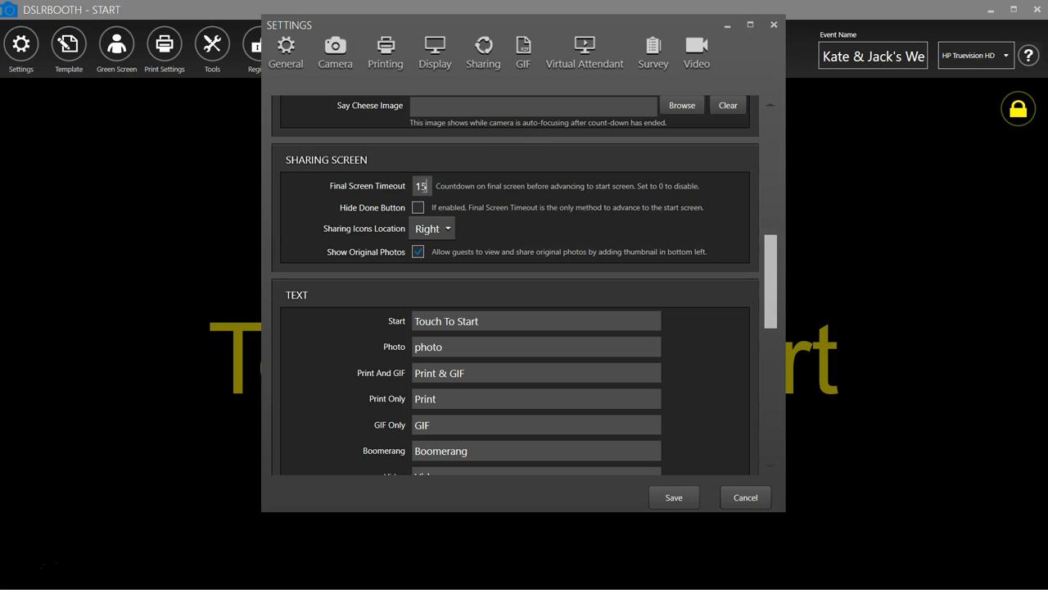
scroll("down", 3)
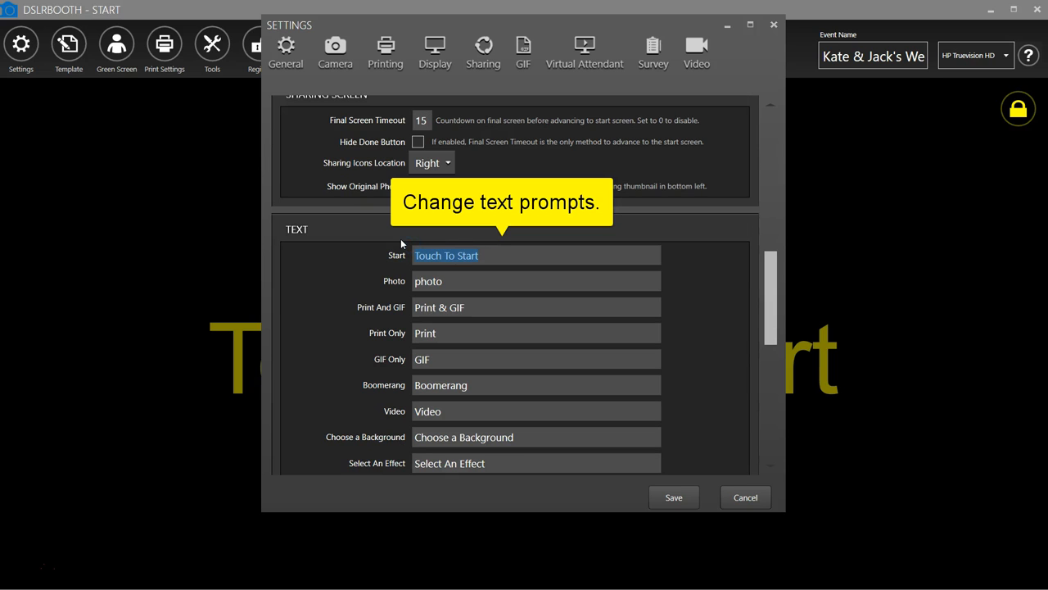
type("Start")
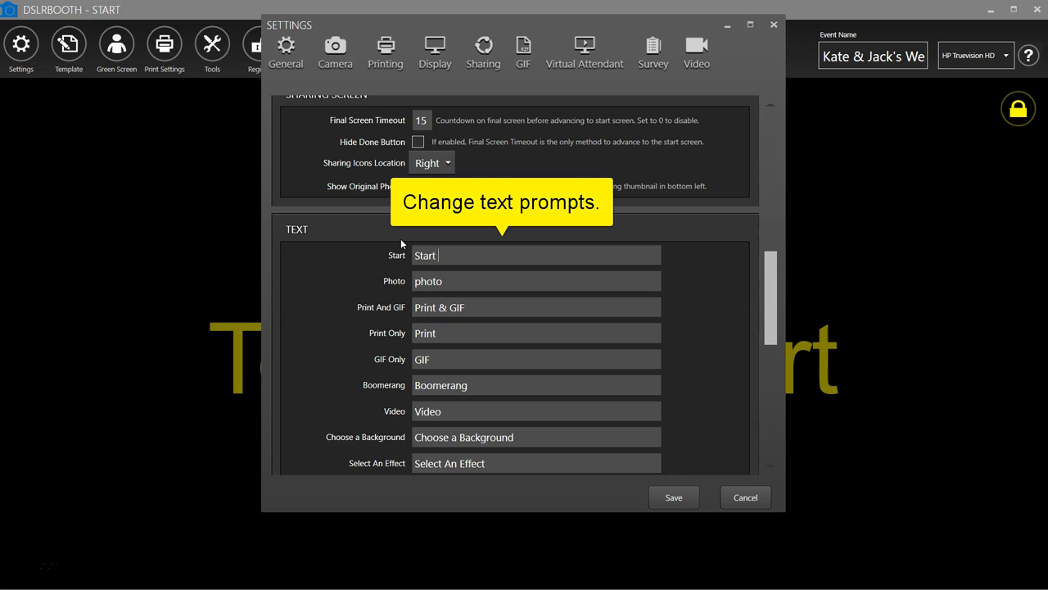
type("photobooth!")
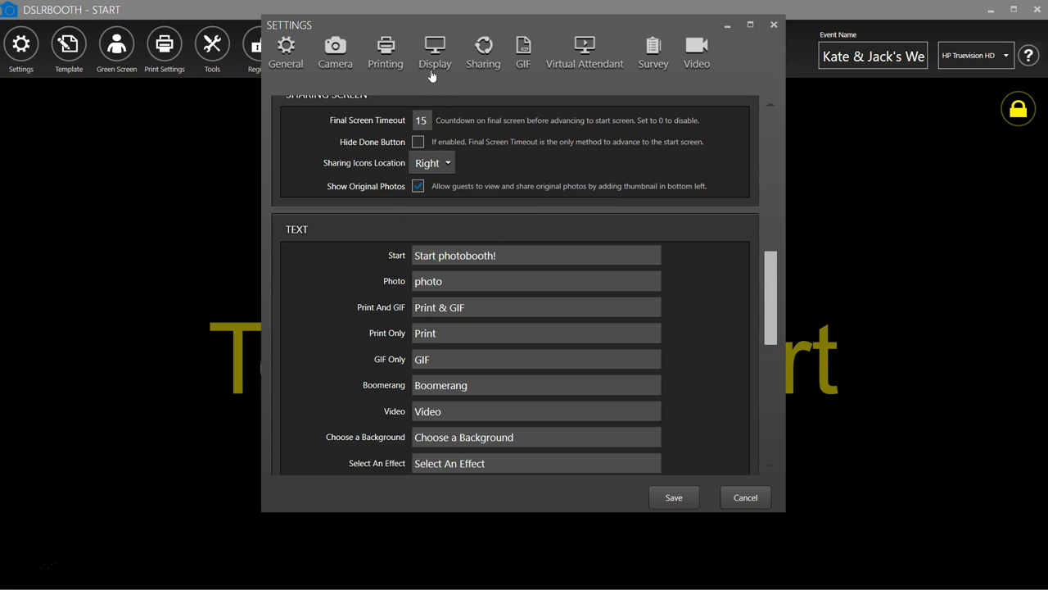
mouse_move(483, 50)
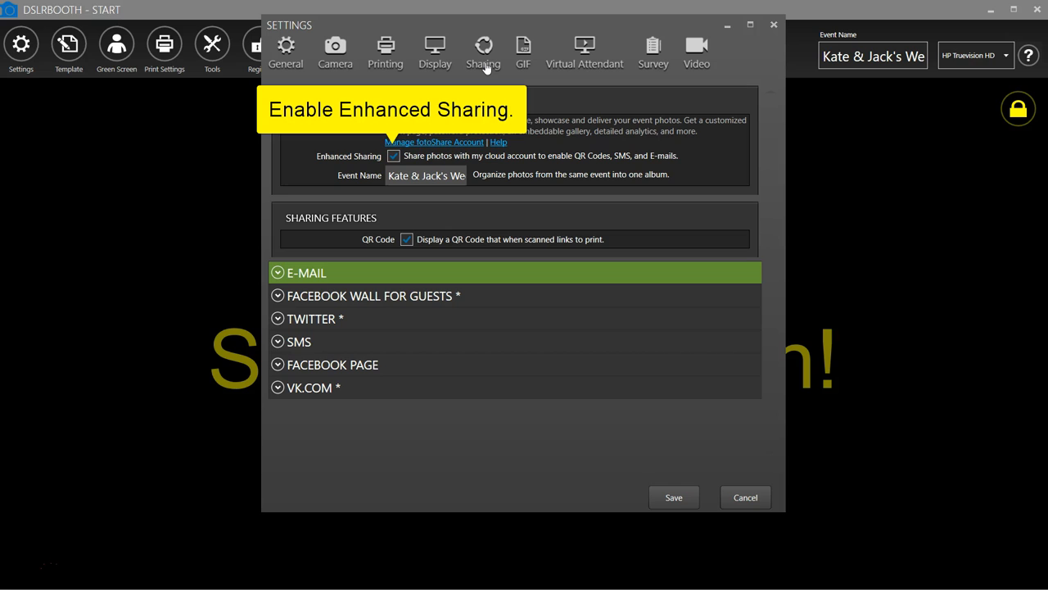
Toggle Enhanced Sharing off and on, then add 'Enjoy the Wedding!' to the e-mail body.
left_click(394, 156)
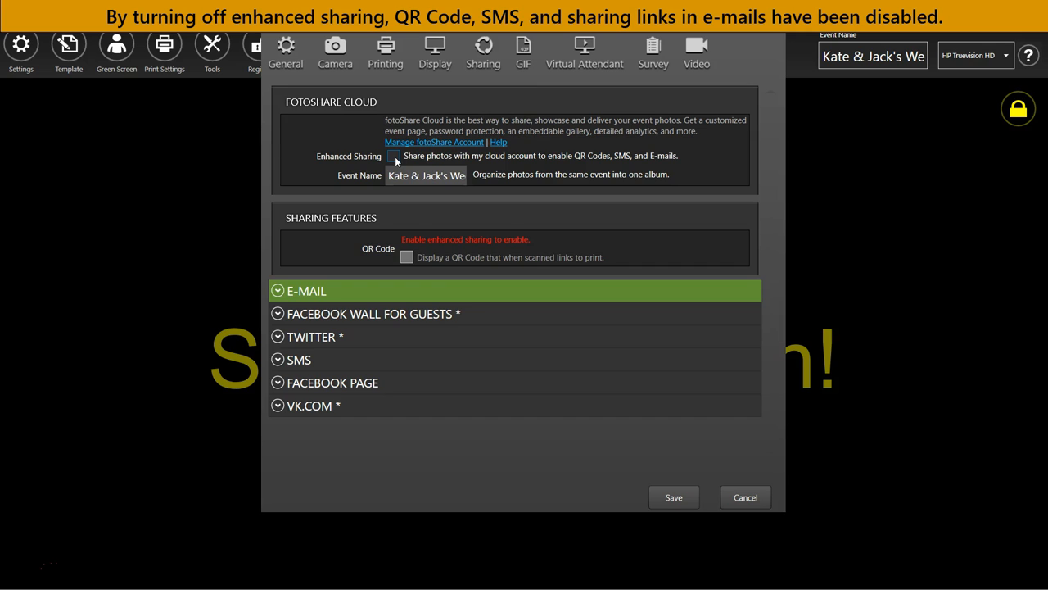
left_click(394, 155)
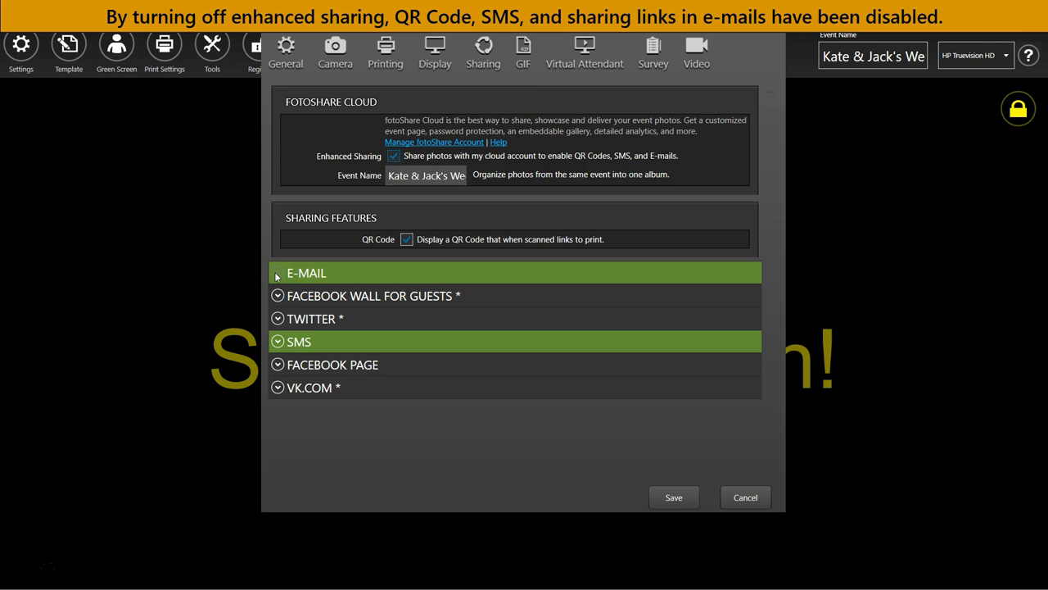
left_click(307, 273)
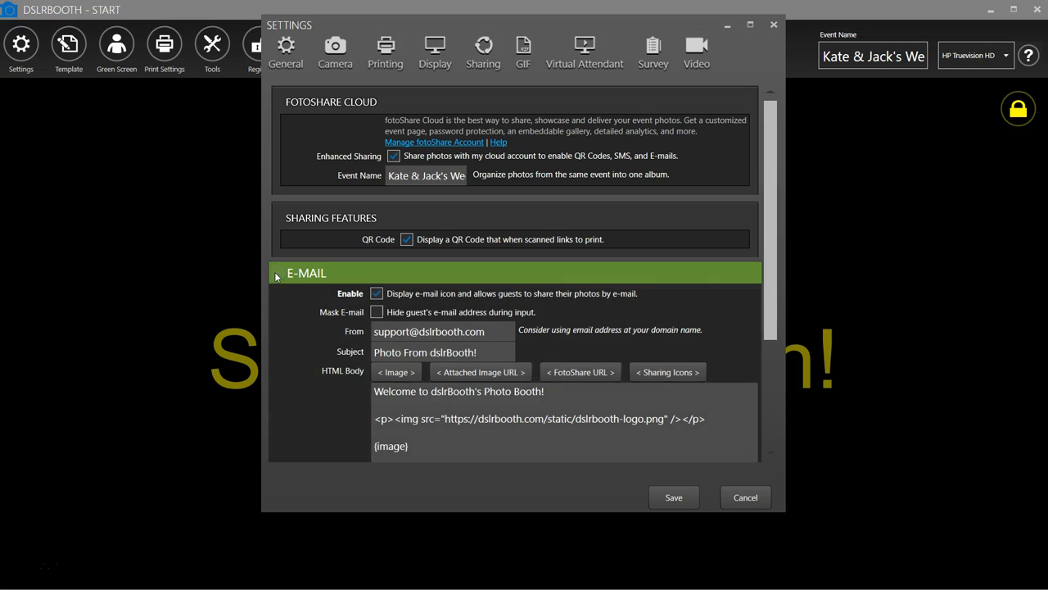
left_click(277, 272)
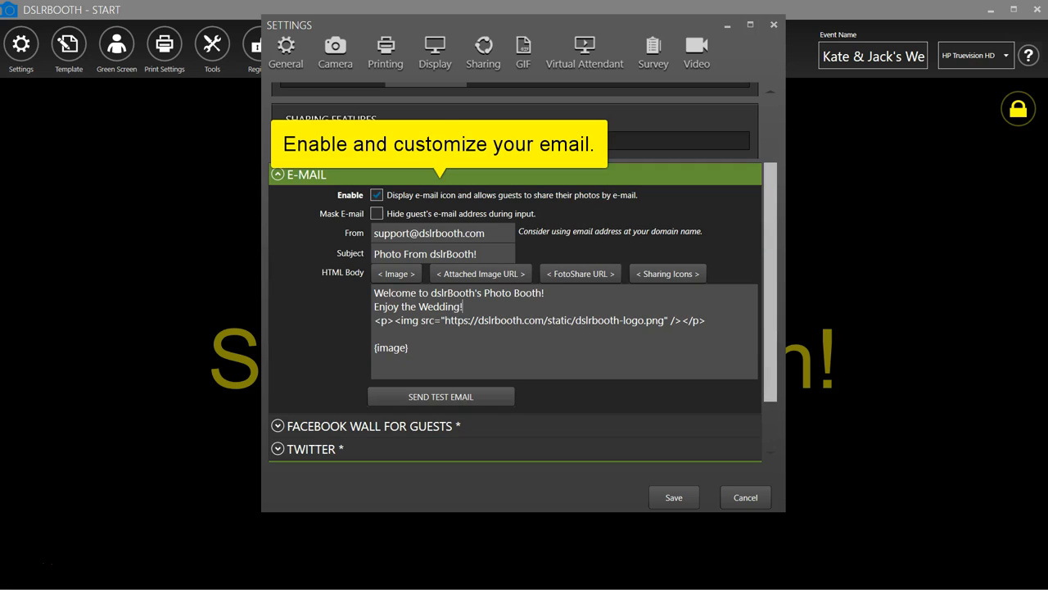
Set the Twitter post to 'New Photos from dslrBooth!' and edit the SMS message.
left_click(306, 174)
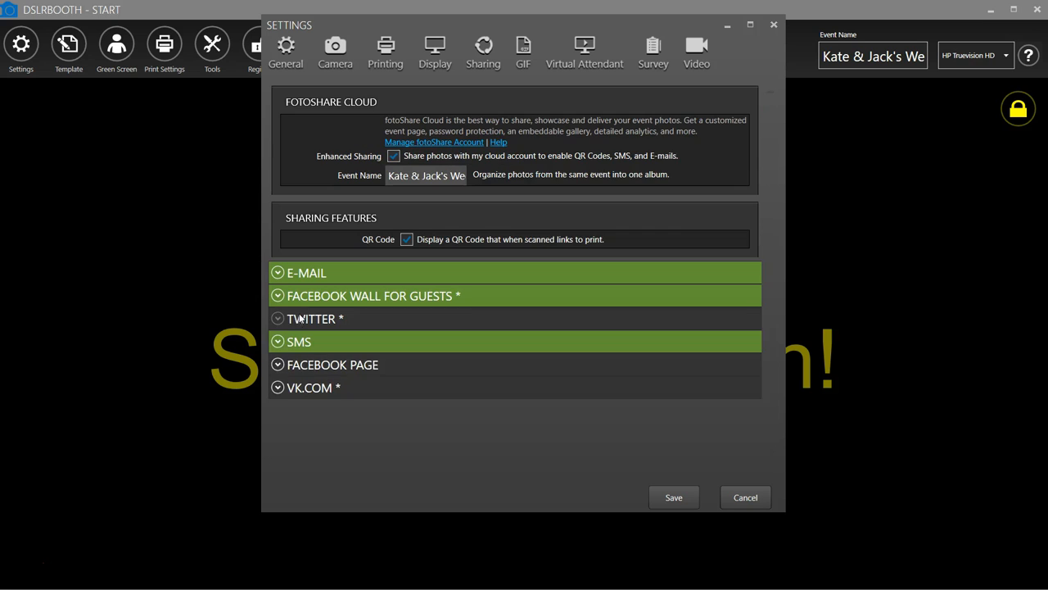
left_click(311, 319)
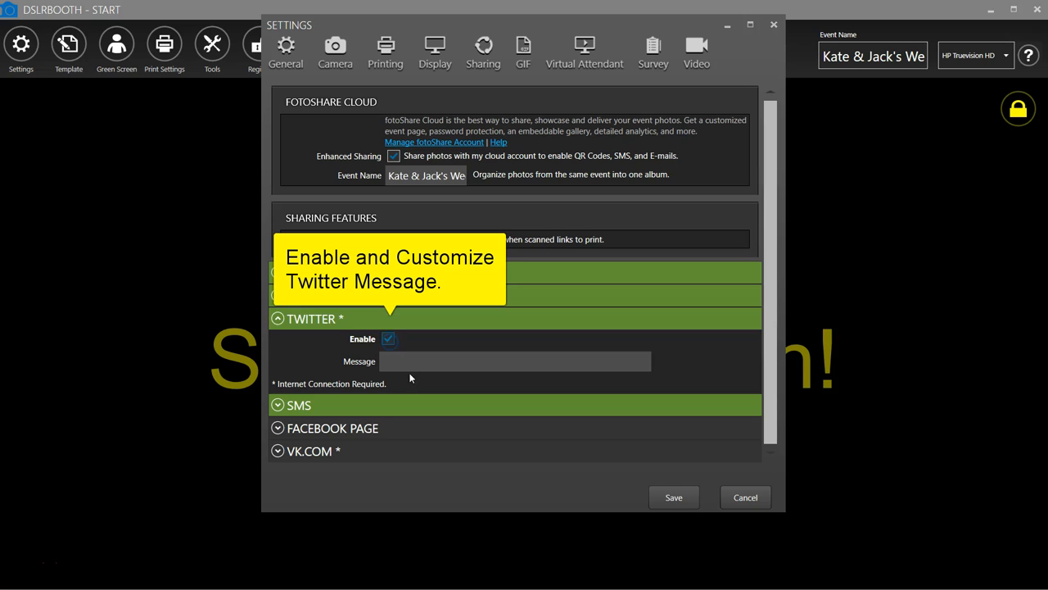
type("New Photos from")
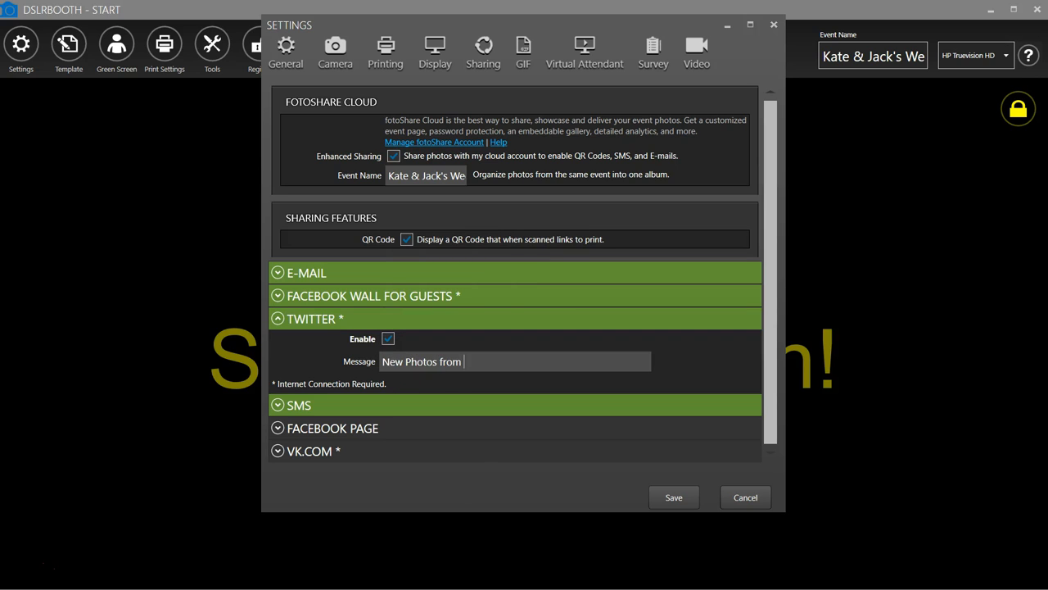
type("dslrBooth!")
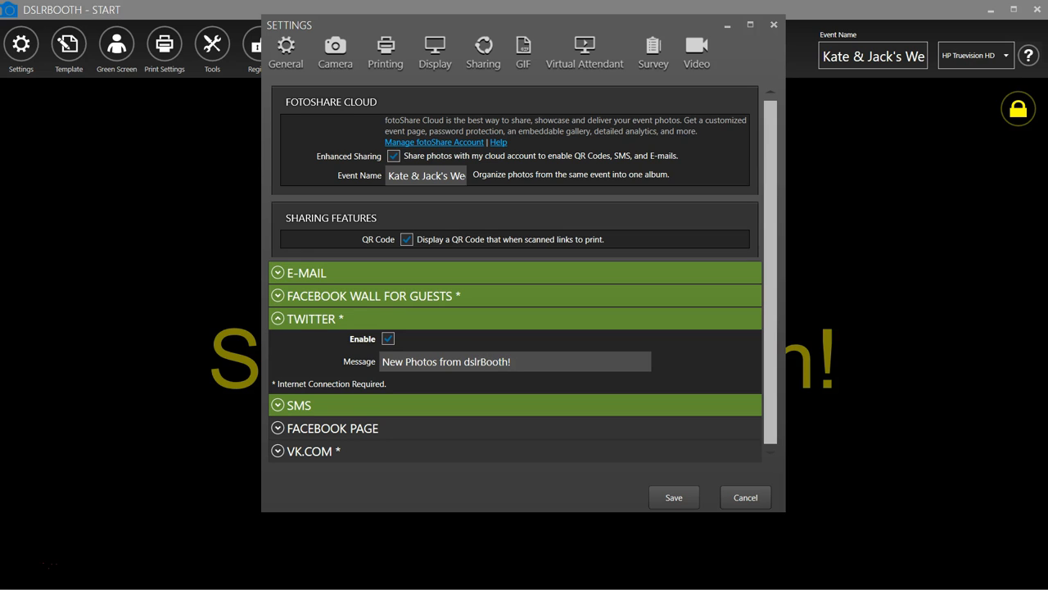
left_click(278, 318)
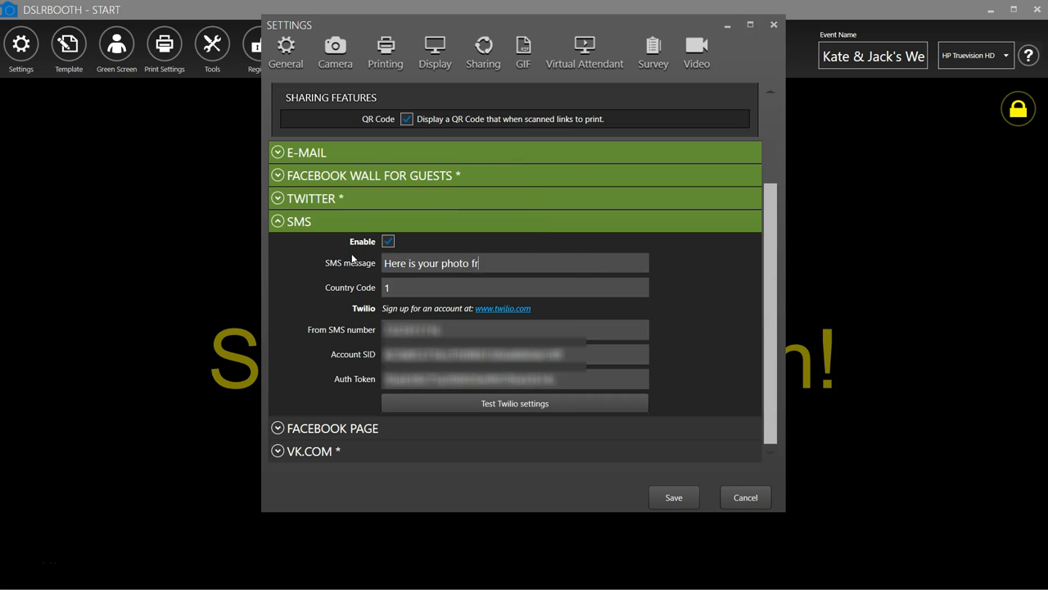
type("om dslrBooth!")
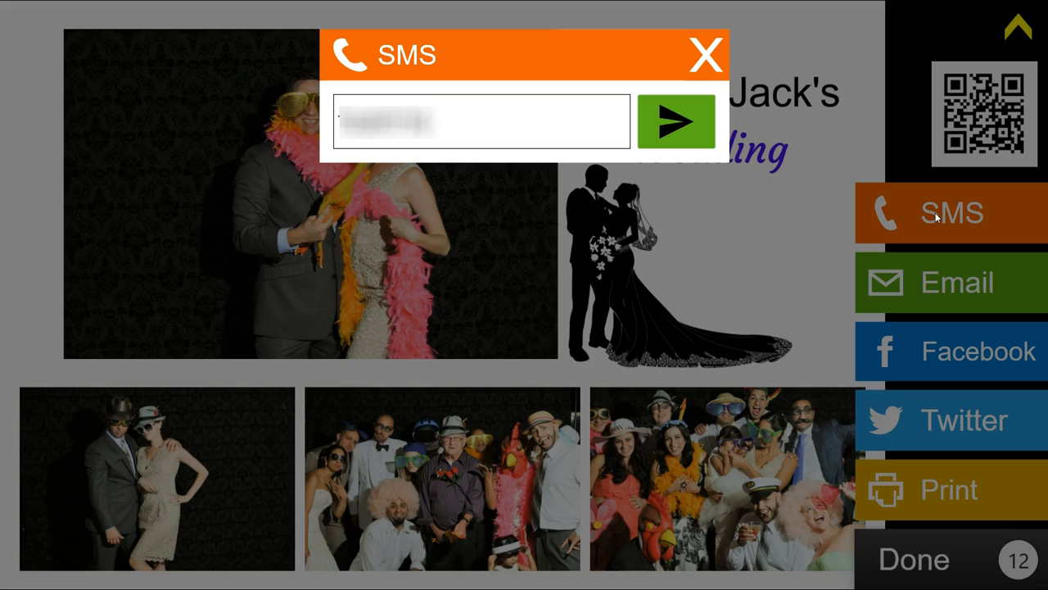
left_click(676, 121)
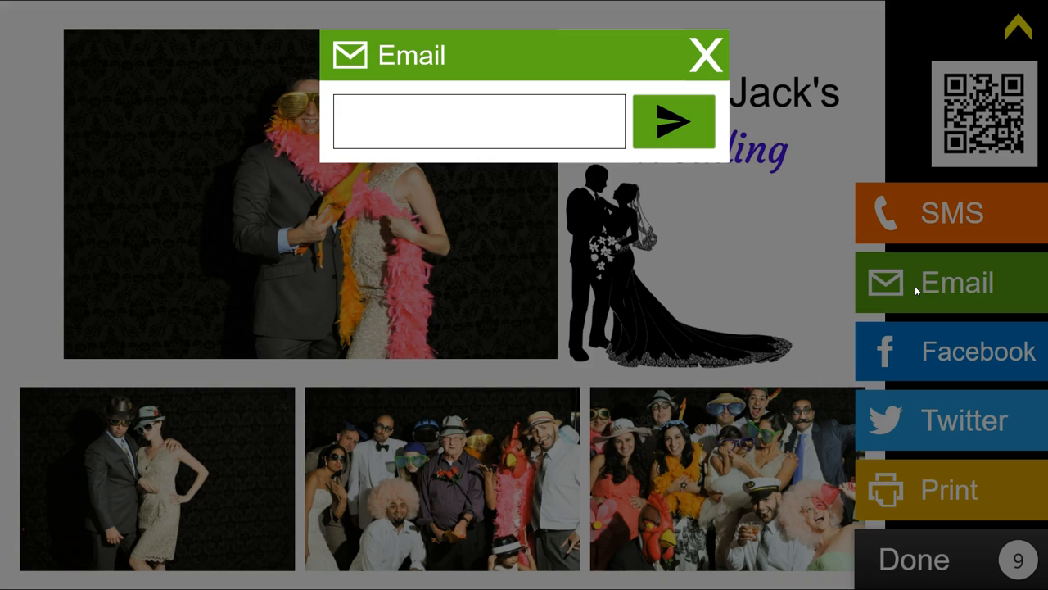
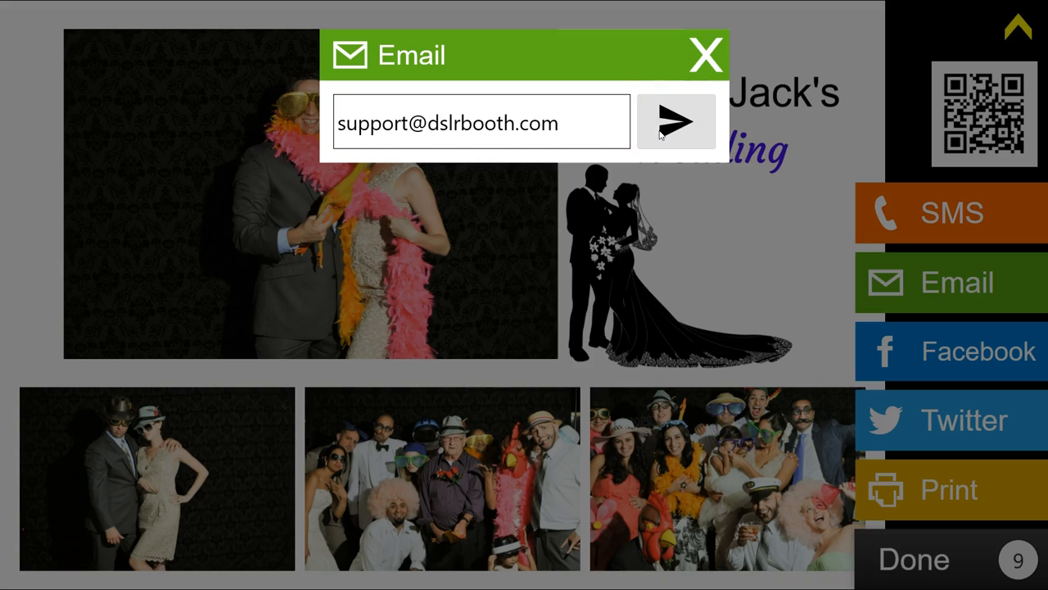
left_click(675, 121)
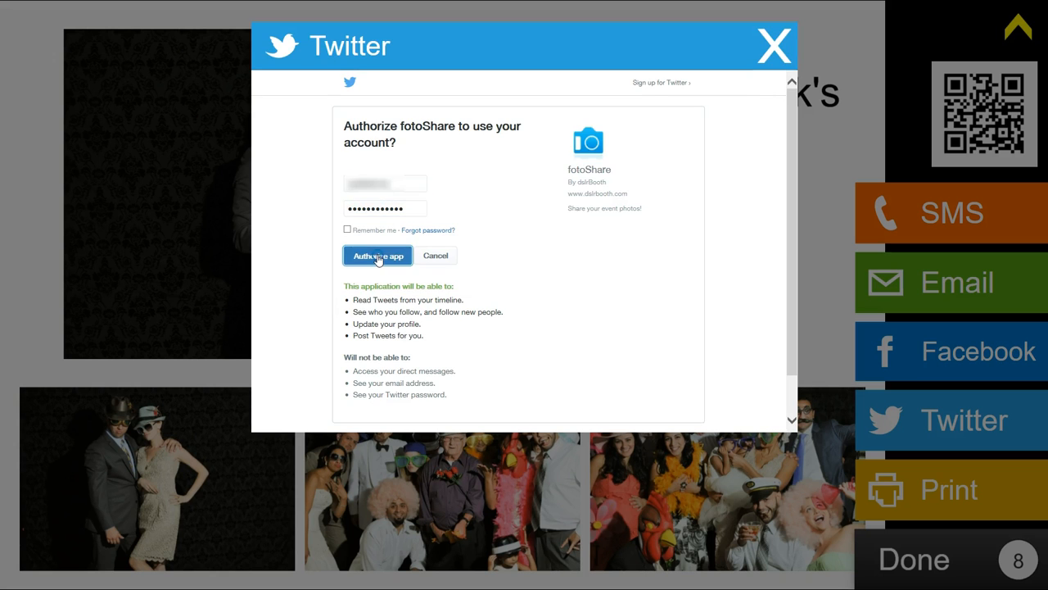
left_click(377, 255)
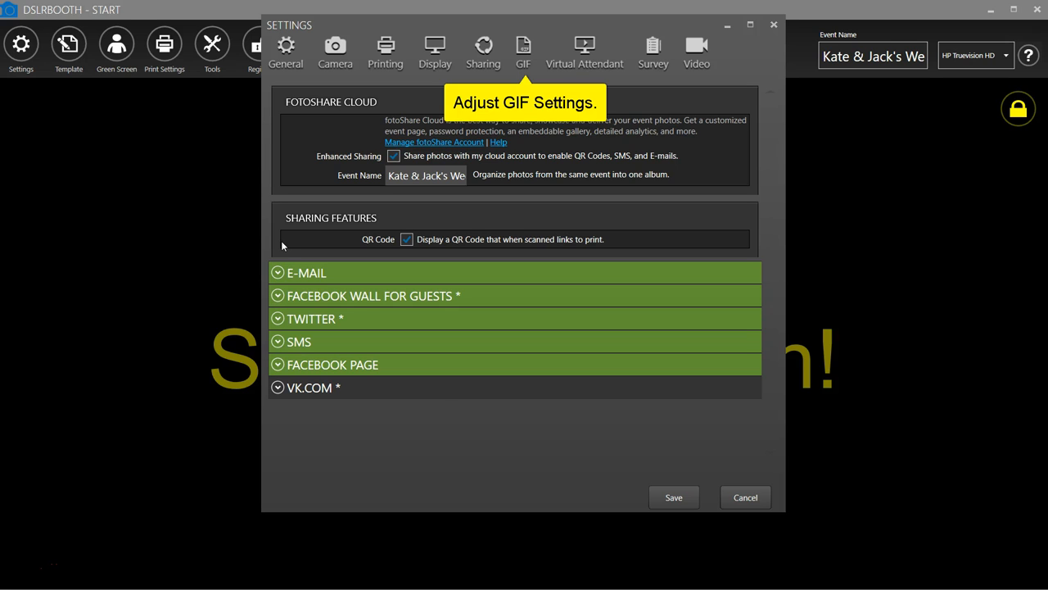
Set GIFs to Regular 720x480 with a 200 ms frame delay, and adjust the boomerang delay.
left_click(524, 49)
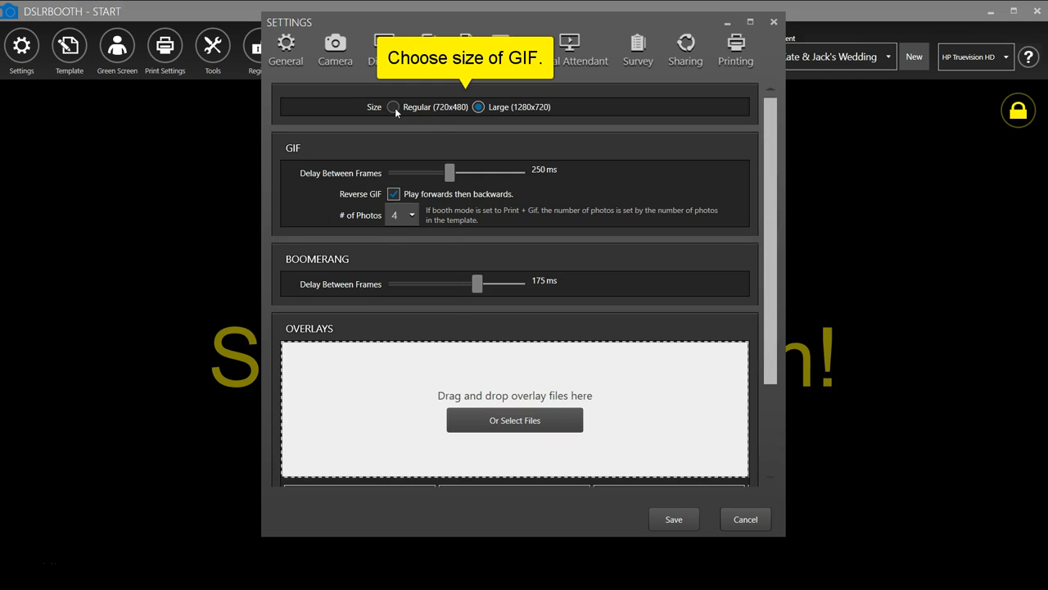
left_click(394, 107)
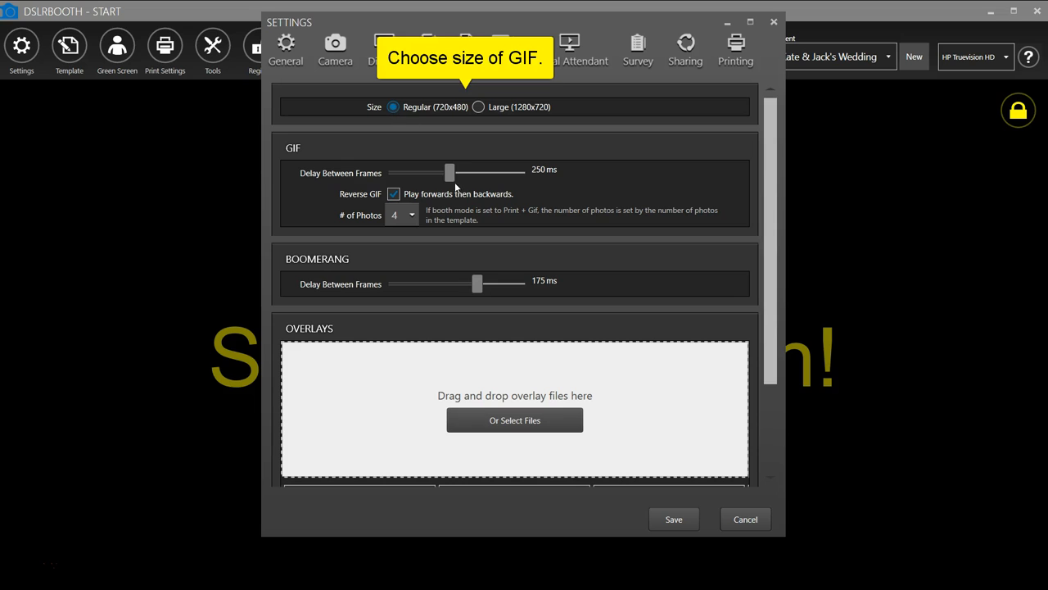
left_click_drag(449, 172, 434, 172)
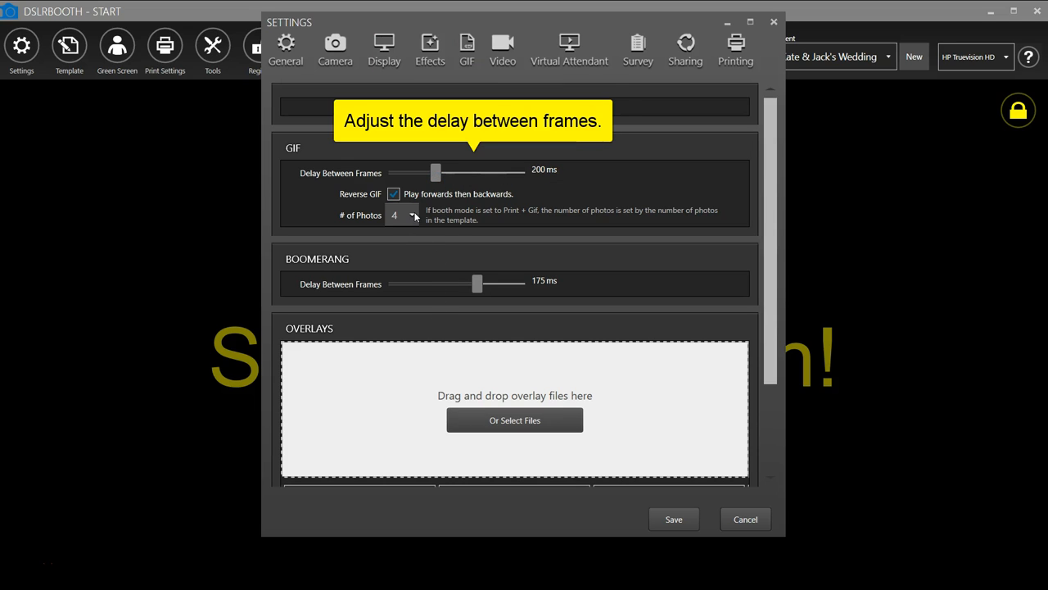
left_click(413, 215)
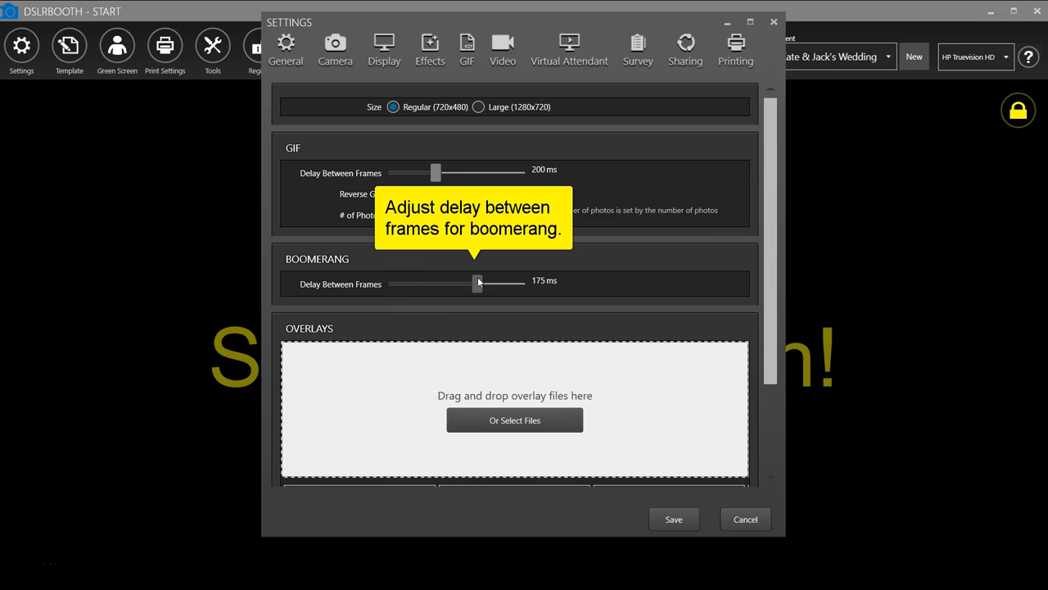
left_click_drag(479, 281, 463, 281)
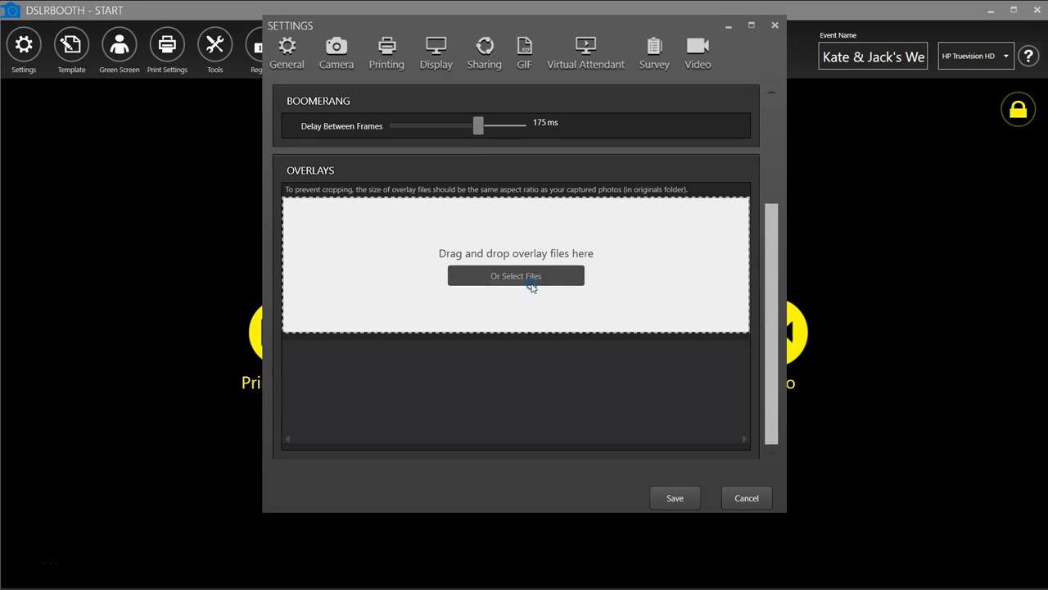
Load all the confetti PNG images as GIF overlay frames.
left_click(516, 275)
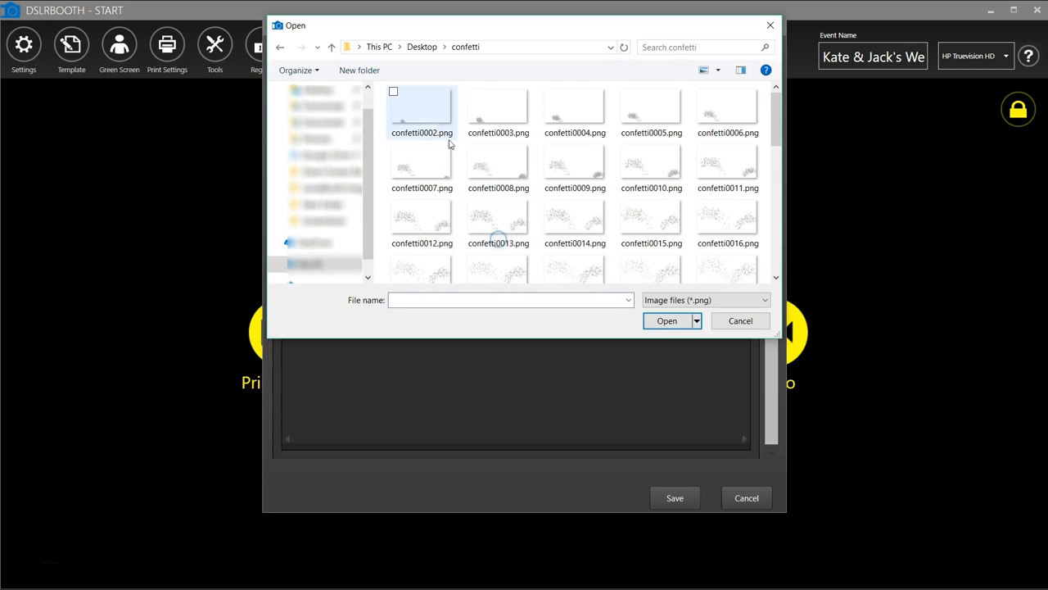
left_click(667, 320)
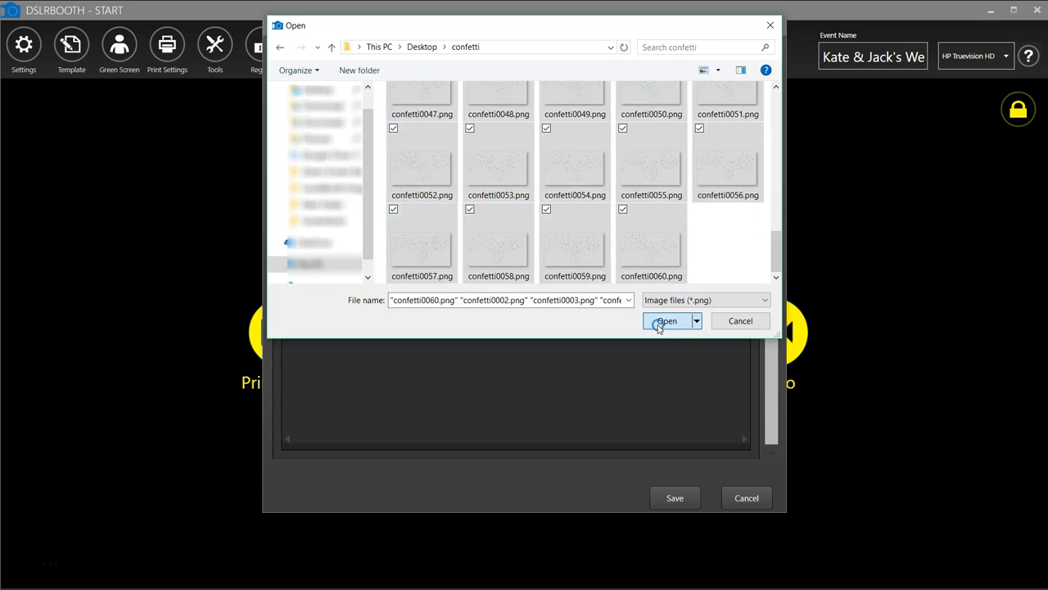
left_click(666, 320)
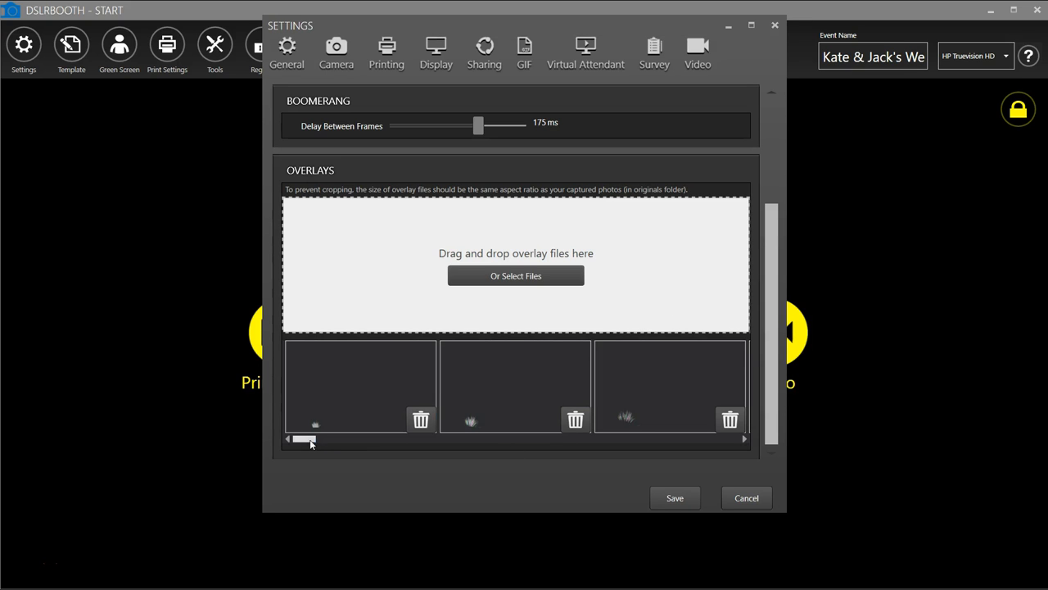
left_click_drag(307, 439, 545, 439)
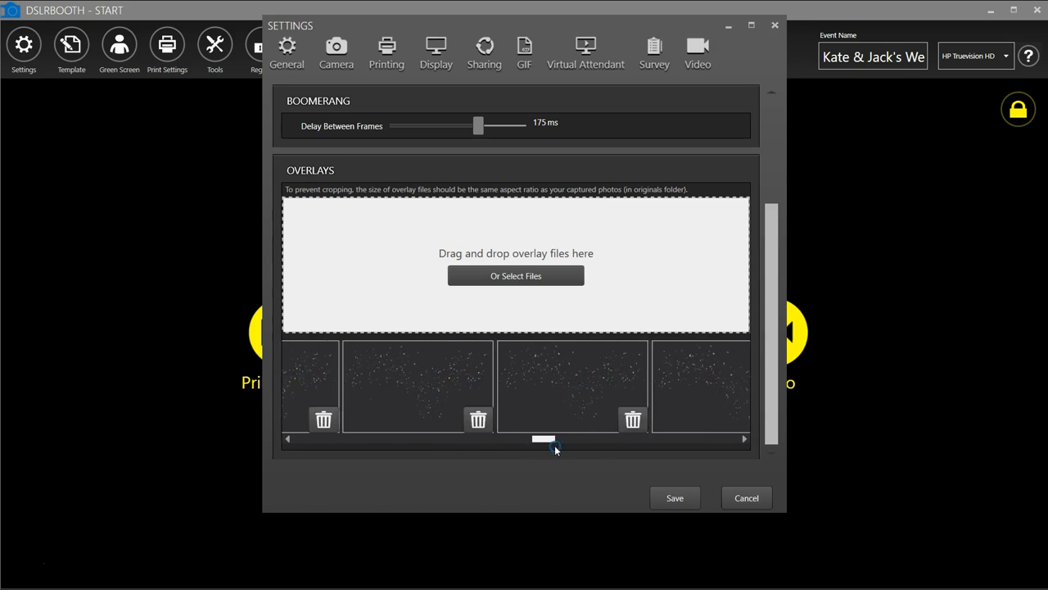
left_click_drag(543, 439, 725, 439)
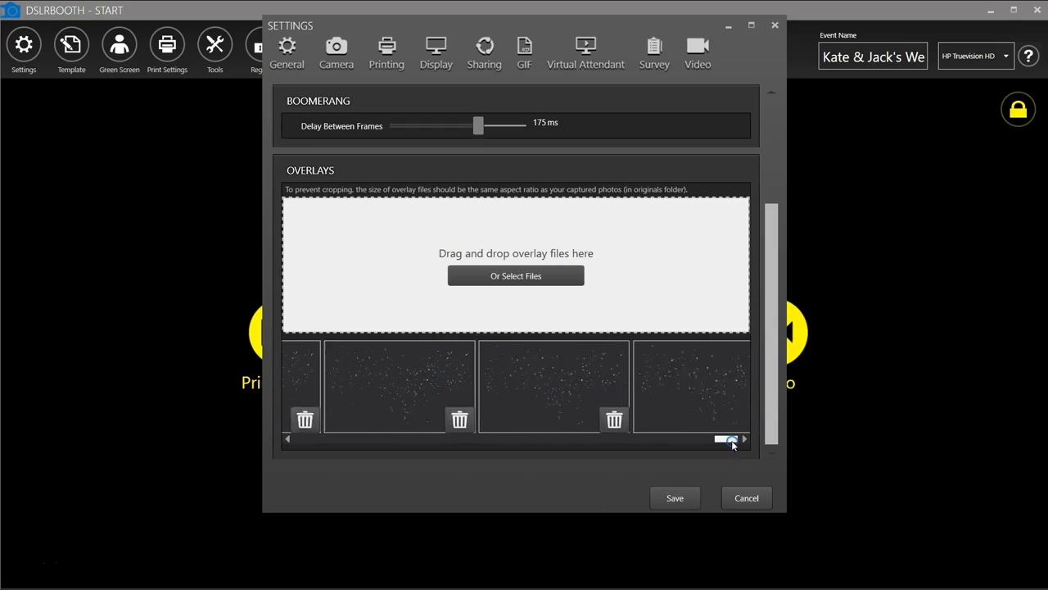
left_click(585, 49)
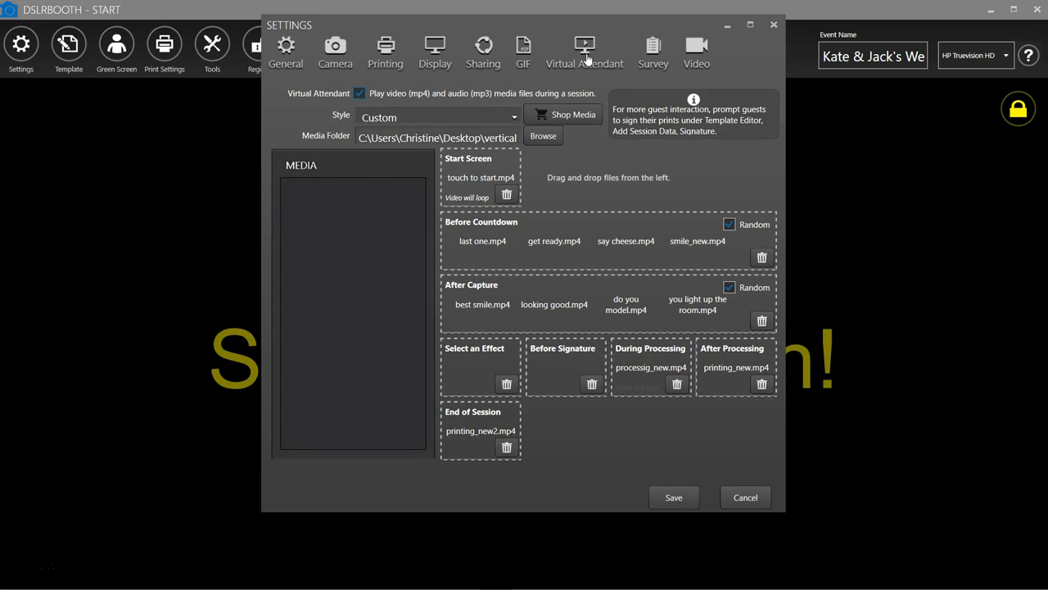
Use the Audio - American Female style and add best-smile and one-more clips to After Capture.
left_click(359, 93)
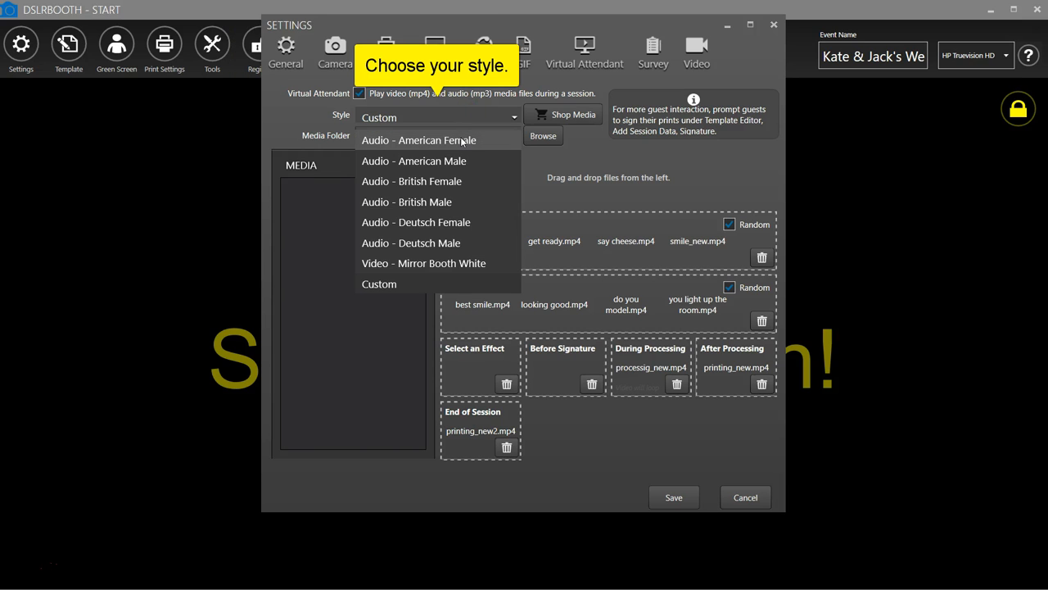
left_click(419, 139)
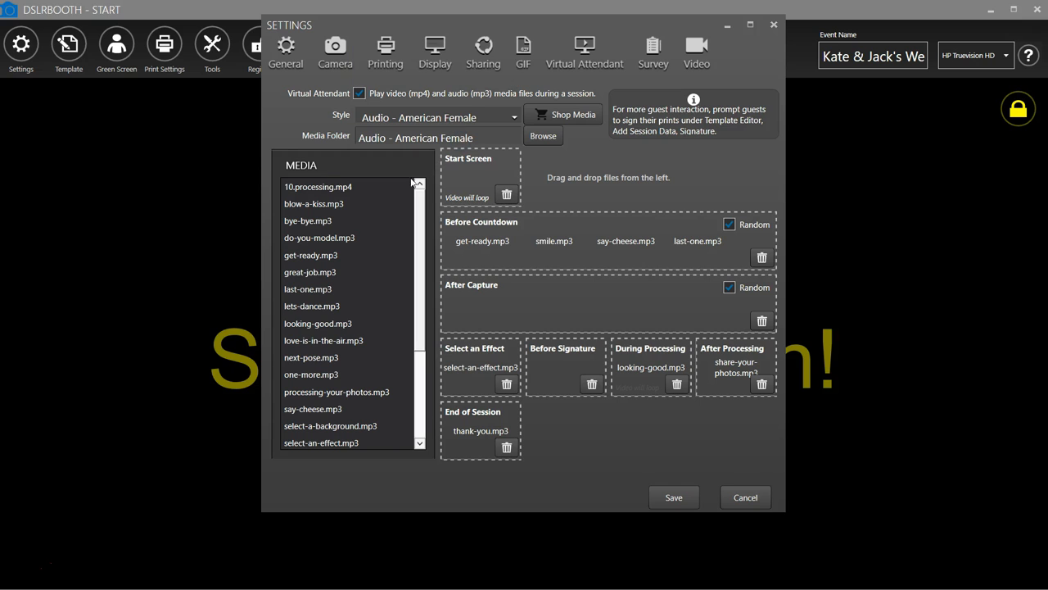
left_click(310, 255)
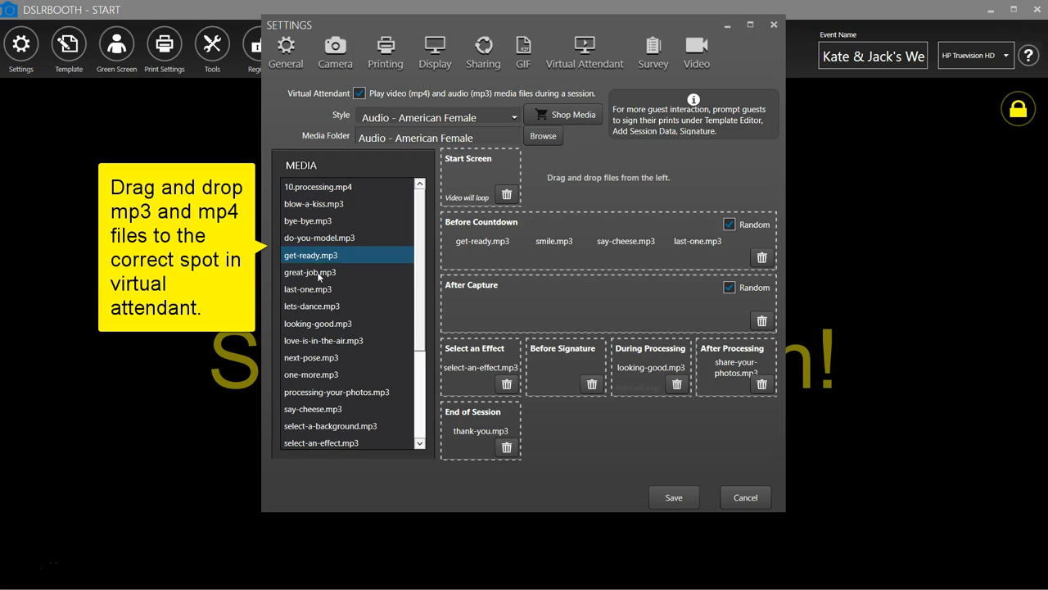
scroll("down", 3)
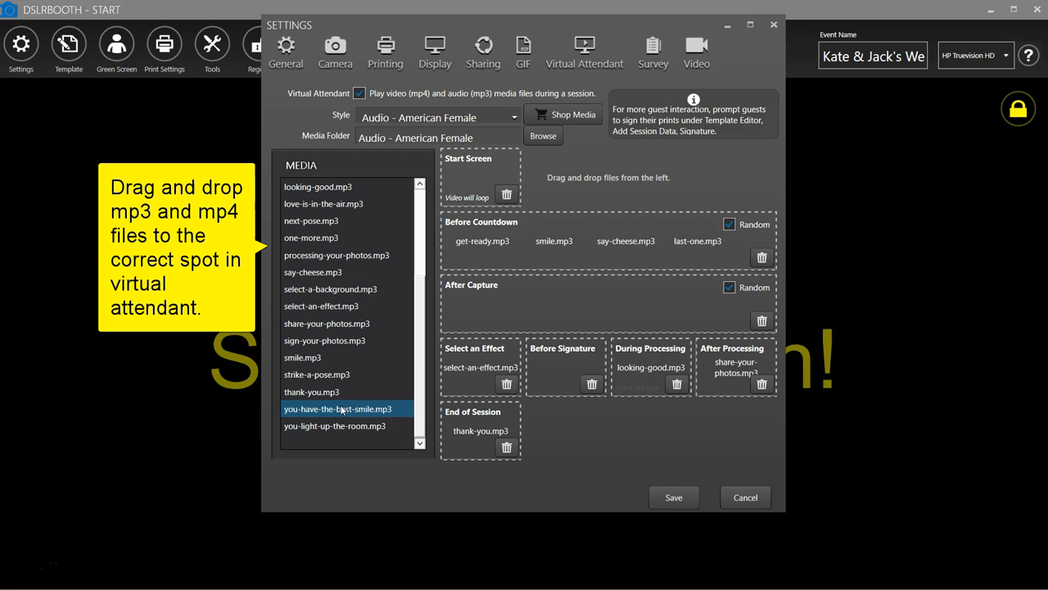
left_click_drag(344, 408, 481, 303)
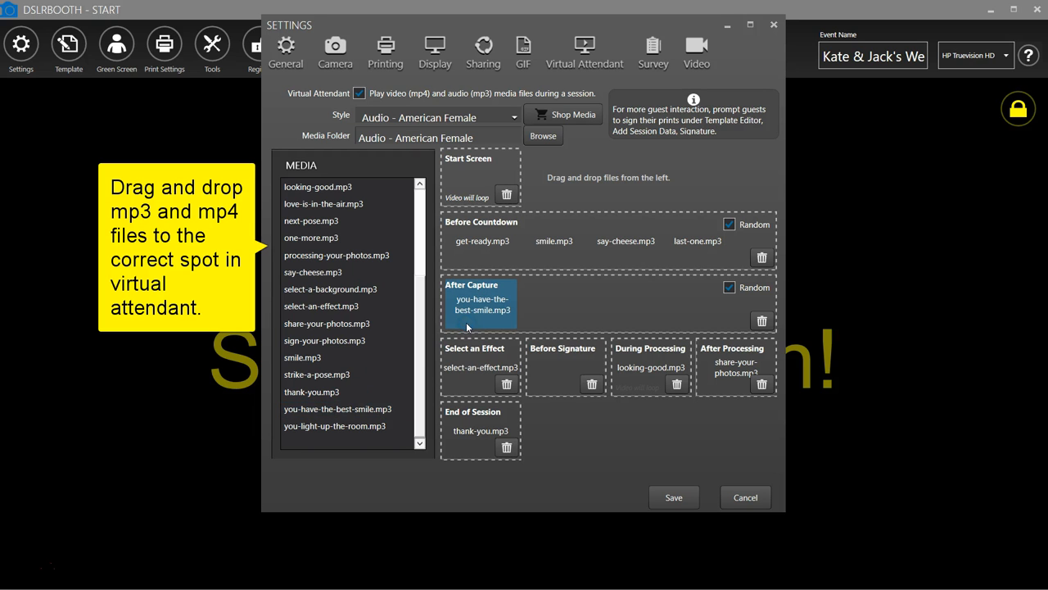
left_click(330, 289)
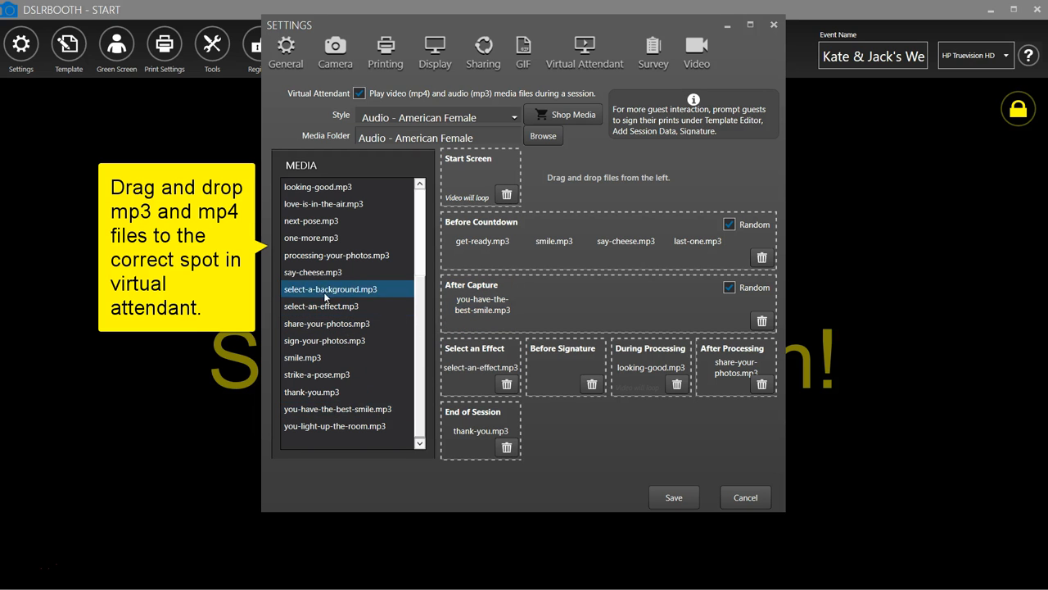
left_click(311, 237)
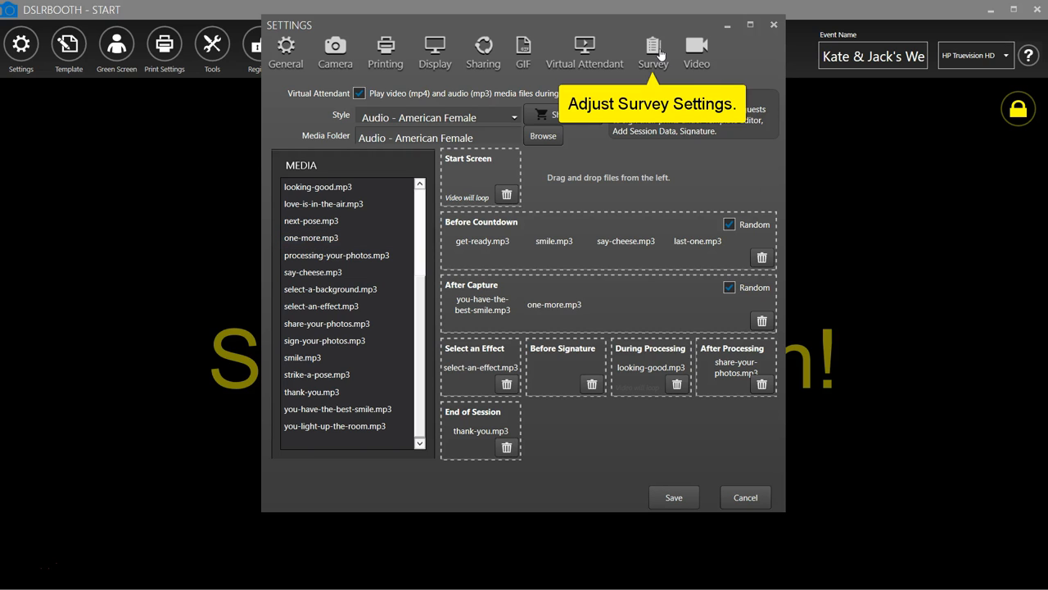
Enable the survey and add a required 'What is your email?' question.
left_click(653, 51)
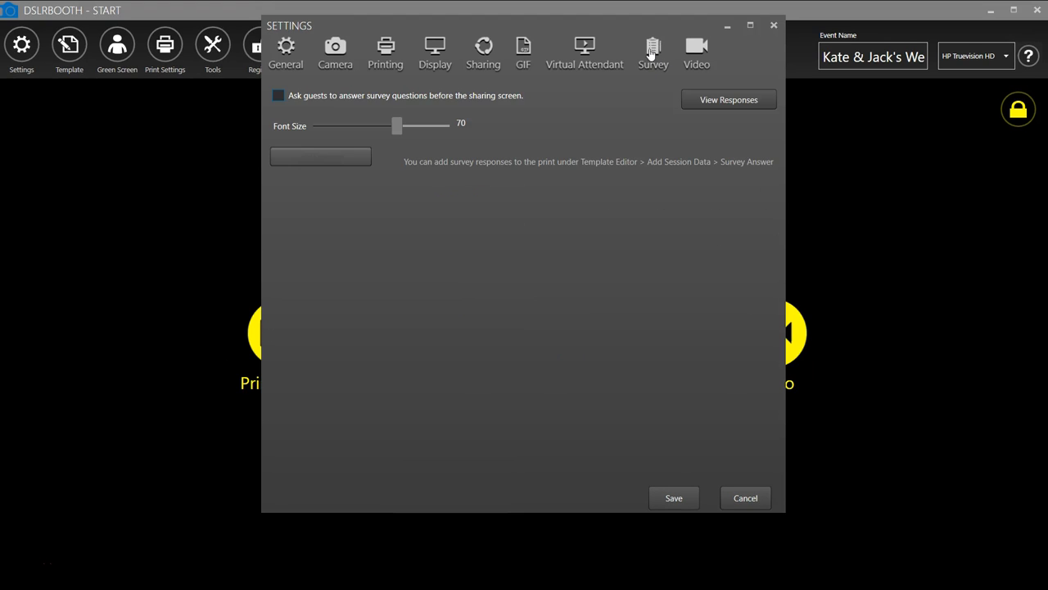
left_click(277, 95)
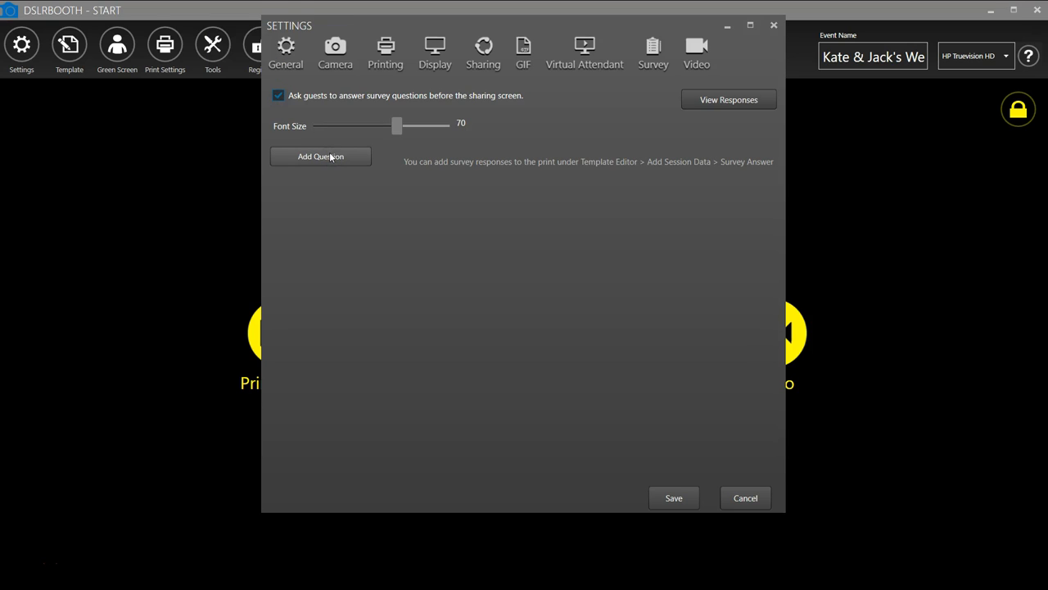
left_click(320, 157)
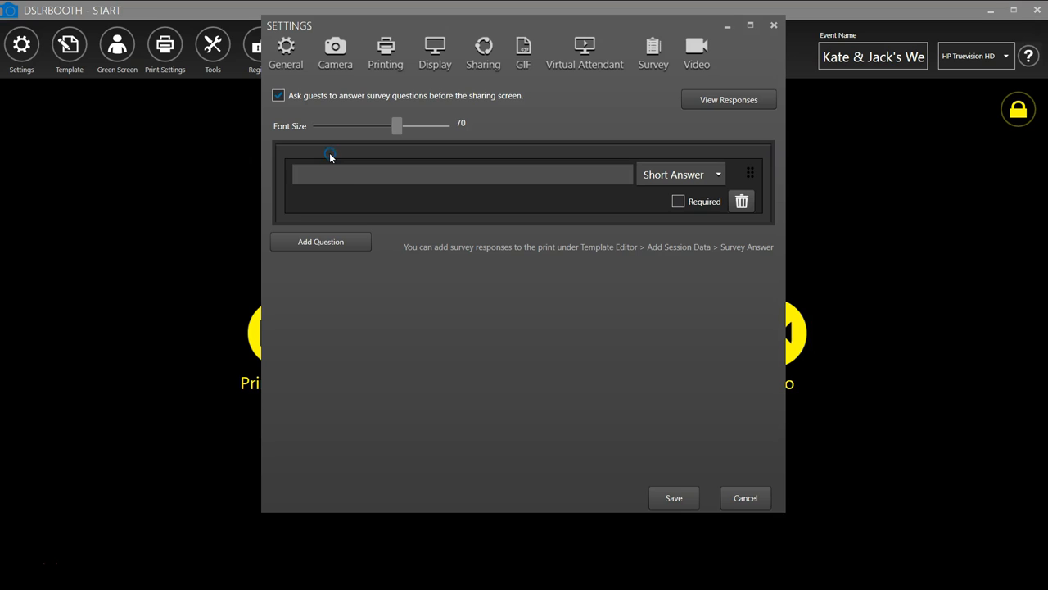
type("What is your email?")
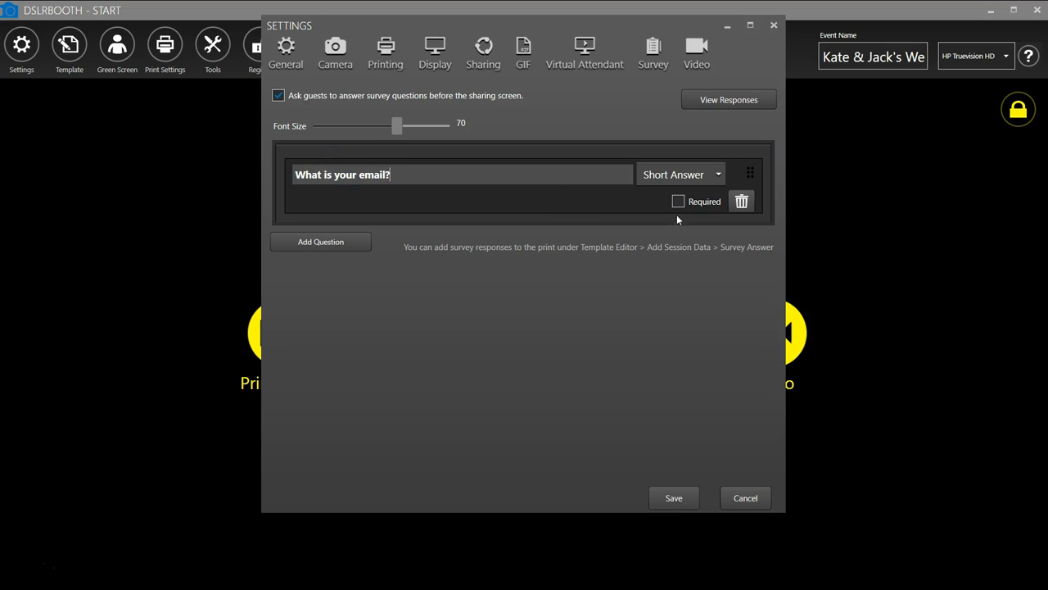
left_click(678, 201)
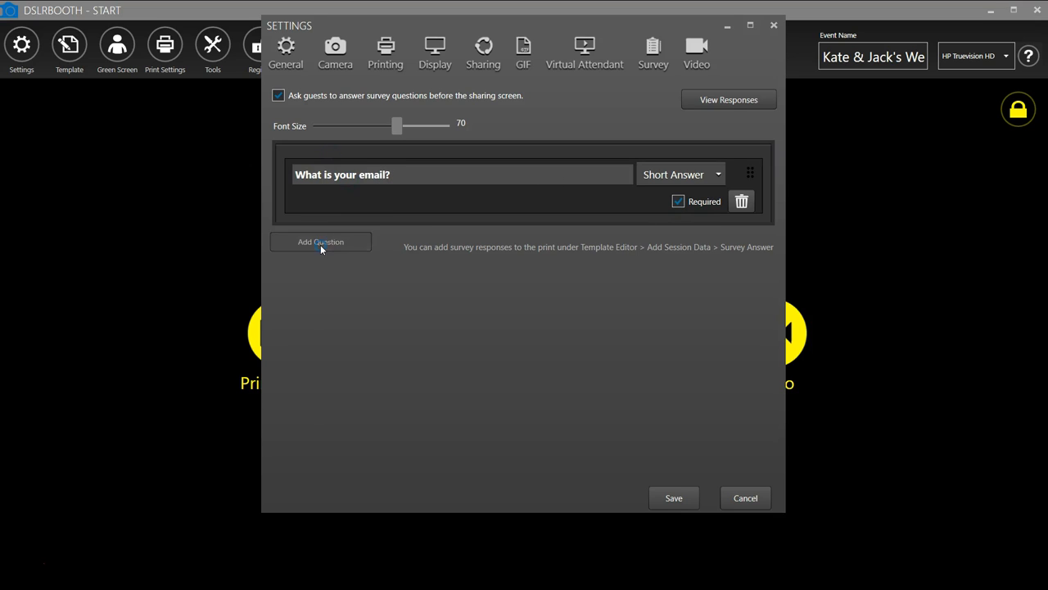
Give the wedding question a second answer 'No!' and add the next question.
left_click(320, 241)
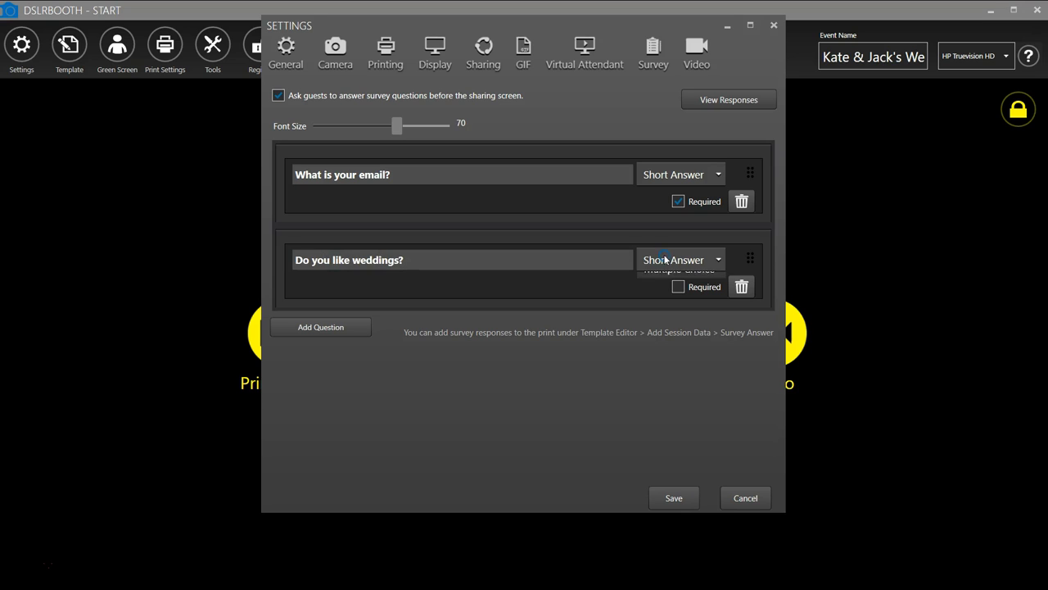
left_click(681, 260)
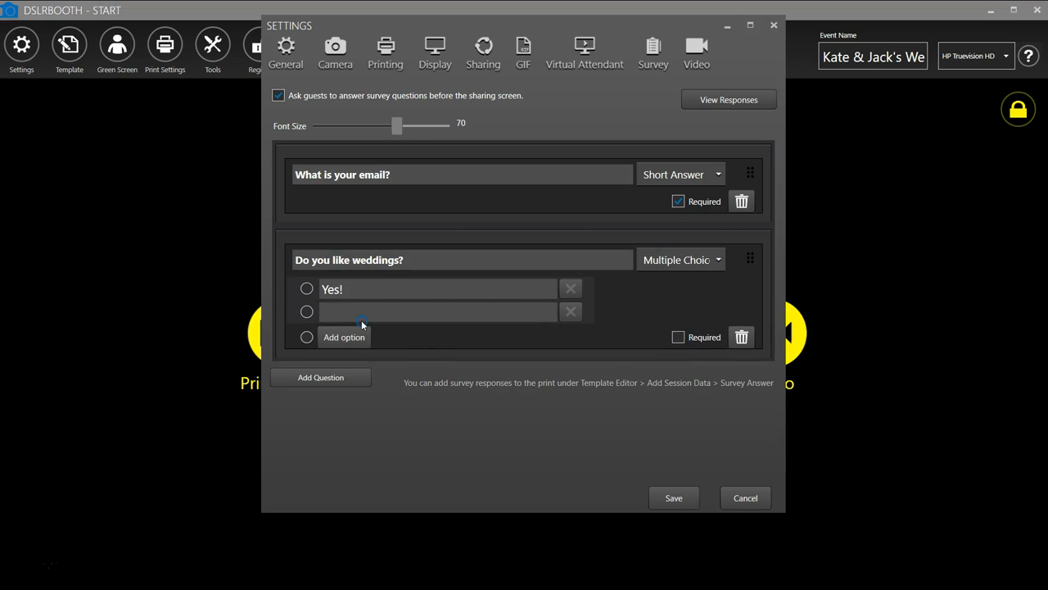
type("No!")
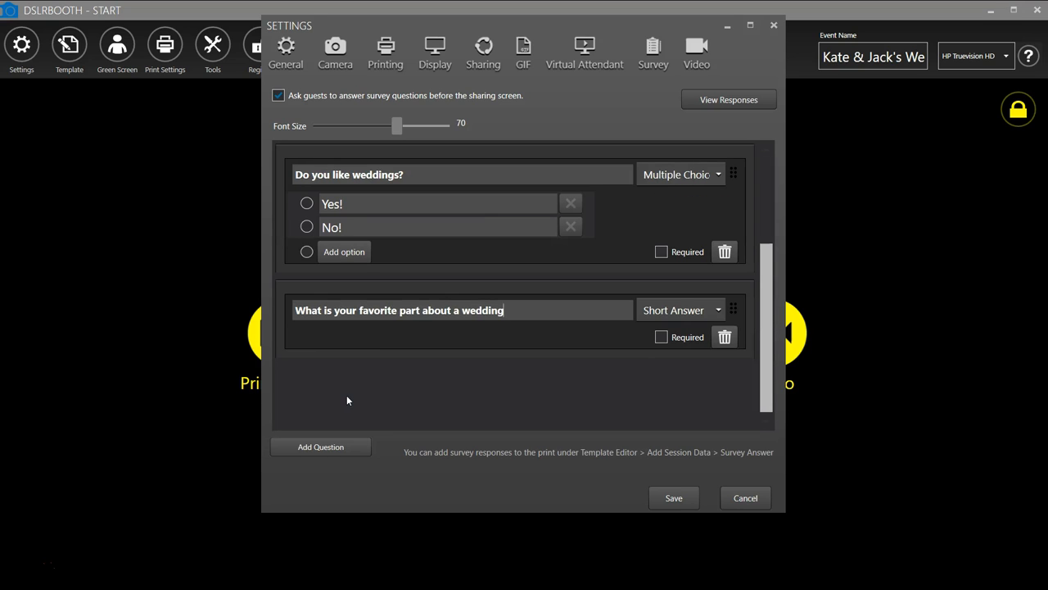
left_click(679, 309)
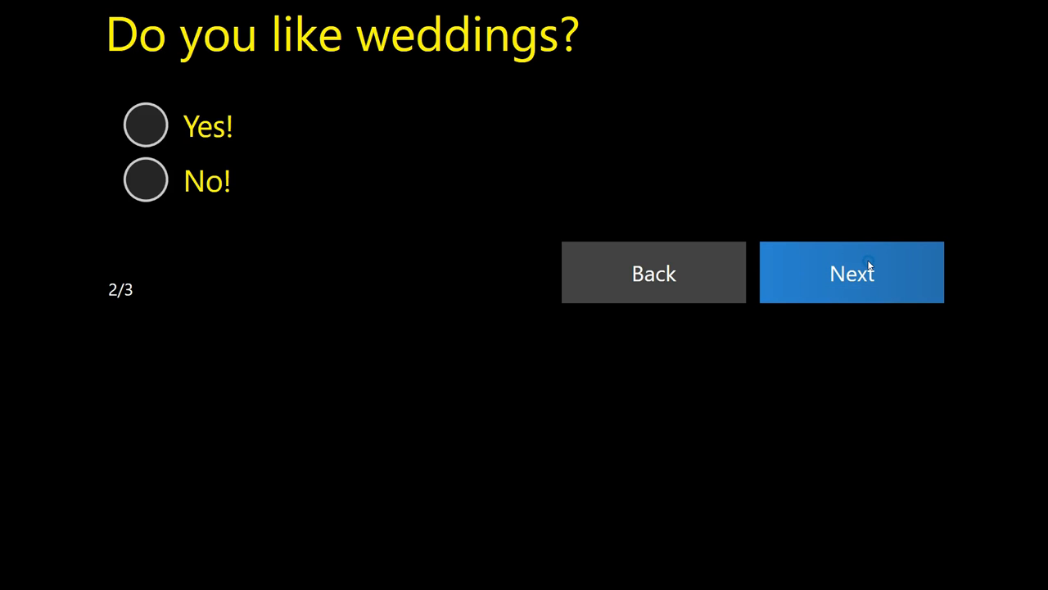
Advance past question 2 and answer the favorite-part question with 'The cake!'.
left_click(852, 272)
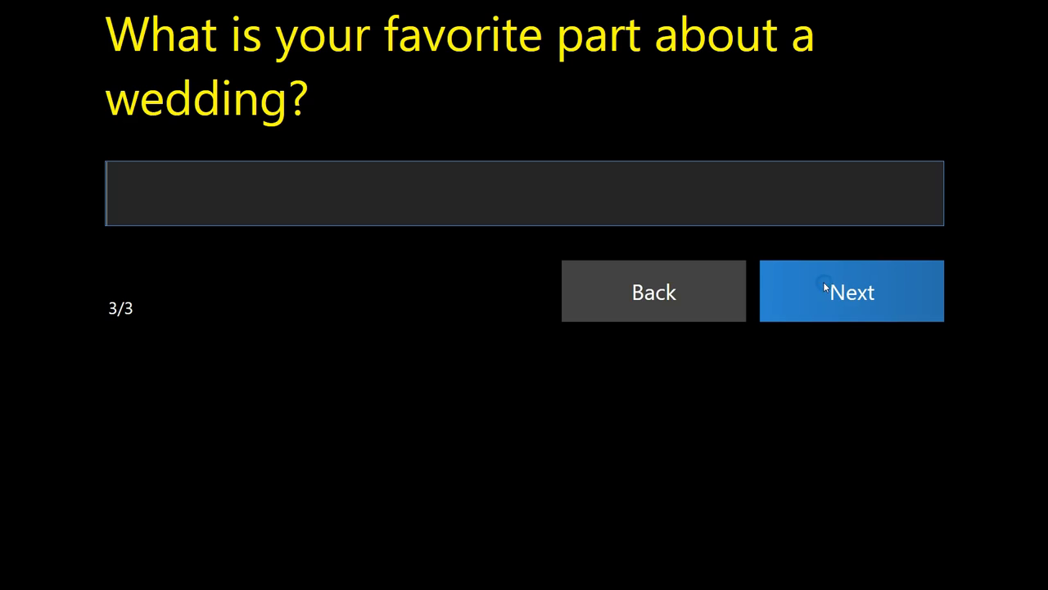
type("The cake!")
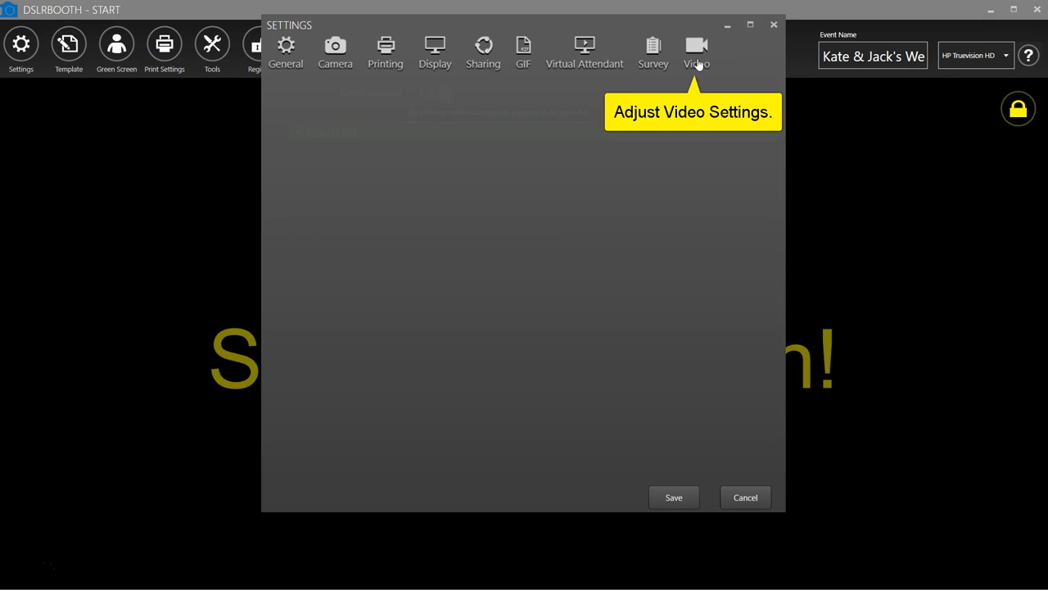
Set up public YouTube video sharing, entering 'dslr', and save the settings.
left_click(696, 49)
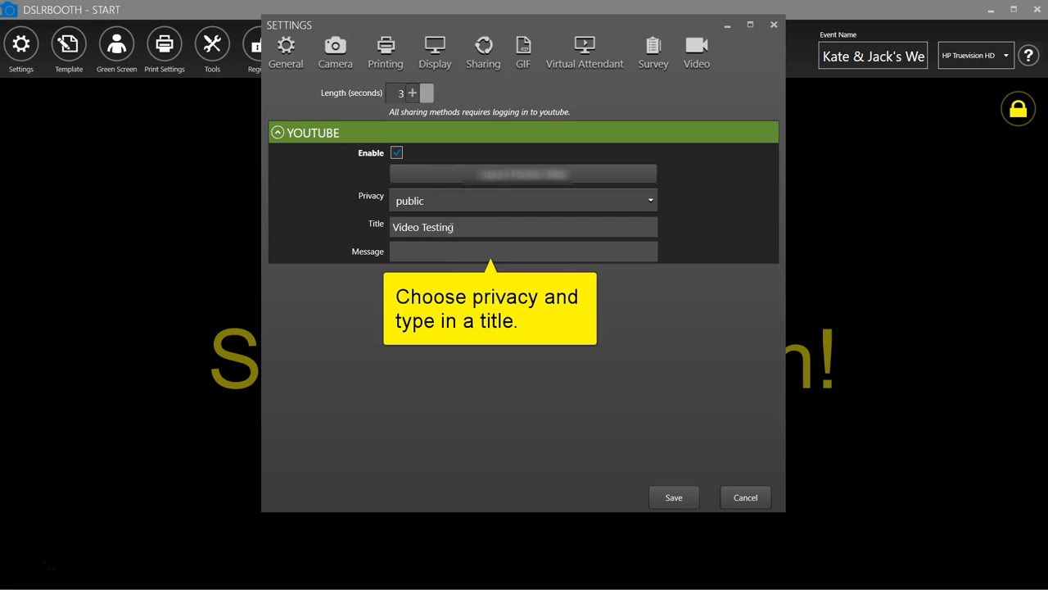
type("dslr")
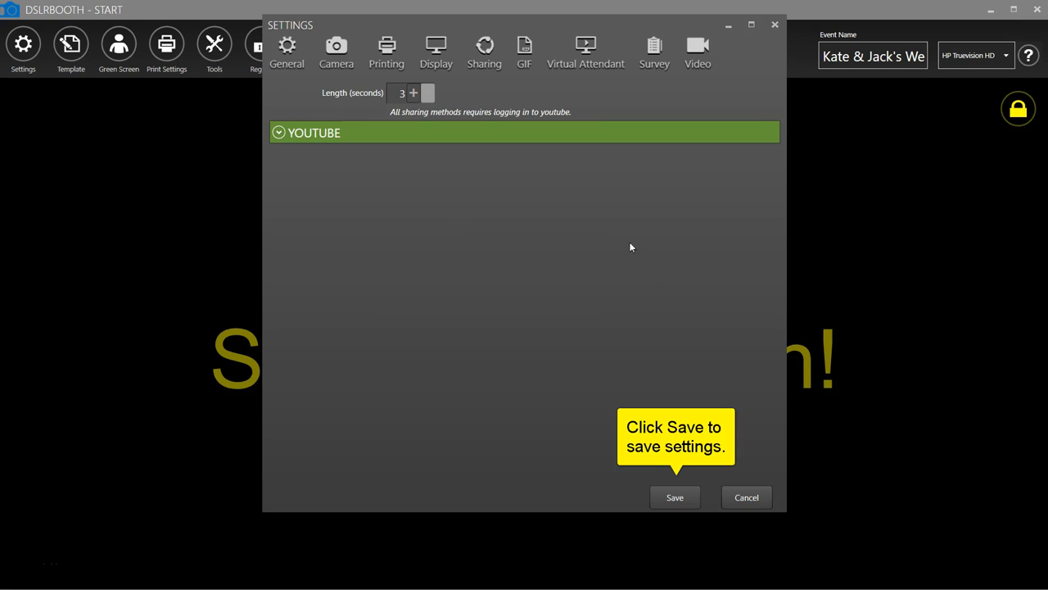
left_click(675, 498)
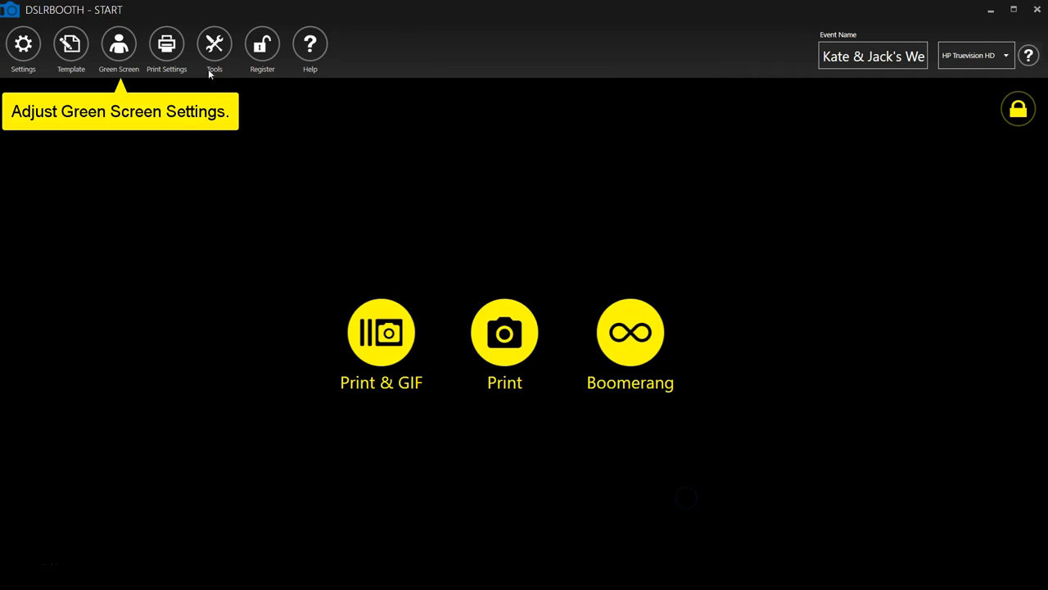
mouse_move(119, 43)
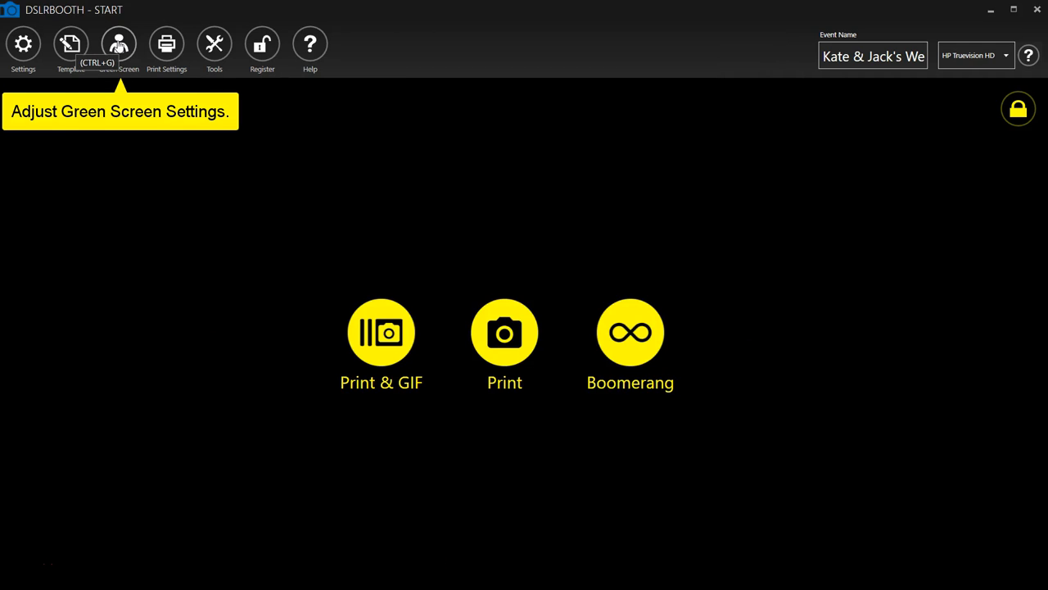
Add the lakeside sunset image as a second green-screen background.
left_click(118, 44)
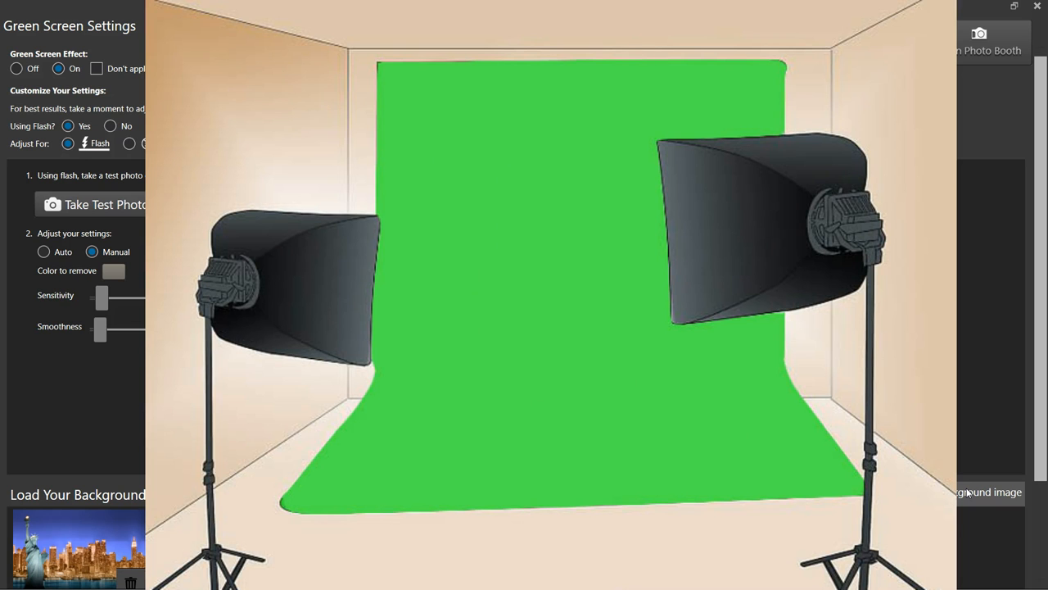
left_click(77, 545)
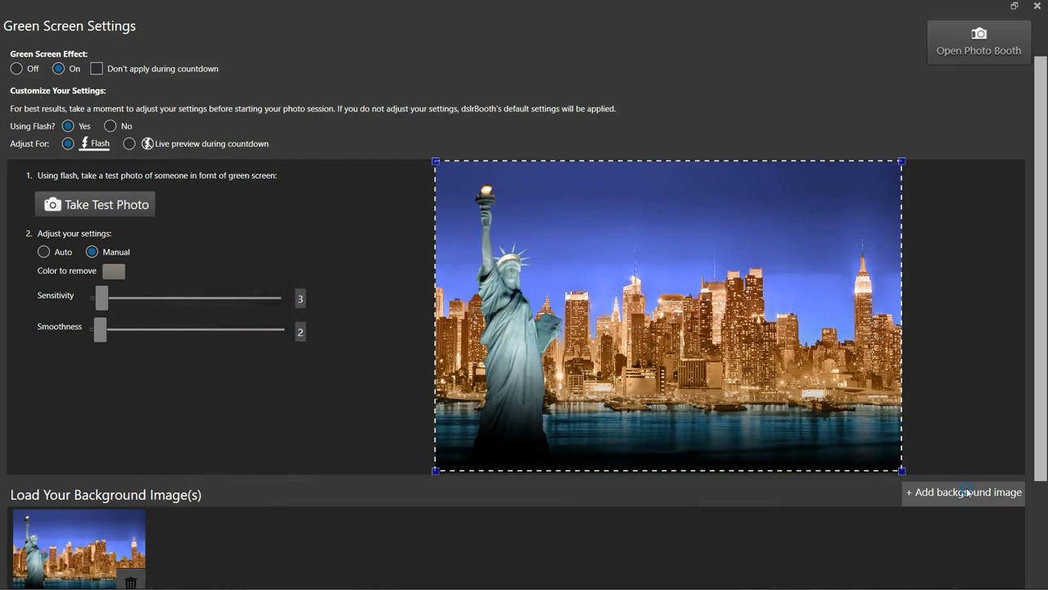
left_click(964, 492)
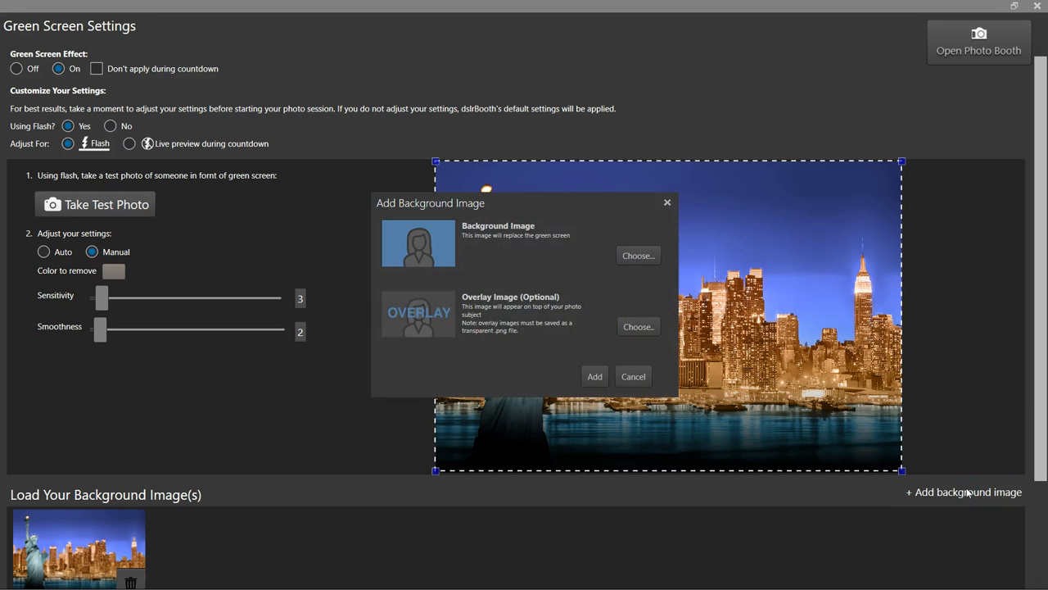
left_click(638, 255)
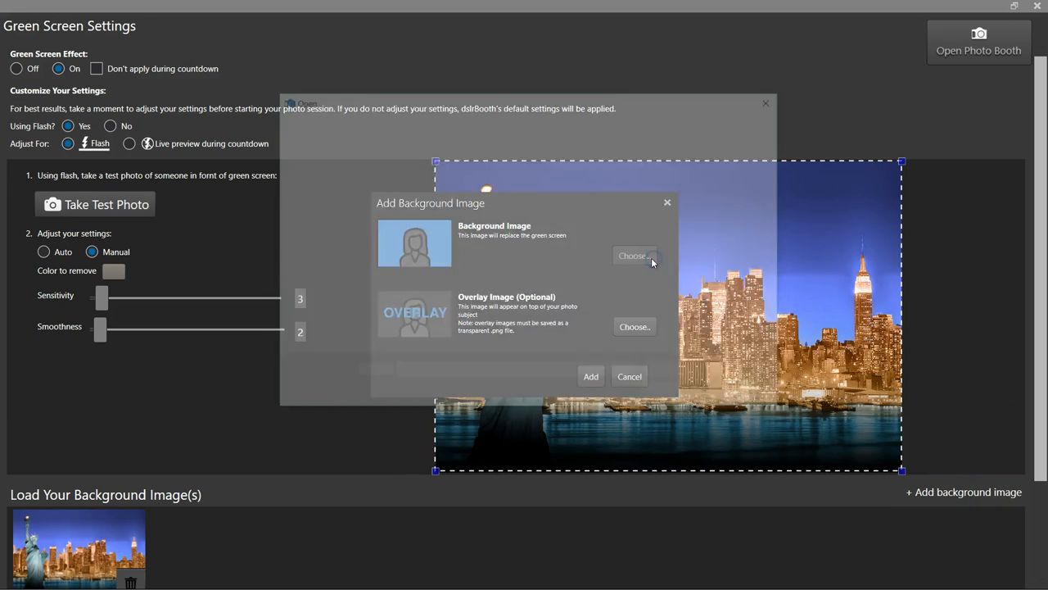
left_click(634, 255)
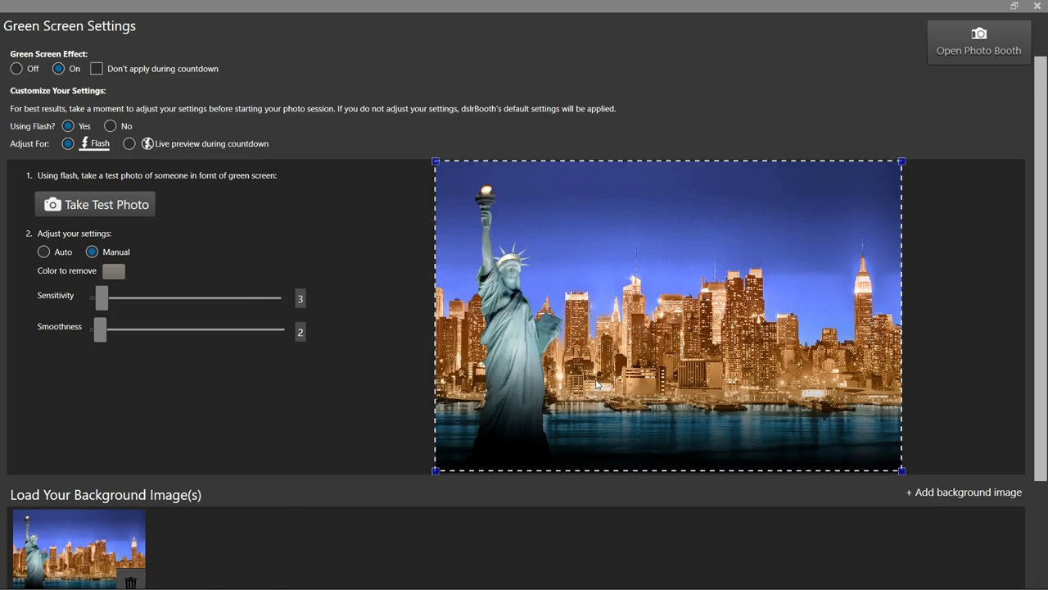
Key out the green backdrop with higher sensitivity and return to the start screen.
left_click(95, 204)
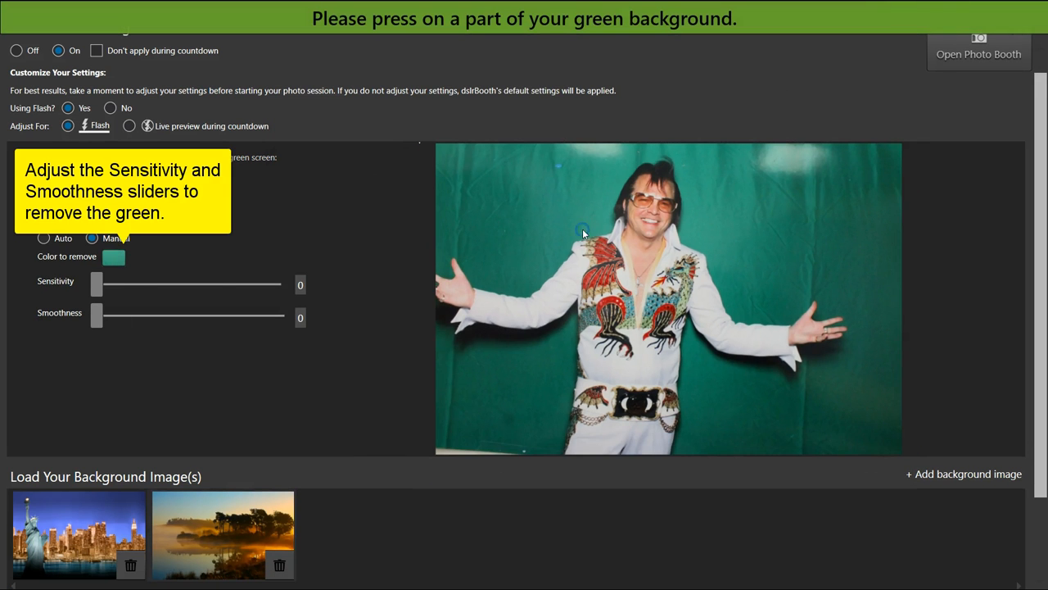
left_click_drag(96, 284, 116, 284)
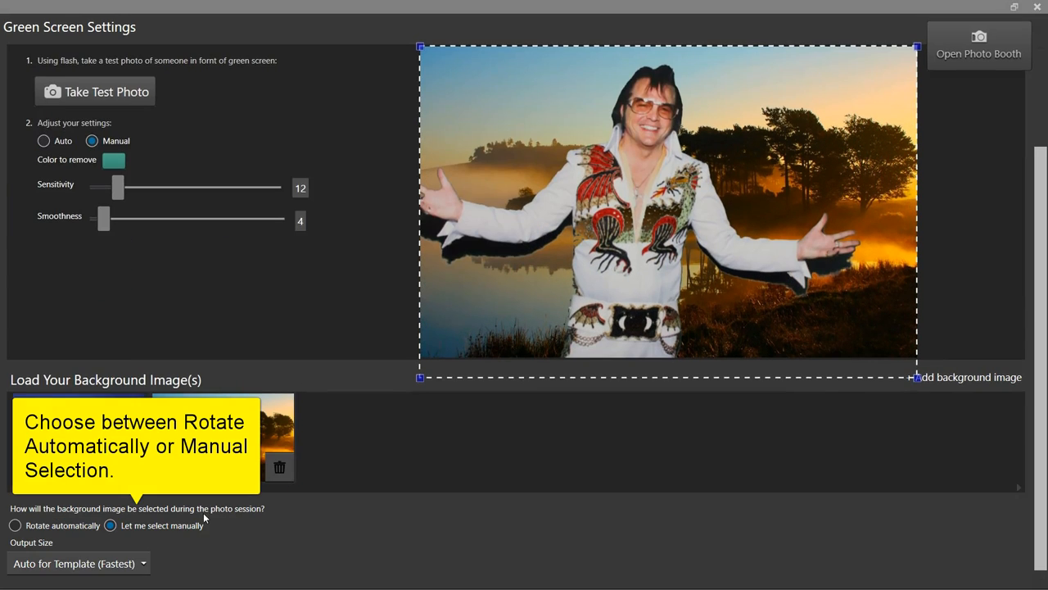
left_click(15, 525)
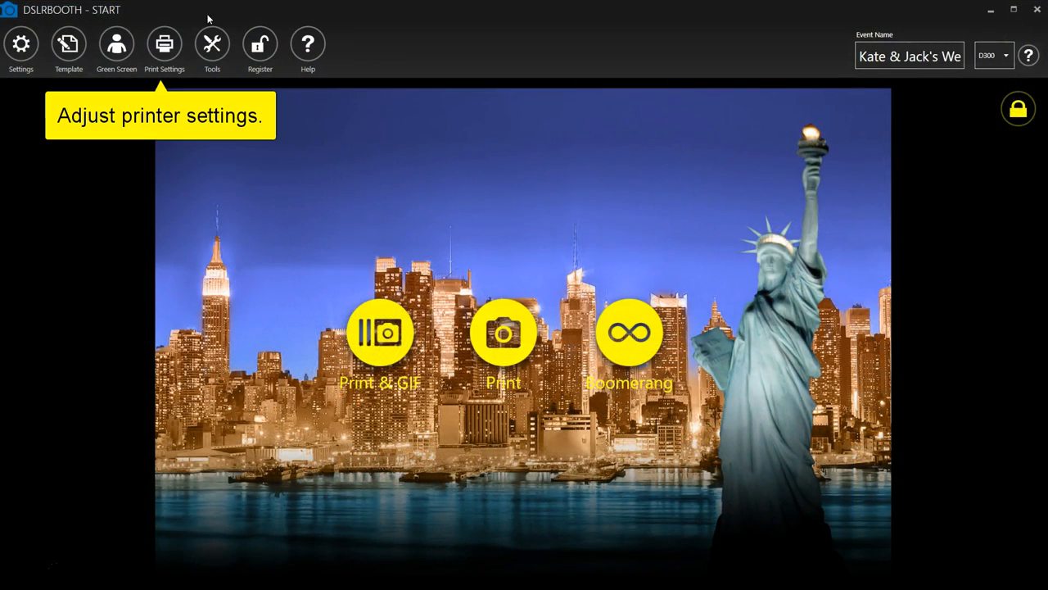
left_click(163, 44)
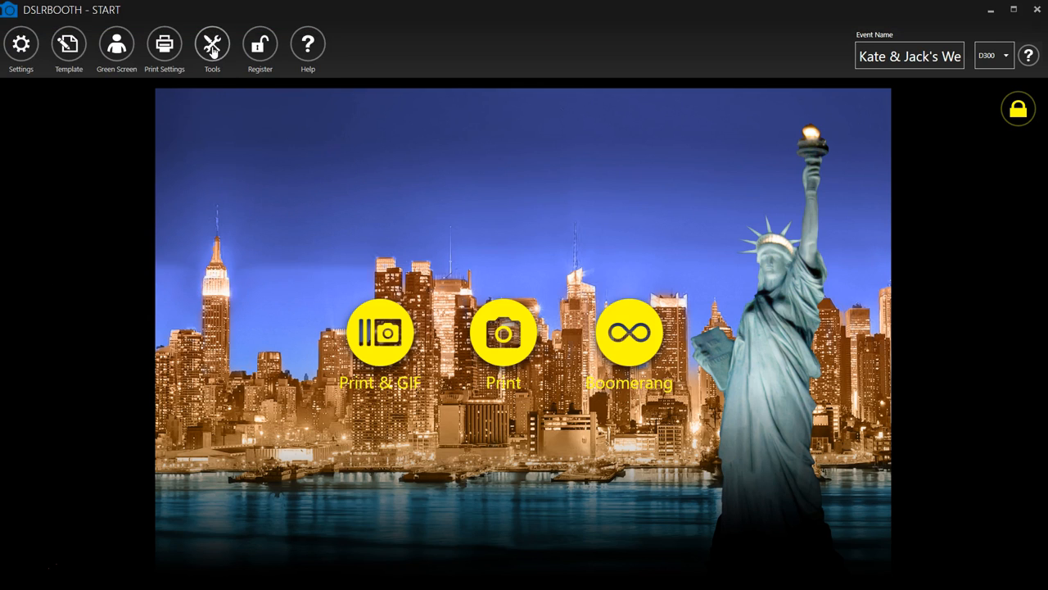
left_click(212, 45)
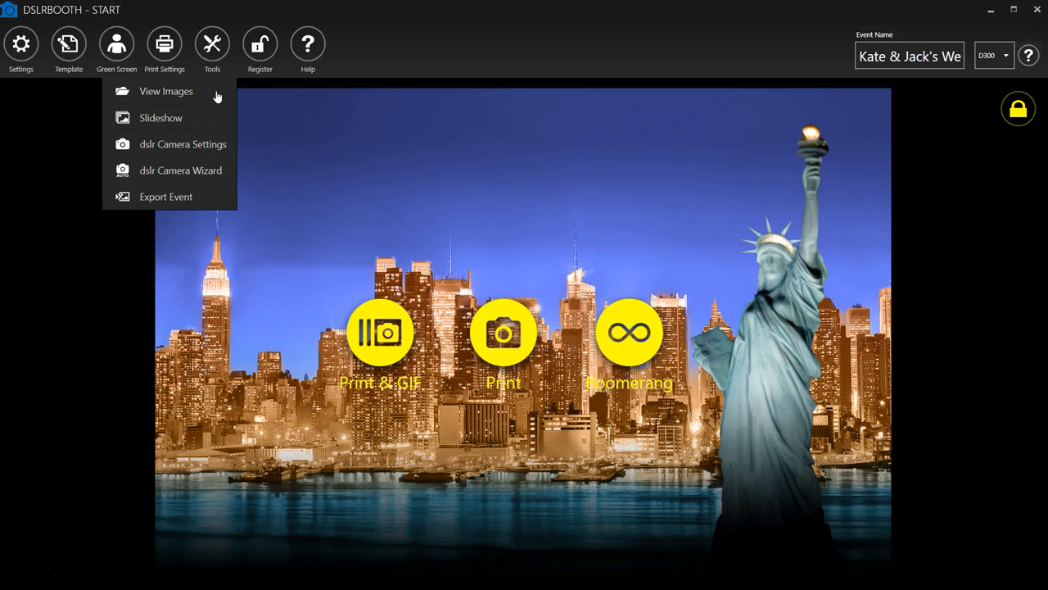
mouse_move(182, 144)
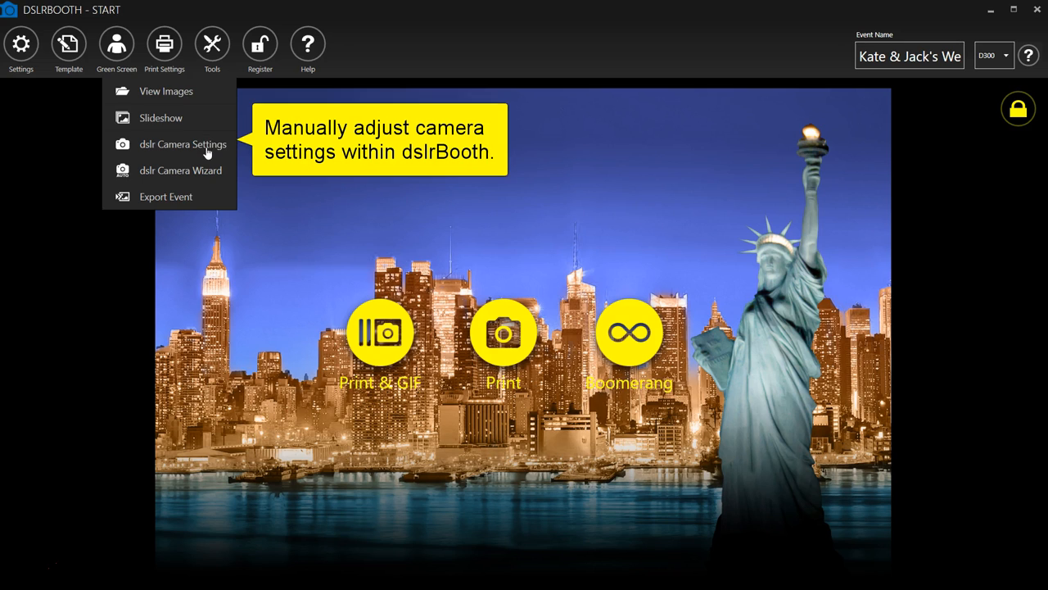
left_click(182, 144)
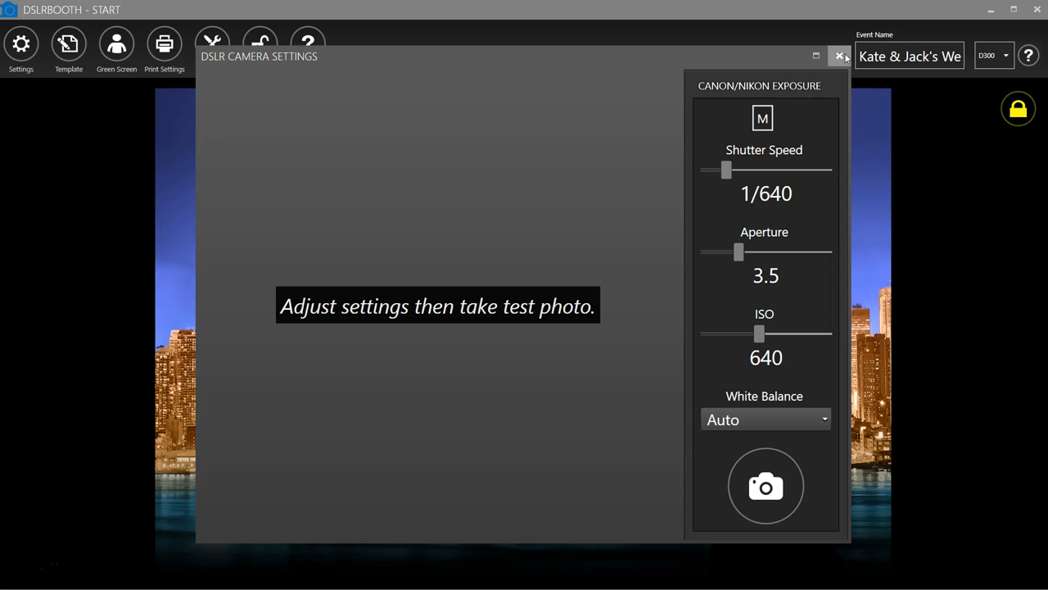
left_click(840, 56)
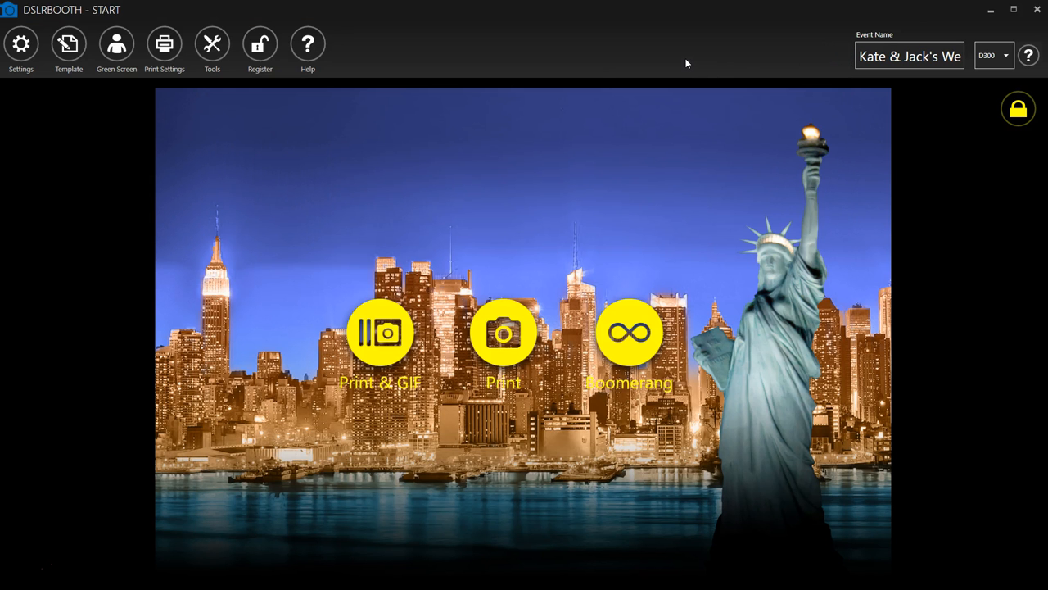
mouse_move(69, 45)
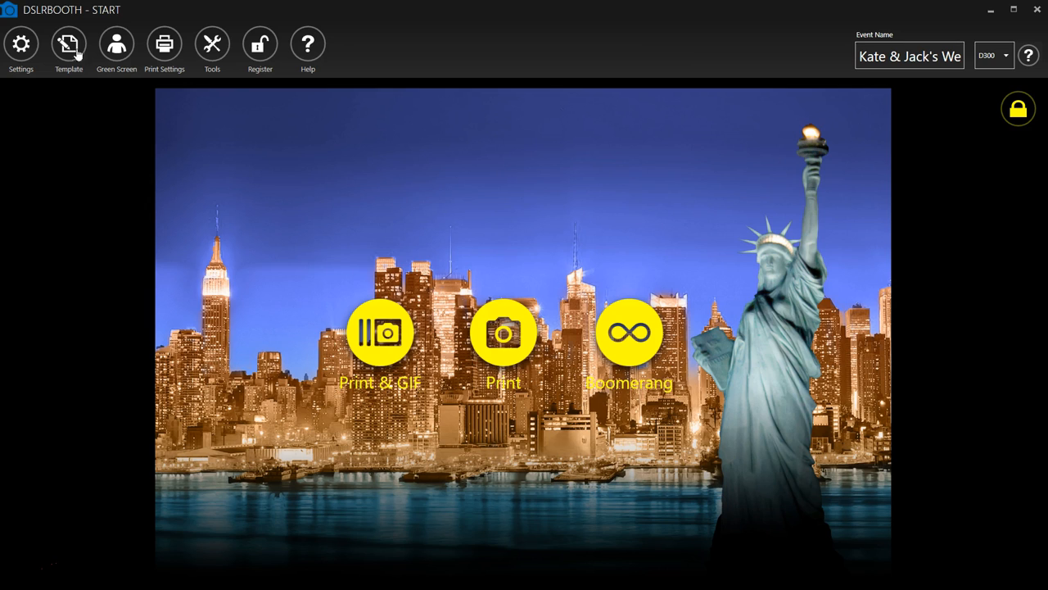
left_click(212, 45)
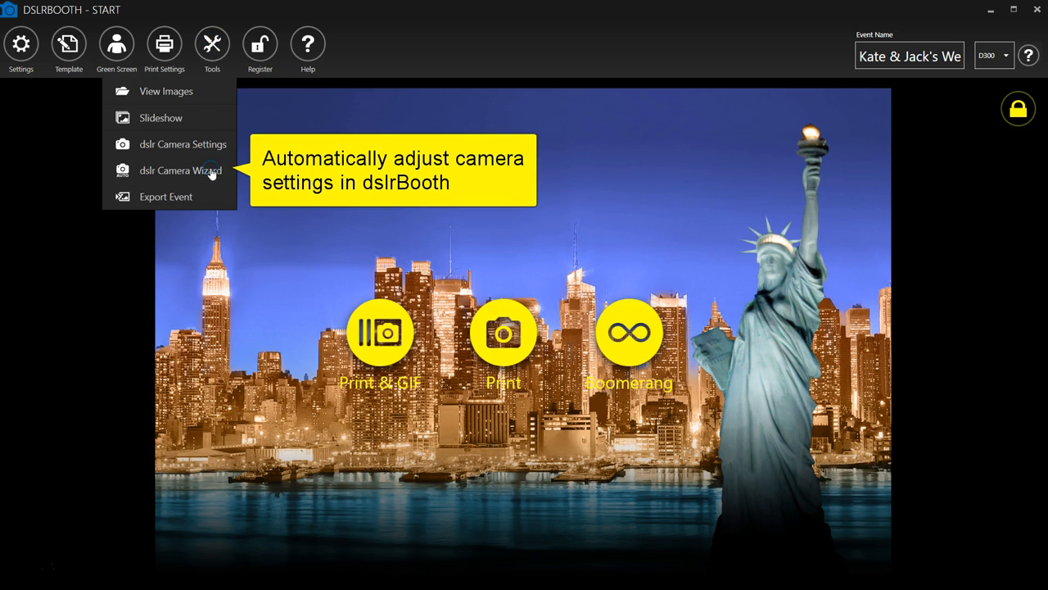
left_click(179, 170)
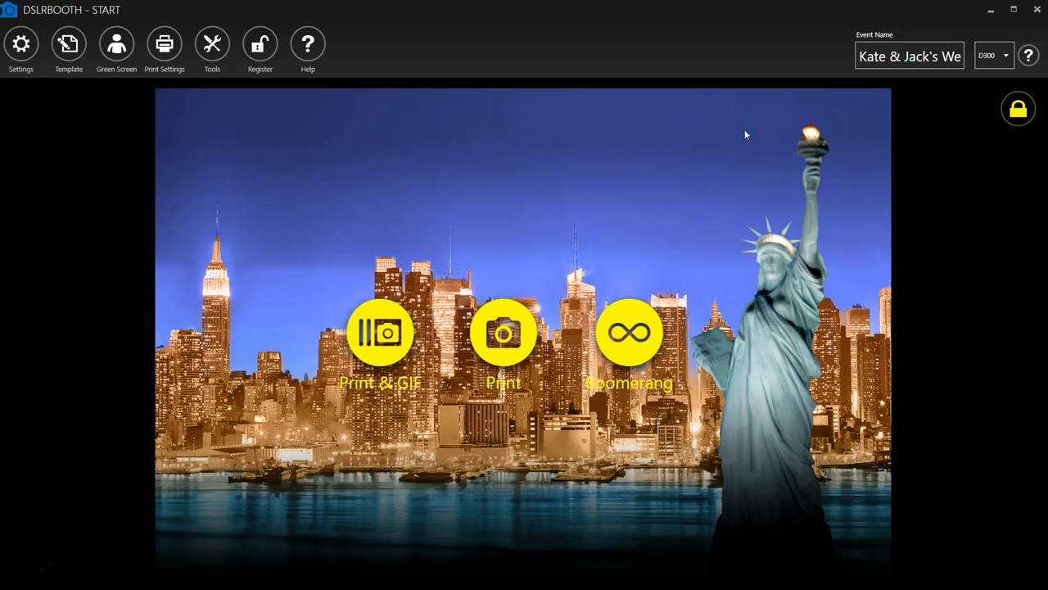
left_click(259, 44)
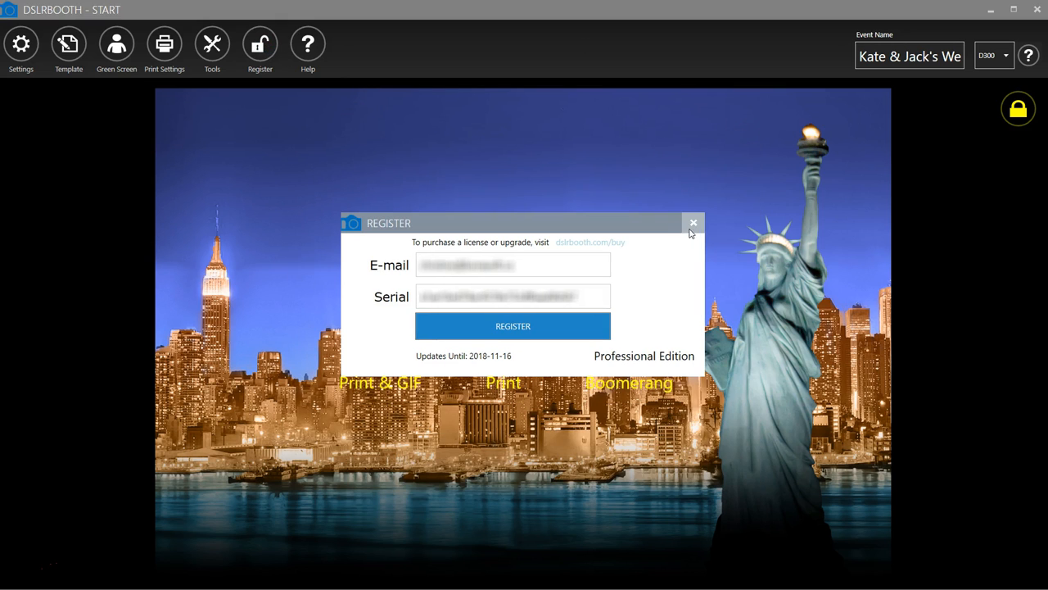
left_click(694, 223)
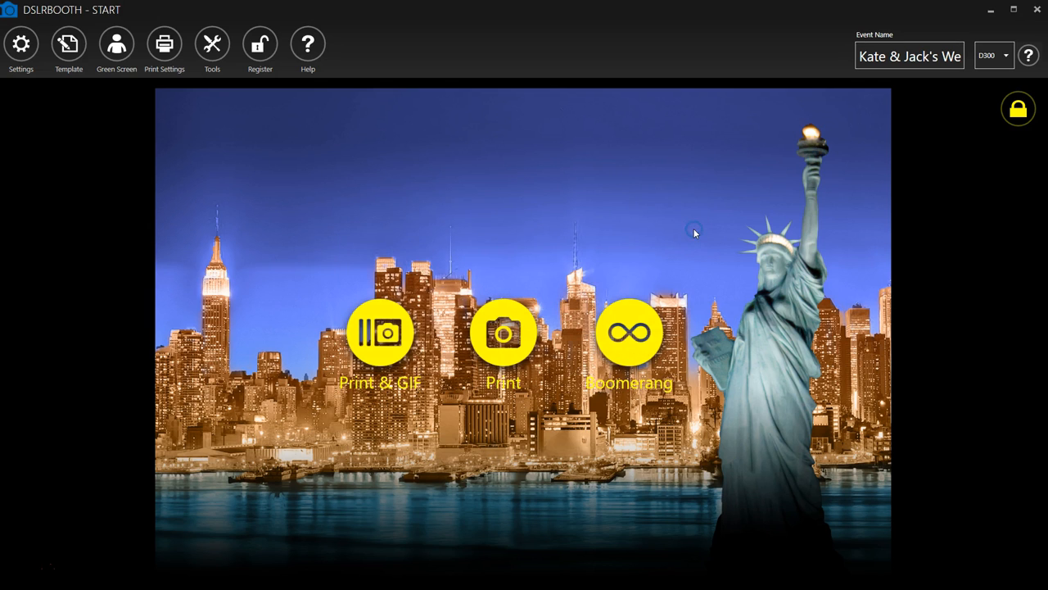
mouse_move(308, 43)
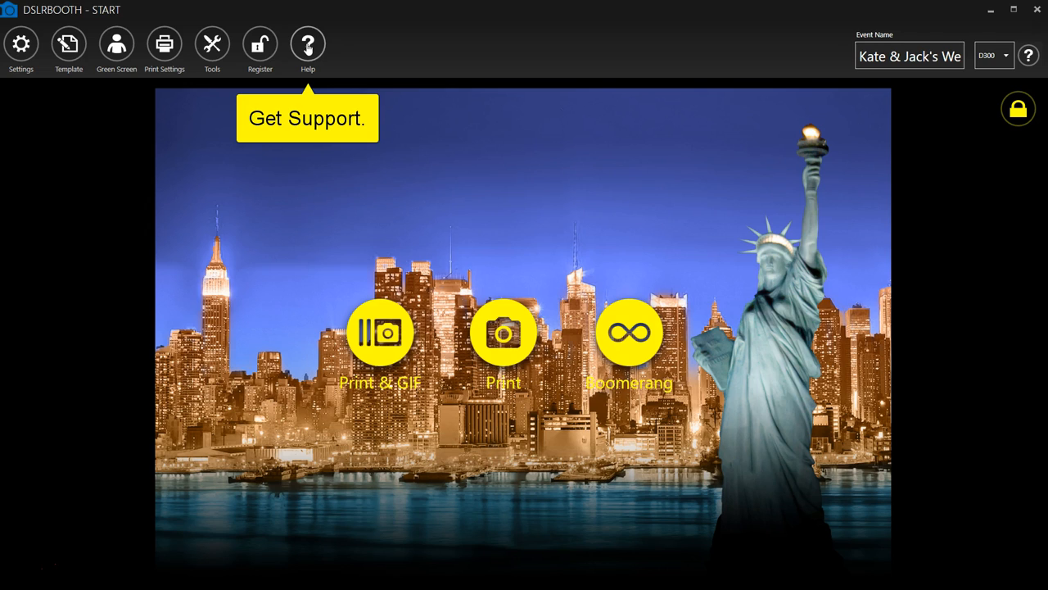
mouse_move(909, 55)
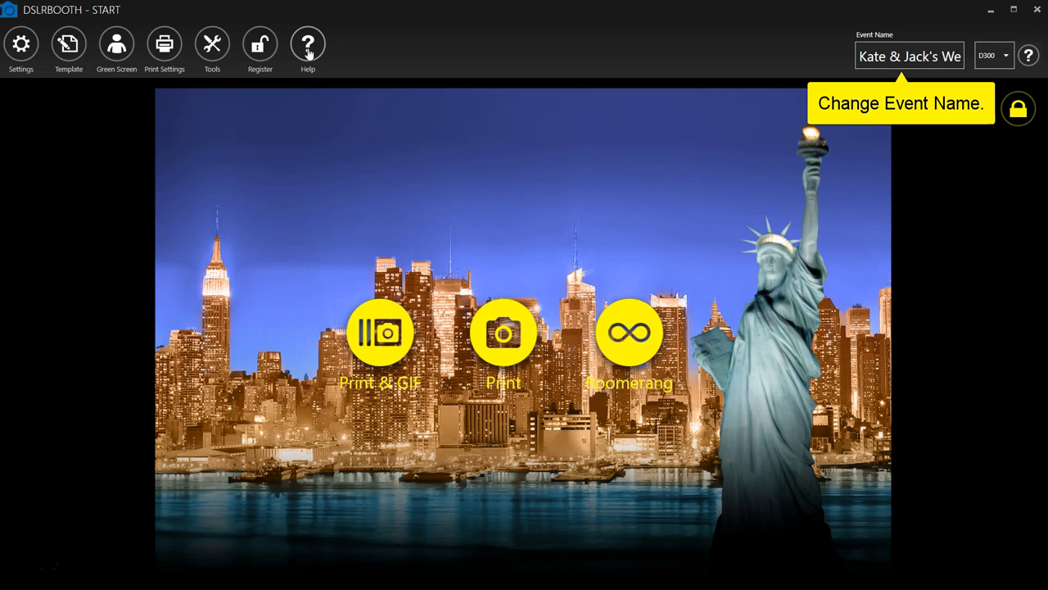
mouse_move(80, 543)
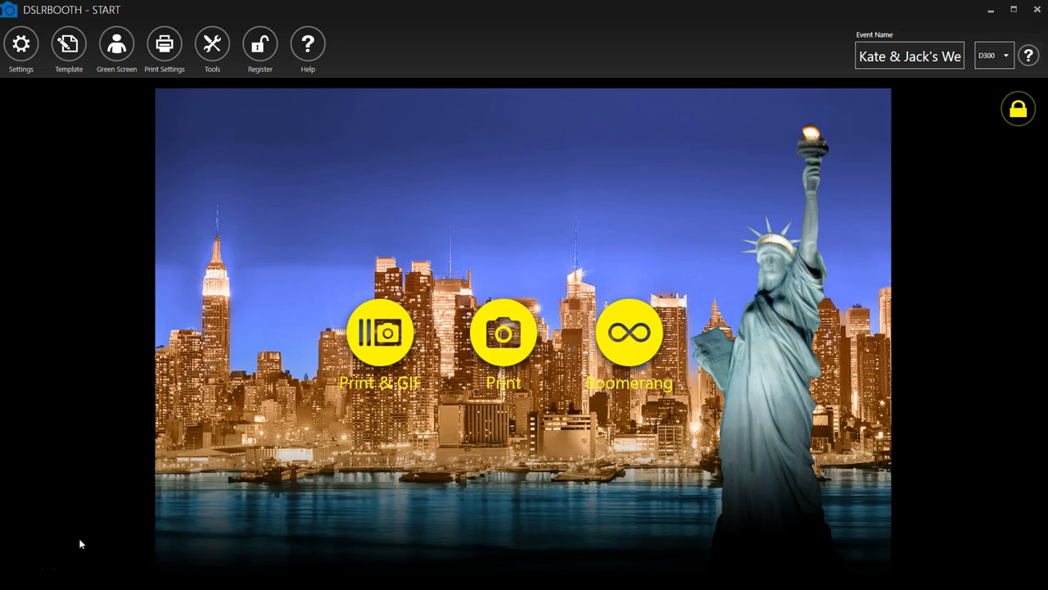